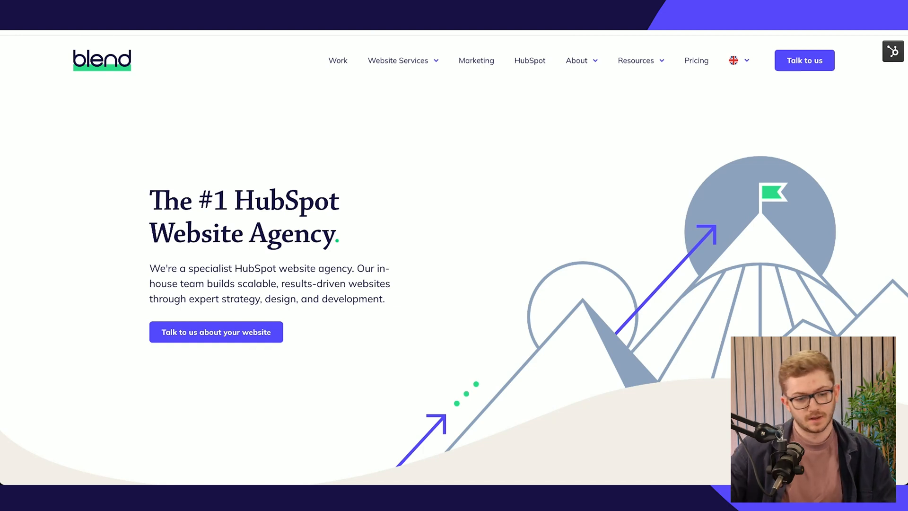
Browse the Blend homepage's Our Work section of client project cards.
{"action": "scroll", "scroll_direction": "down", "scroll_amount": 3}
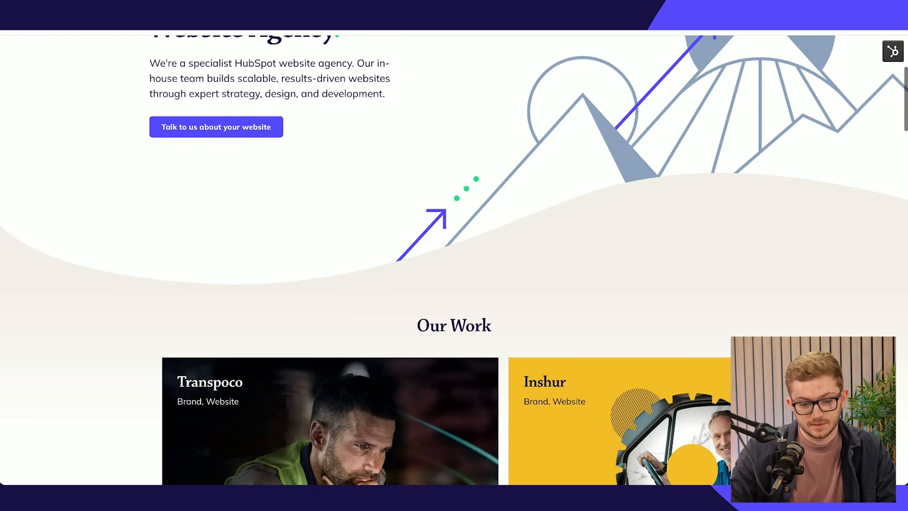
{"action": "scroll", "scroll_direction": "down", "scroll_amount": 3}
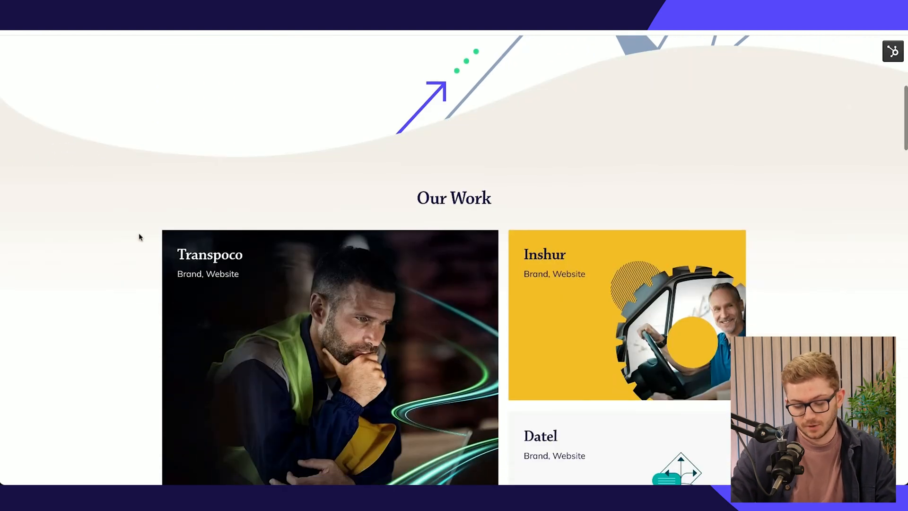
{"action": "scroll", "scroll_direction": "down", "scroll_amount": 3}
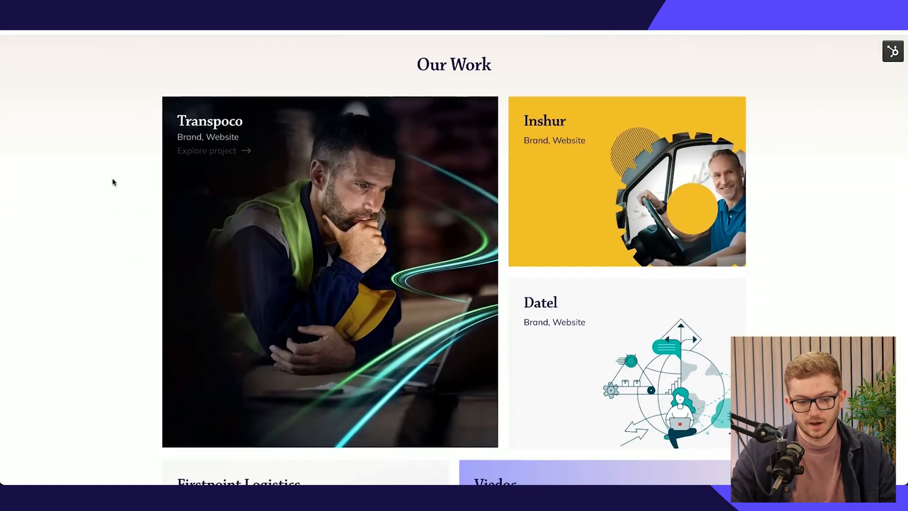
{"action": "scroll", "scroll_direction": "down", "scroll_amount": 3}
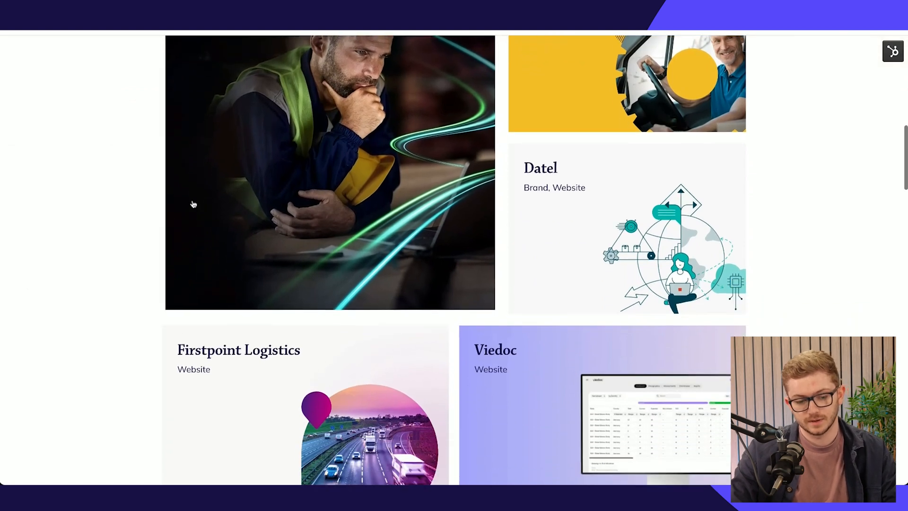
{"action": "scroll", "scroll_direction": "down", "scroll_amount": 3}
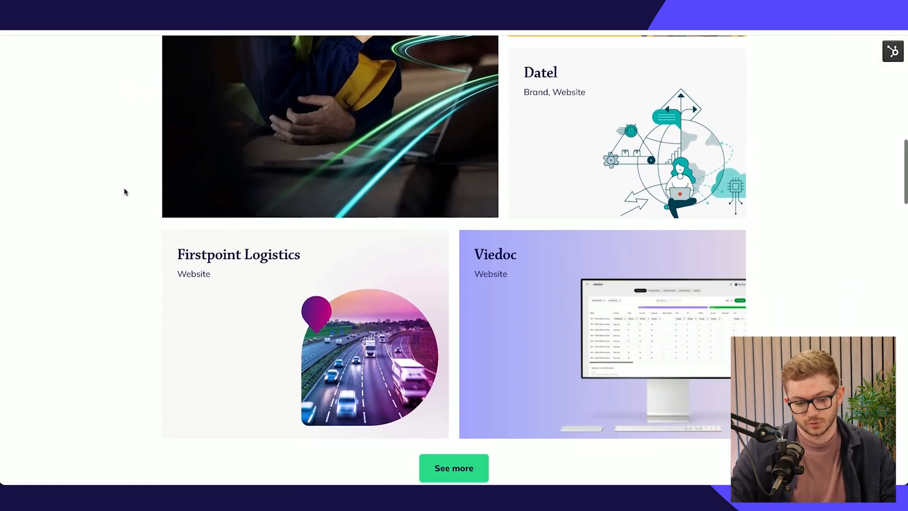
{"action": "scroll", "scroll_direction": "down", "scroll_amount": 3}
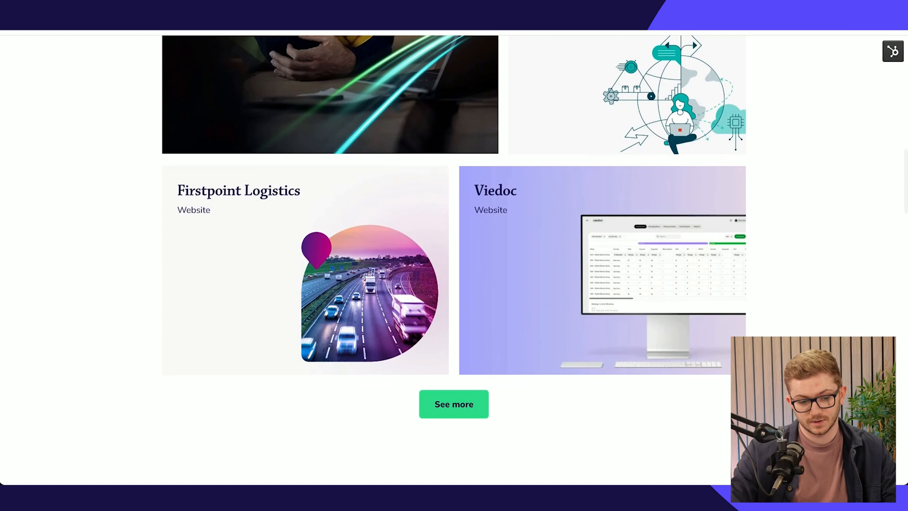
{"action": "scroll", "scroll_direction": "up", "scroll_amount": 3}
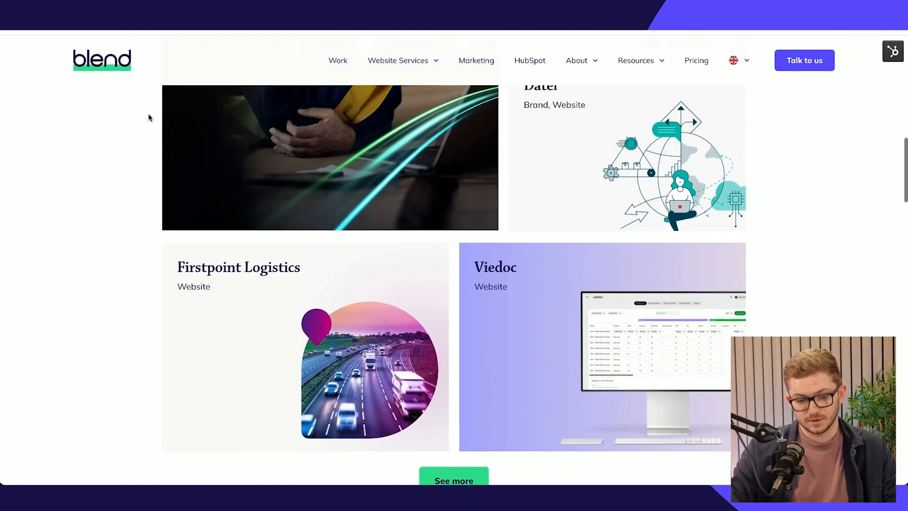
{"action": "scroll", "scroll_direction": "up", "scroll_amount": 3}
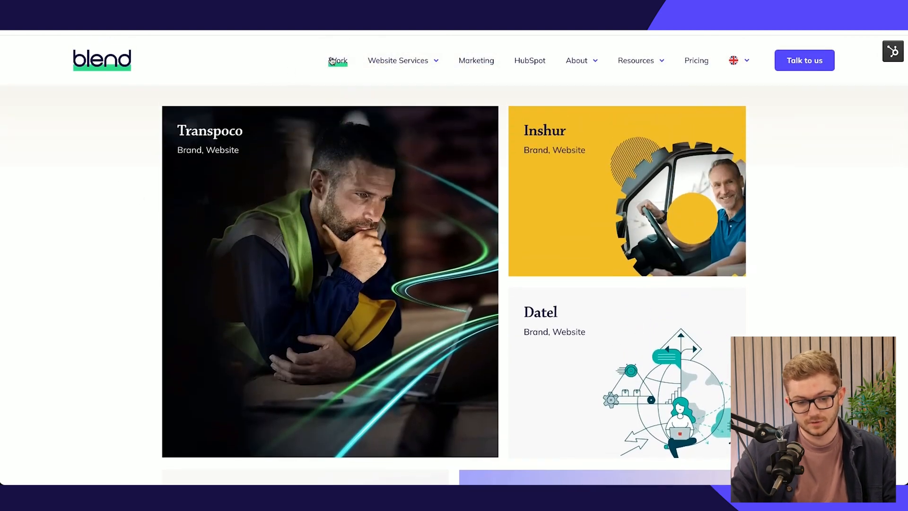
Go via Work to the HubSpot website design services page and review it.
{"action": "left_click", "coordinate": [337, 61]}
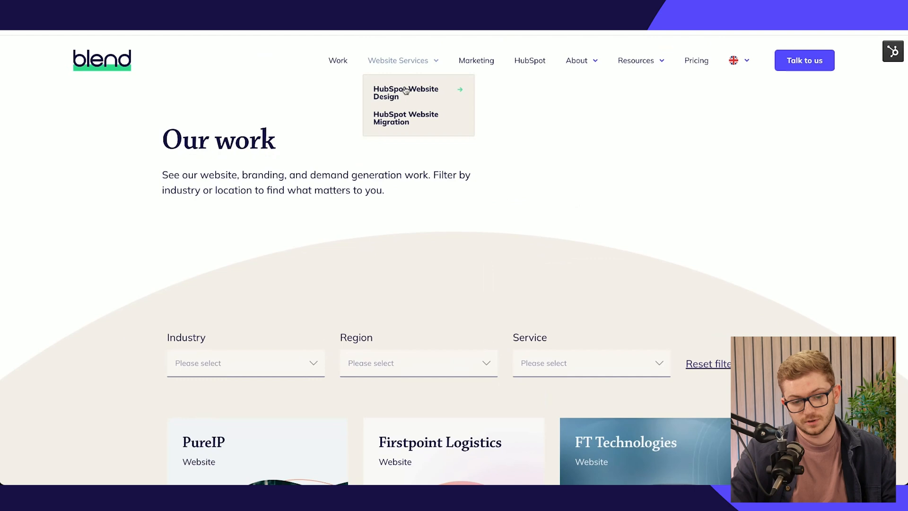
{"action": "left_click", "coordinate": [406, 93]}
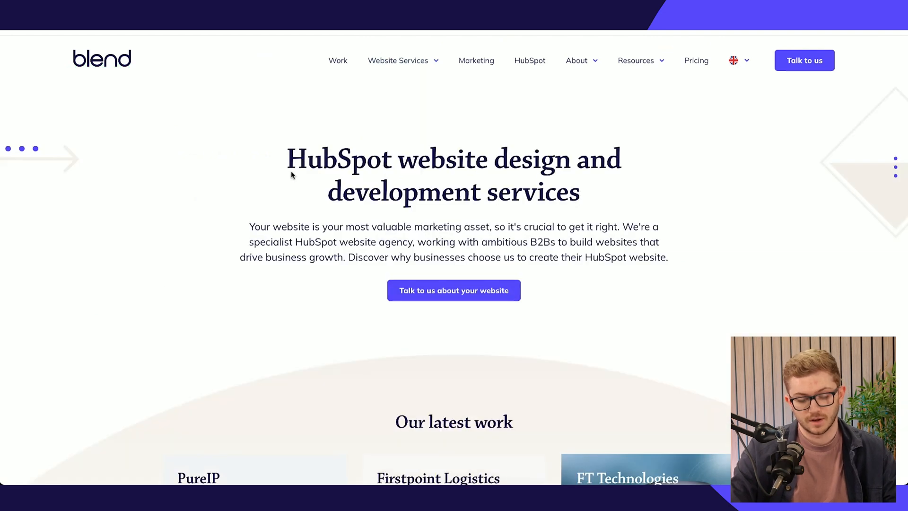
{"action": "scroll", "scroll_direction": "down", "scroll_amount": 3}
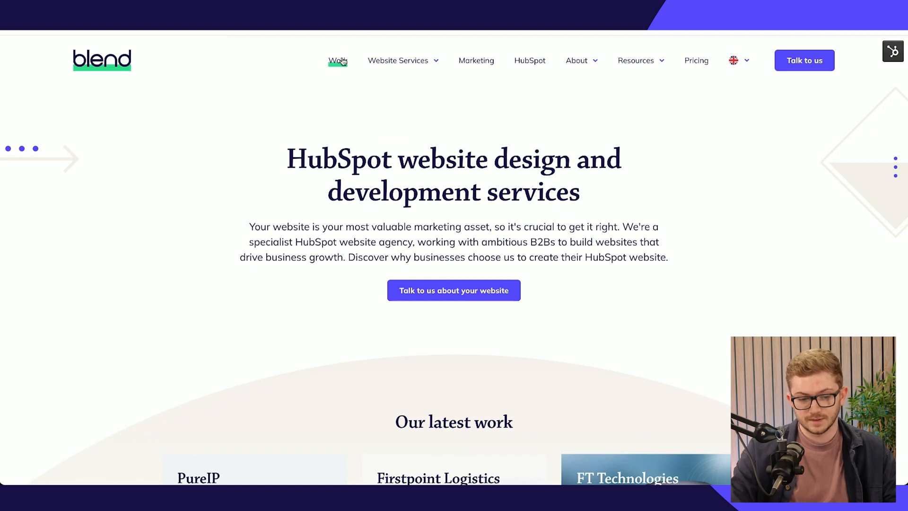
{"action": "mouse_move", "coordinate": [270, 195]}
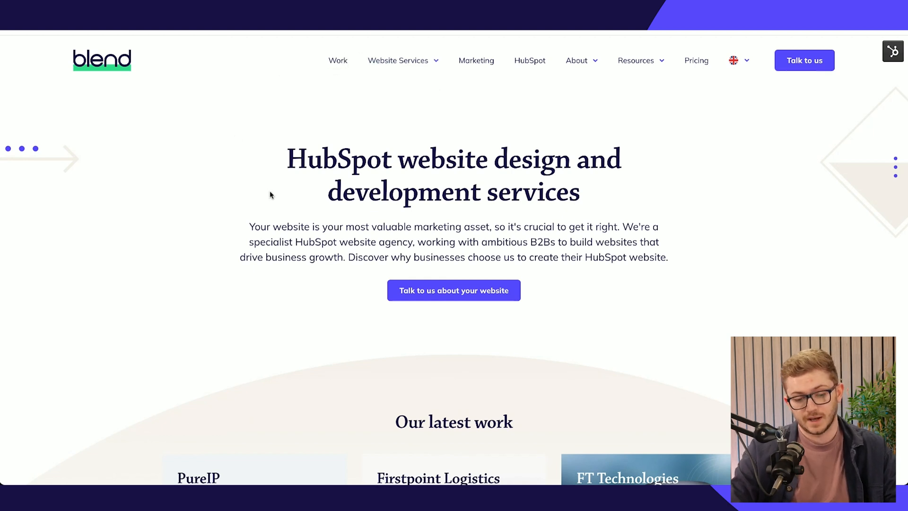
{"action": "scroll", "scroll_direction": "down", "scroll_amount": 3}
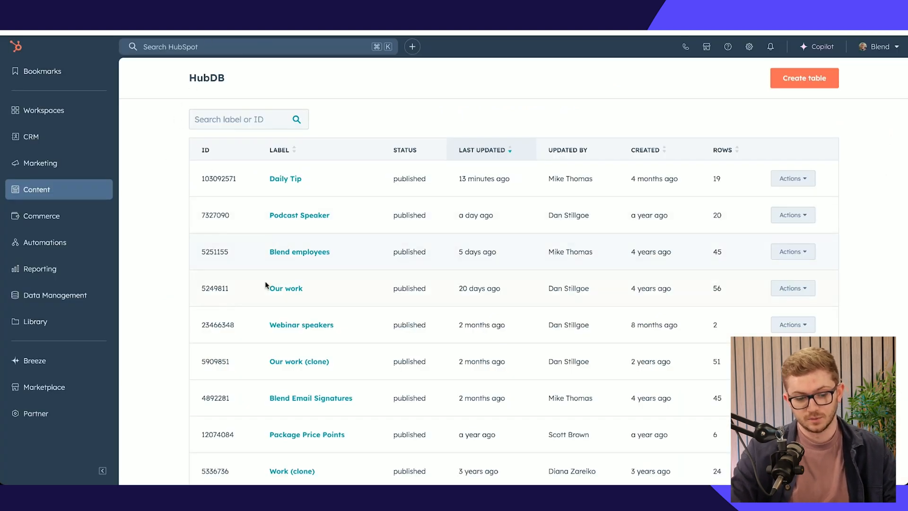
Review the Our work HubDB table's industry, region, tags, button label and image columns.
{"action": "left_click", "coordinate": [285, 288]}
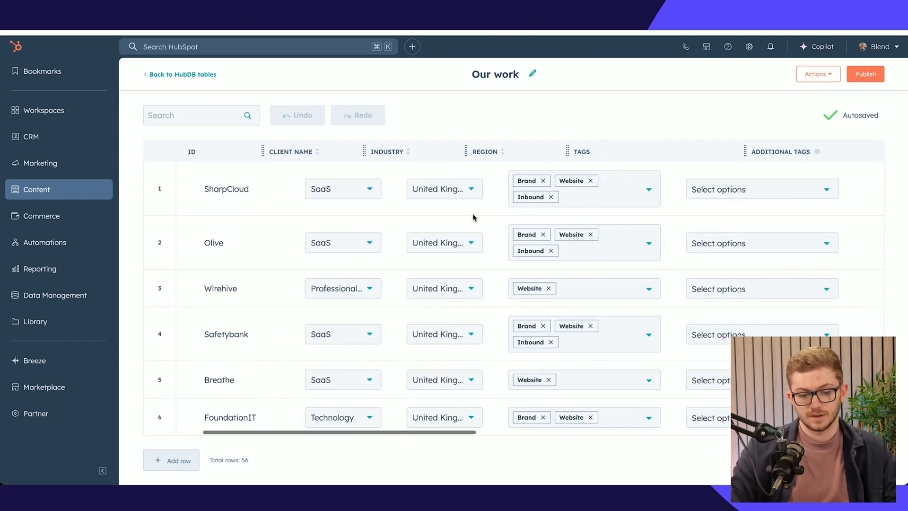
{"action": "scroll", "scroll_direction": "right", "scroll_amount": 3}
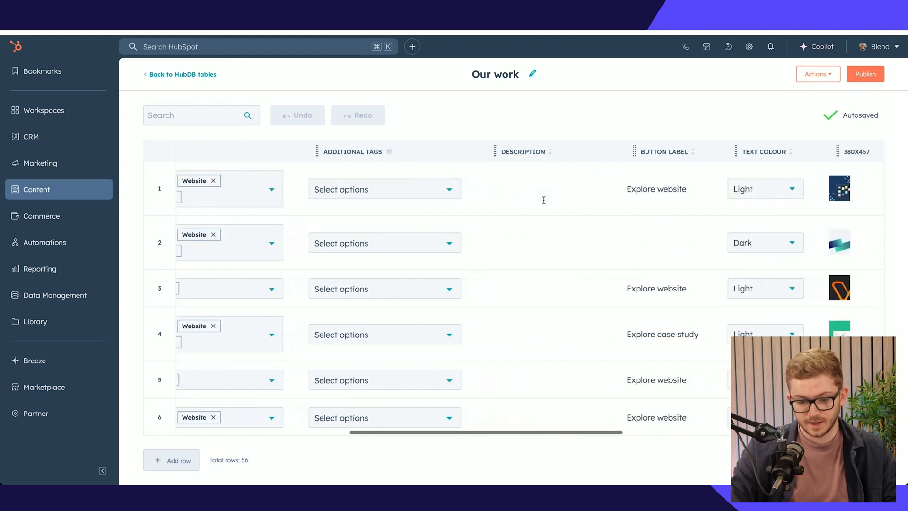
{"action": "scroll", "scroll_direction": "right", "scroll_amount": 3}
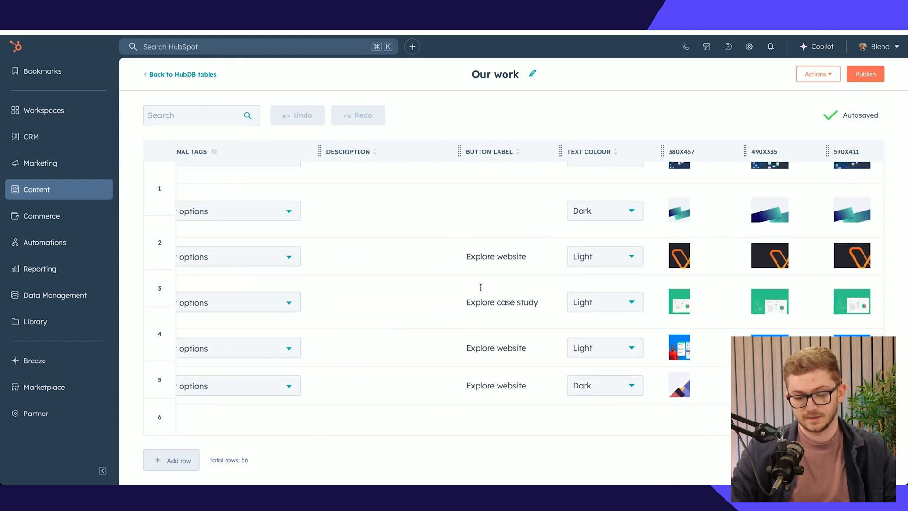
{"action": "scroll", "scroll_direction": "down", "scroll_amount": 3}
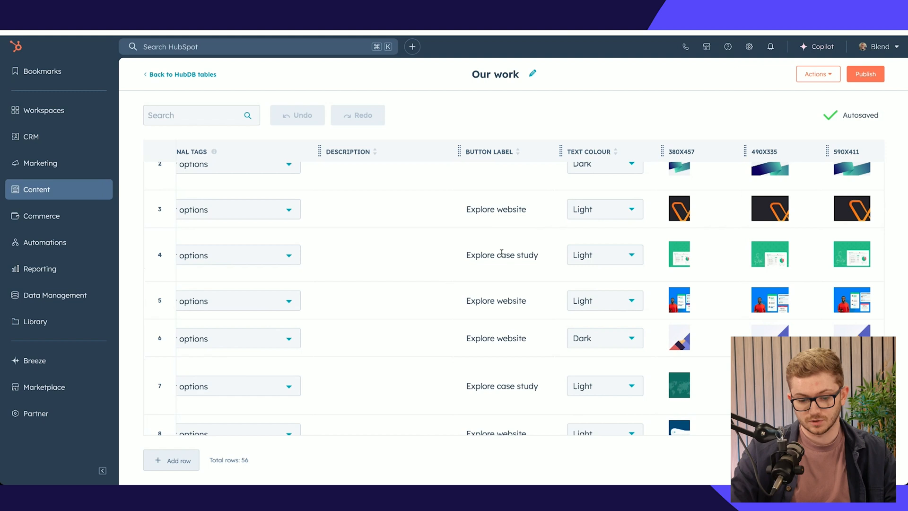
{"action": "scroll", "scroll_direction": "right", "scroll_amount": 3}
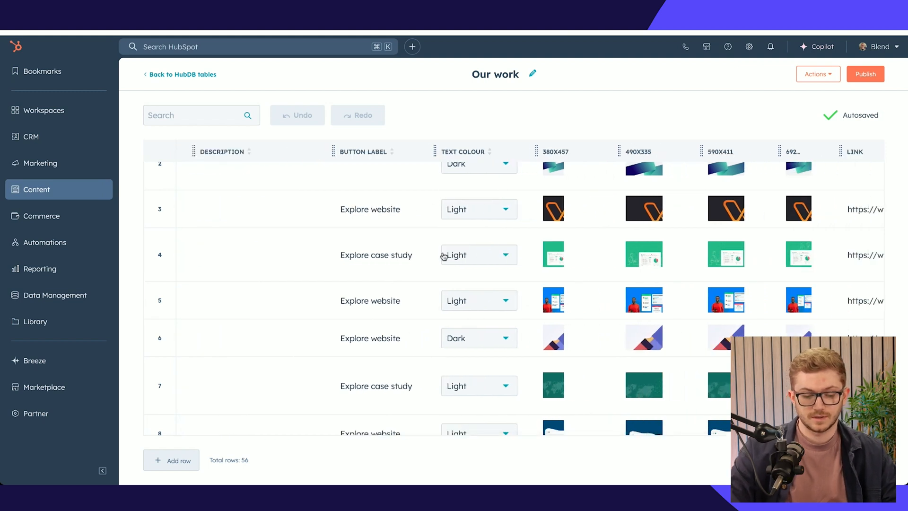
{"action": "mouse_move", "coordinate": [552, 299]}
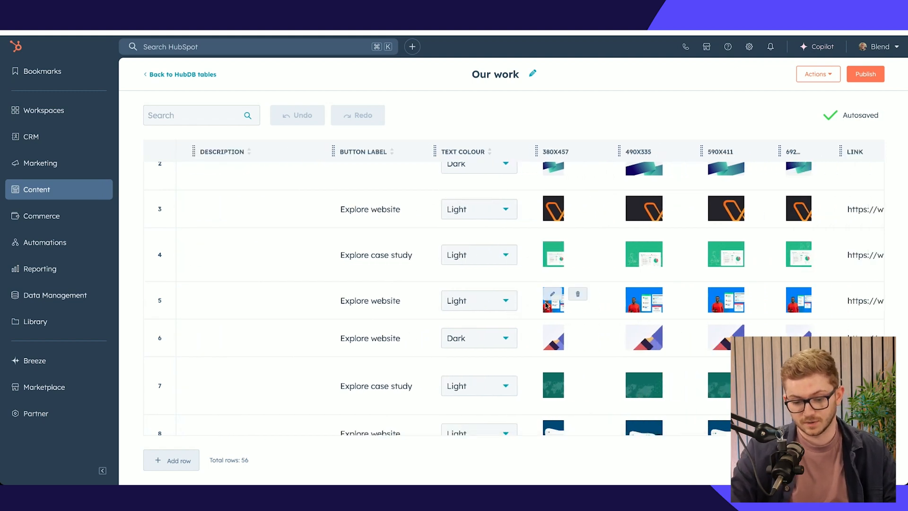
{"action": "scroll", "scroll_direction": "right", "scroll_amount": 3}
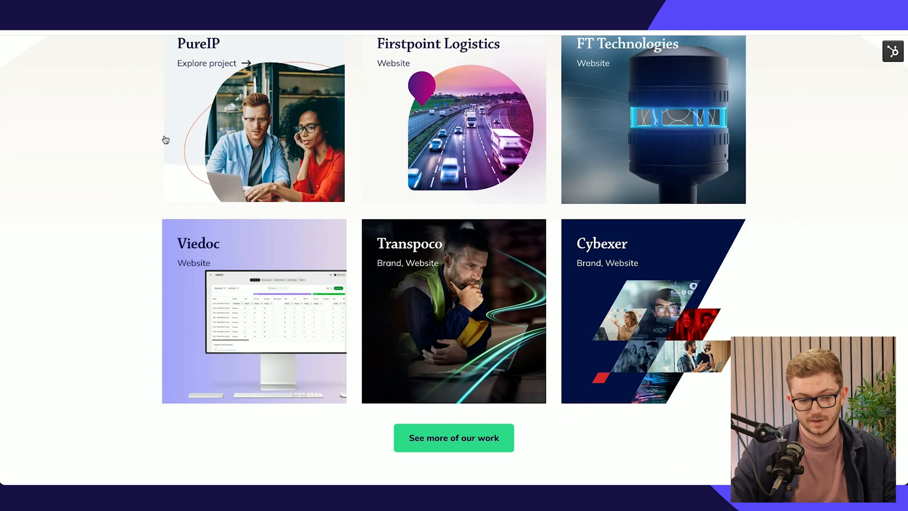
Browse the latest work grid down to the Transpoco, Inshur and Datel project cards.
{"action": "scroll", "scroll_direction": "up", "scroll_amount": 3}
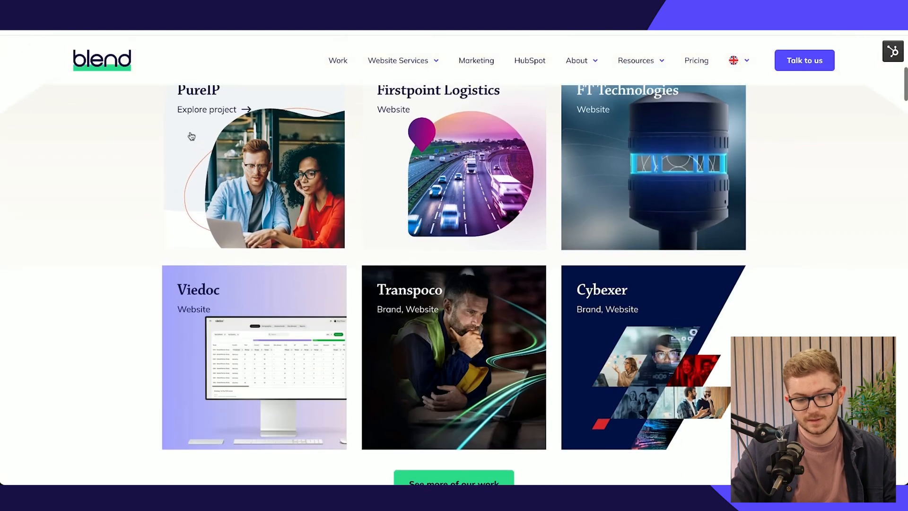
{"action": "scroll", "scroll_direction": "up", "scroll_amount": 3}
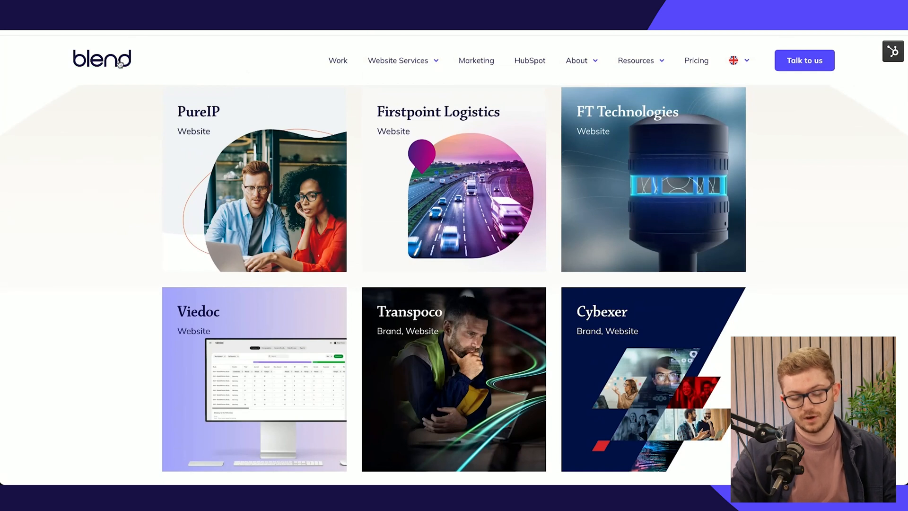
{"action": "scroll", "scroll_direction": "down", "scroll_amount": 3}
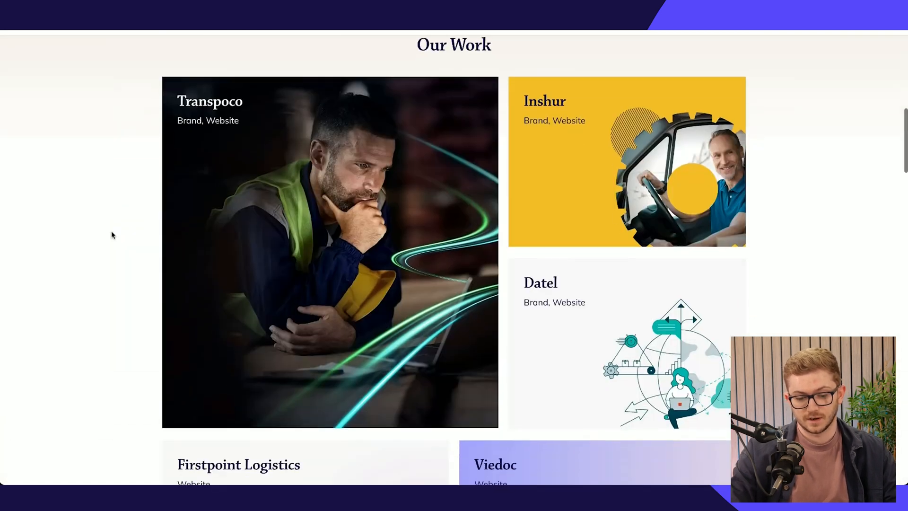
{"action": "scroll", "scroll_direction": "down", "scroll_amount": 3}
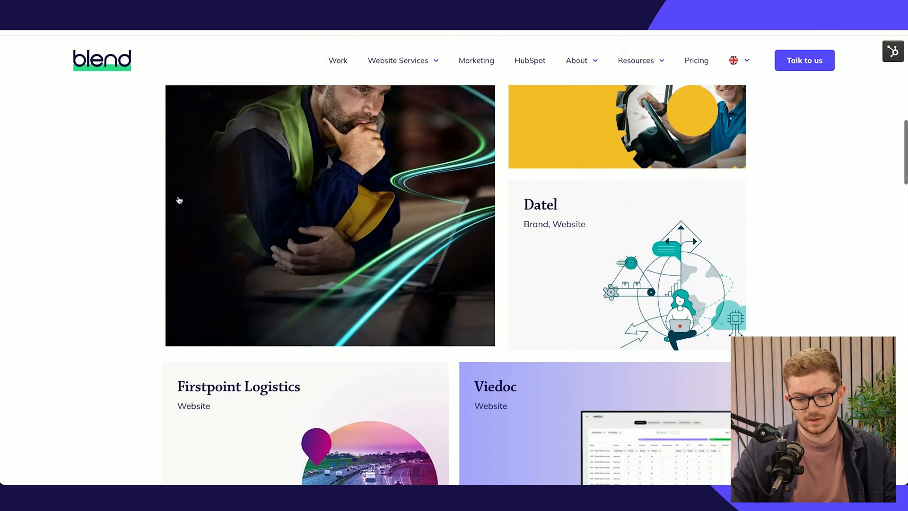
{"action": "scroll", "scroll_direction": "down", "scroll_amount": 3}
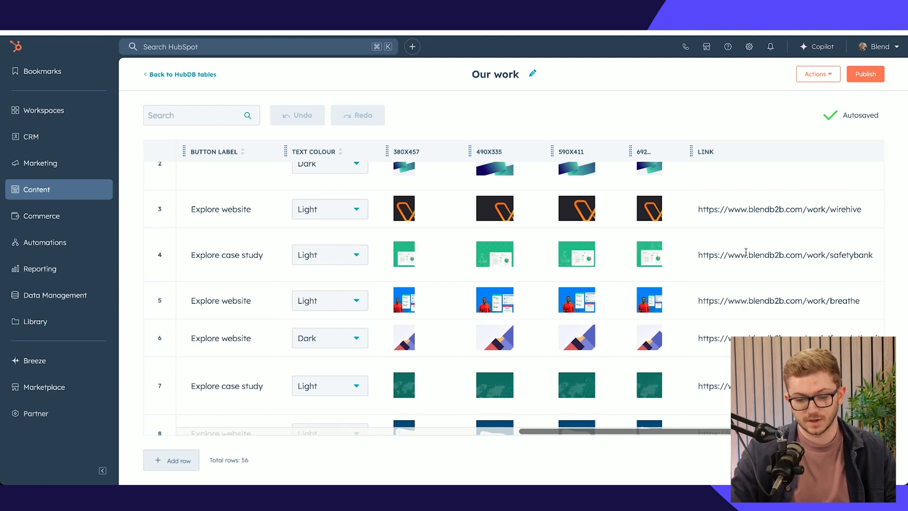
{"action": "scroll", "scroll_direction": "right", "scroll_amount": 3}
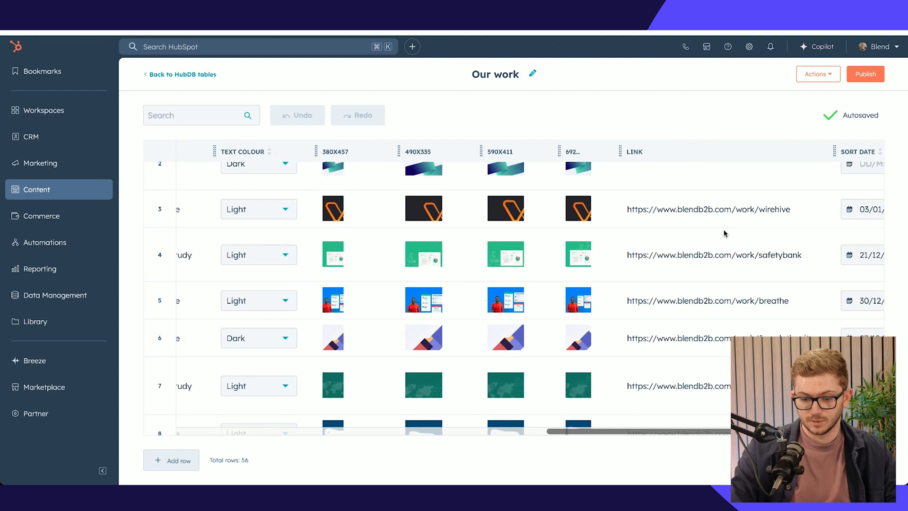
{"action": "scroll", "scroll_direction": "right", "scroll_amount": 3}
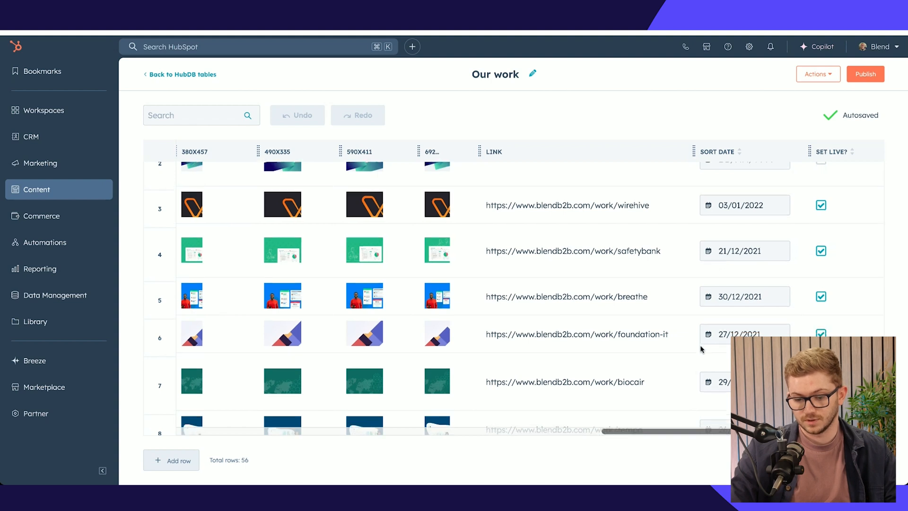
{"action": "scroll", "scroll_direction": "down", "scroll_amount": 3}
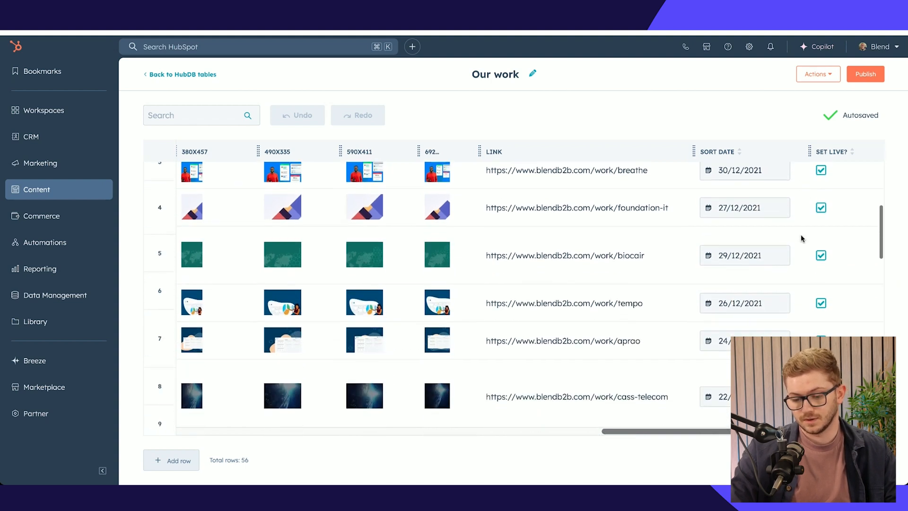
{"action": "scroll", "scroll_direction": "up", "scroll_amount": 3}
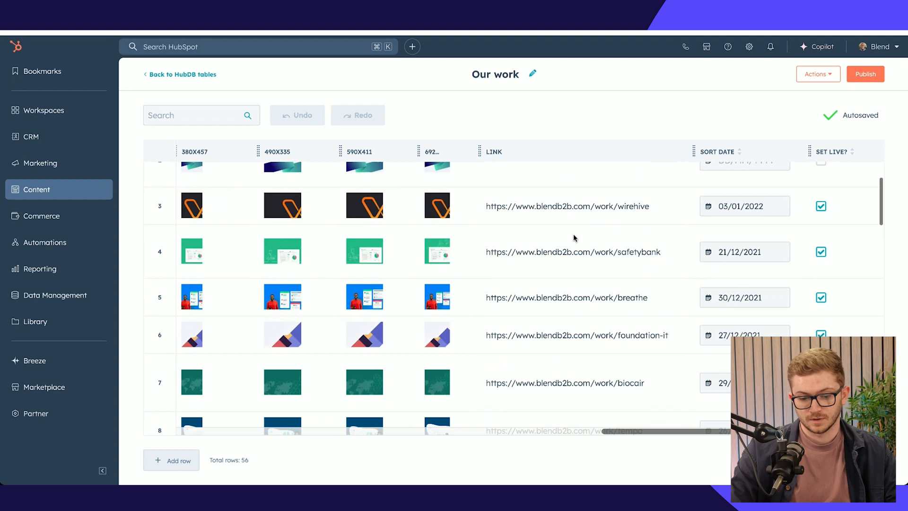
{"action": "scroll", "scroll_direction": "down", "scroll_amount": 3}
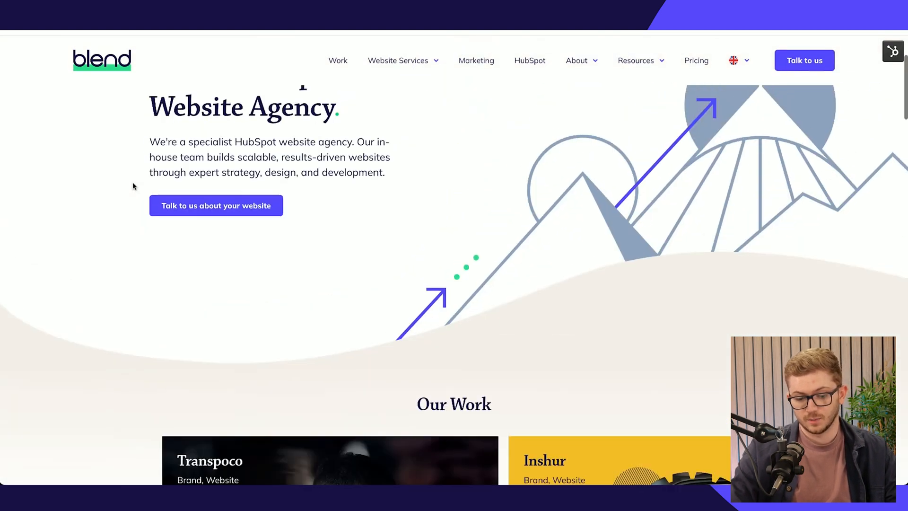
Review the live homepage's work grids, then open it as BW2 - Homepage in the page editor.
{"action": "scroll", "scroll_direction": "down", "scroll_amount": 3}
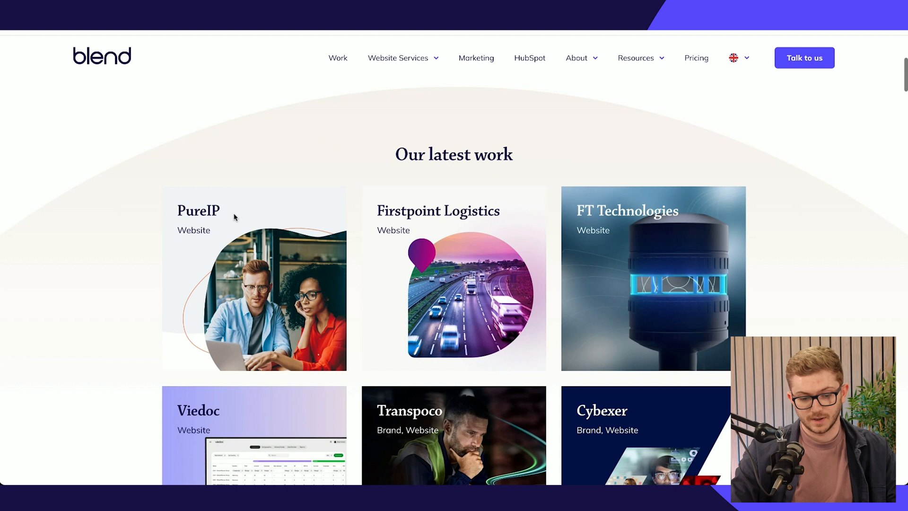
{"action": "scroll", "scroll_direction": "down", "scroll_amount": 3}
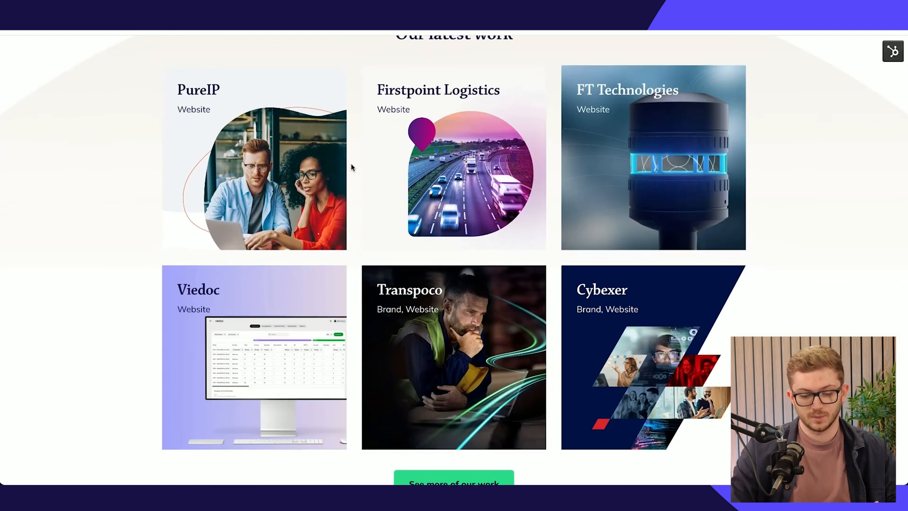
{"action": "scroll", "scroll_direction": "down", "scroll_amount": 3}
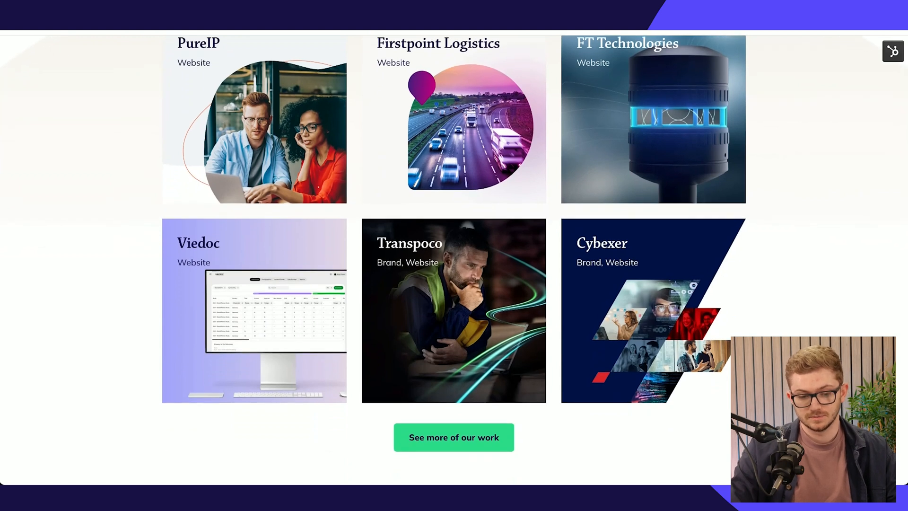
{"action": "scroll", "scroll_direction": "up", "scroll_amount": 3}
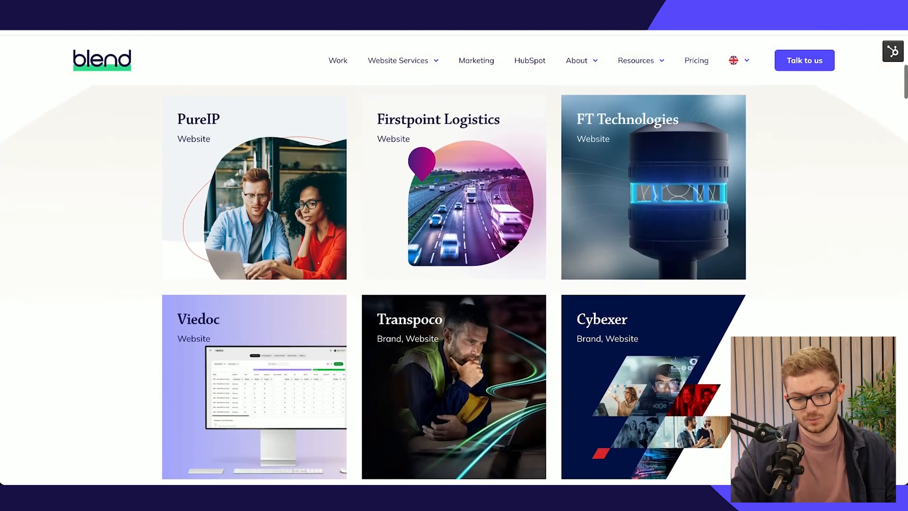
{"action": "mouse_move", "coordinate": [270, 129]}
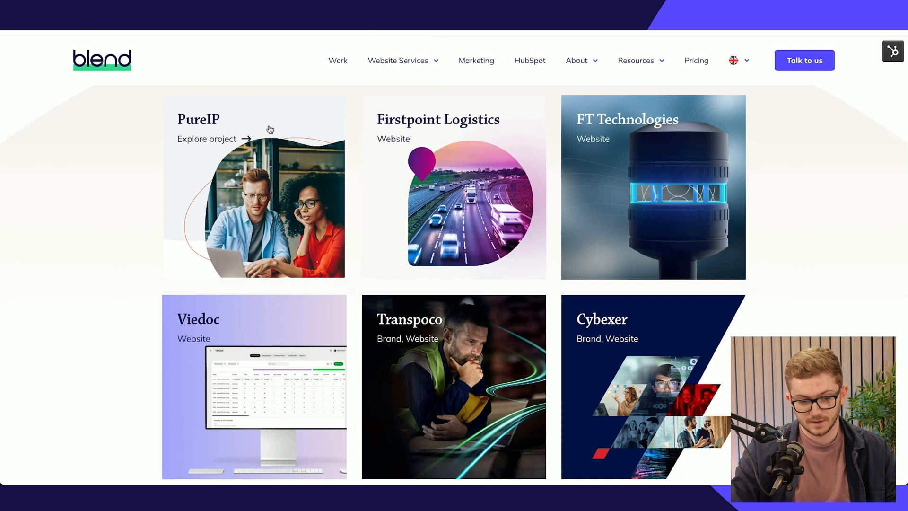
{"action": "mouse_move", "coordinate": [101, 58]}
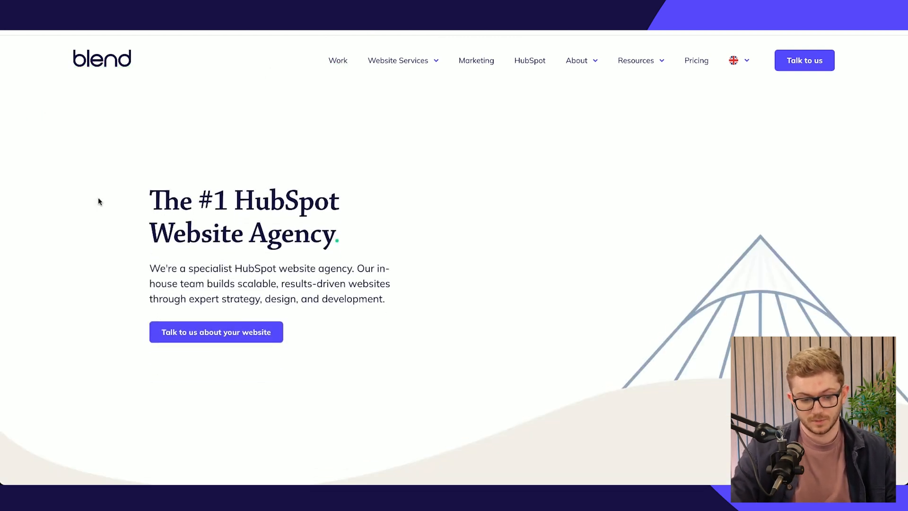
{"action": "scroll", "scroll_direction": "down", "scroll_amount": 3}
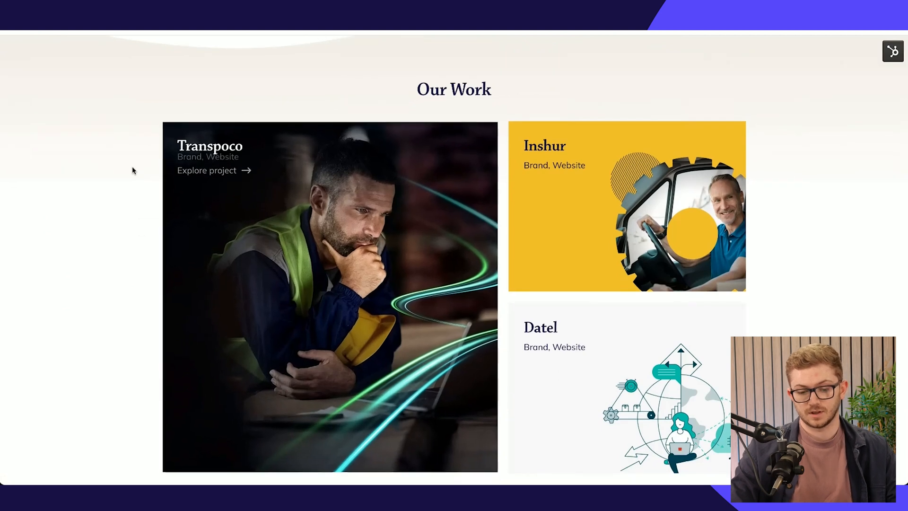
{"action": "scroll", "scroll_direction": "down", "scroll_amount": 3}
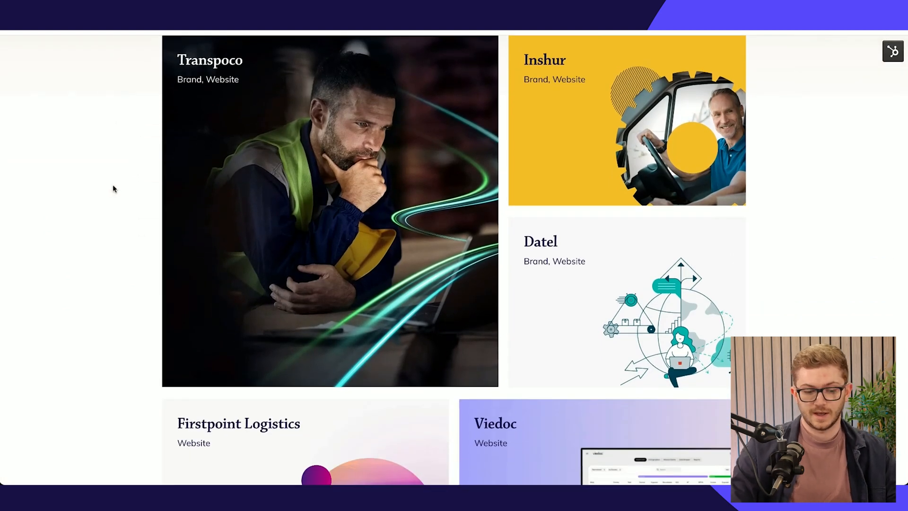
{"action": "scroll", "scroll_direction": "up", "scroll_amount": 3}
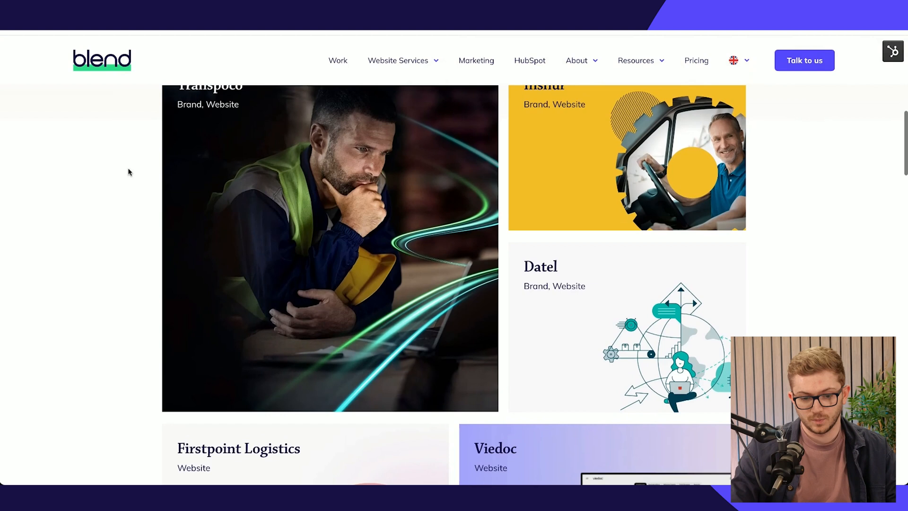
{"action": "mouse_move", "coordinate": [503, 196]}
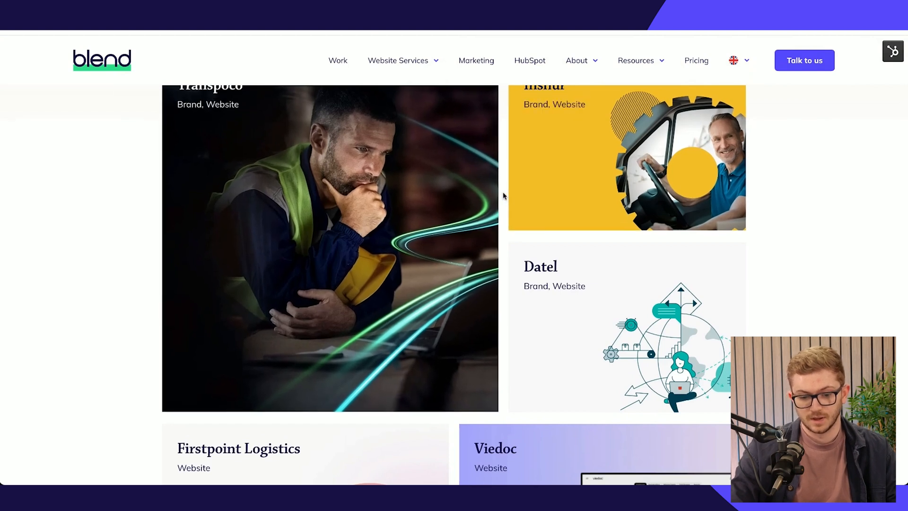
{"action": "left_click", "coordinate": [892, 51]}
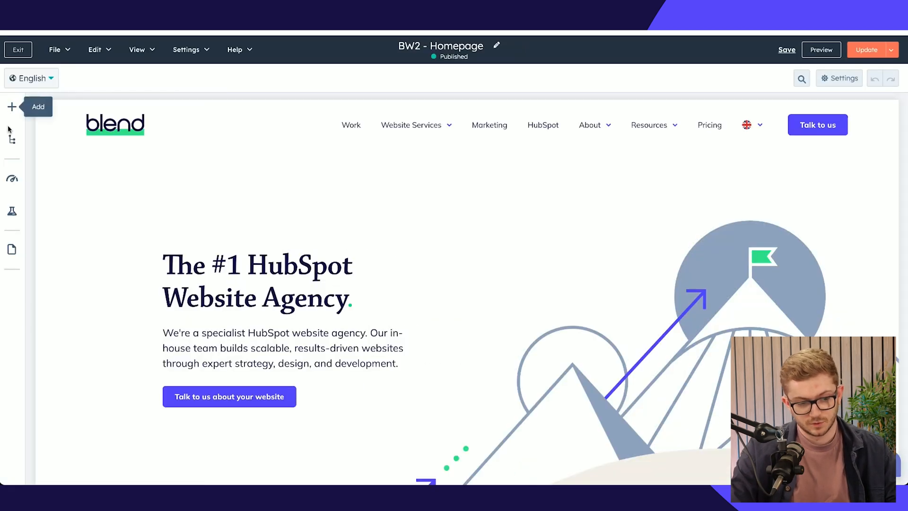
Show the Our Work grid module's content settings listing its five case studies.
{"action": "left_click", "coordinate": [12, 139]}
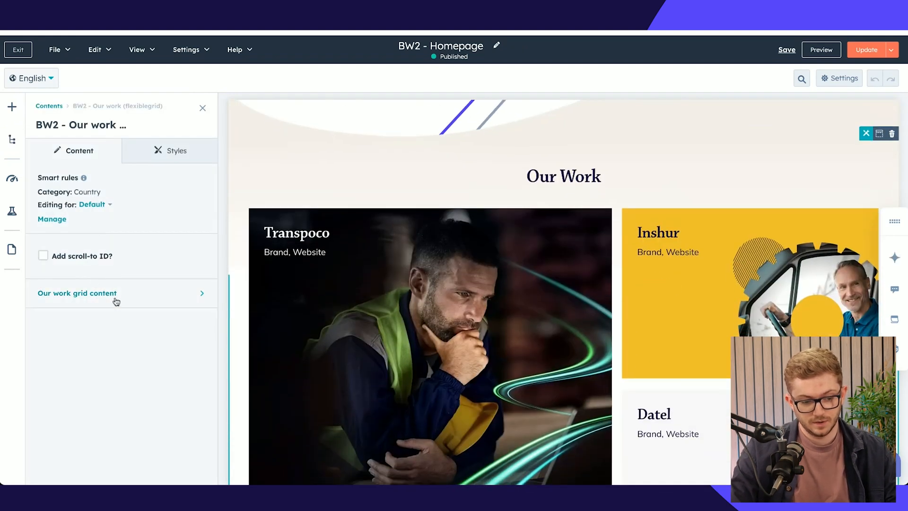
{"action": "left_click", "coordinate": [77, 293]}
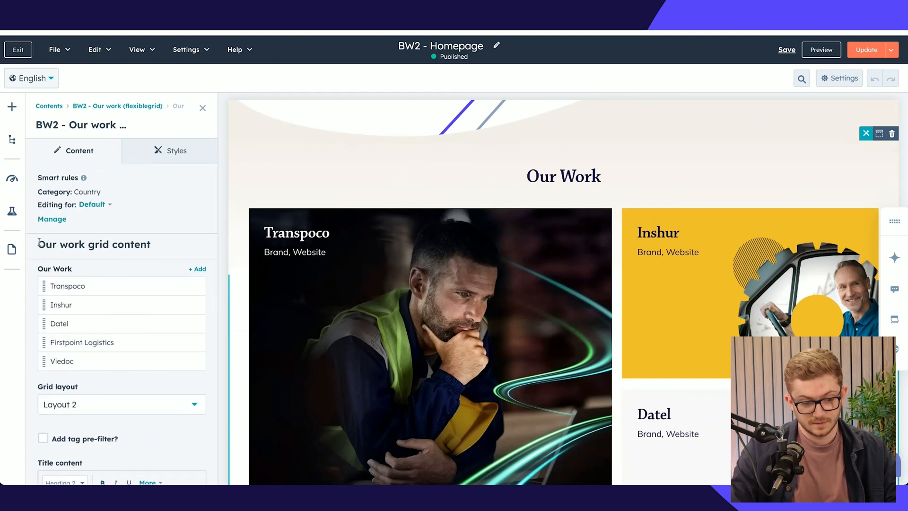
{"action": "scroll", "scroll_direction": "down", "scroll_amount": 3}
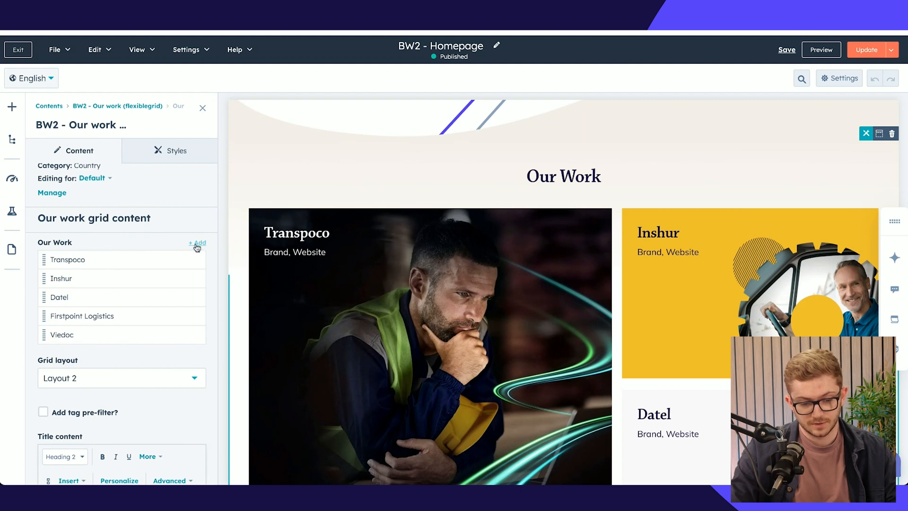
Add a trial Safetybank entry from a HubDB row, then remove it again.
{"action": "left_click", "coordinate": [200, 243]}
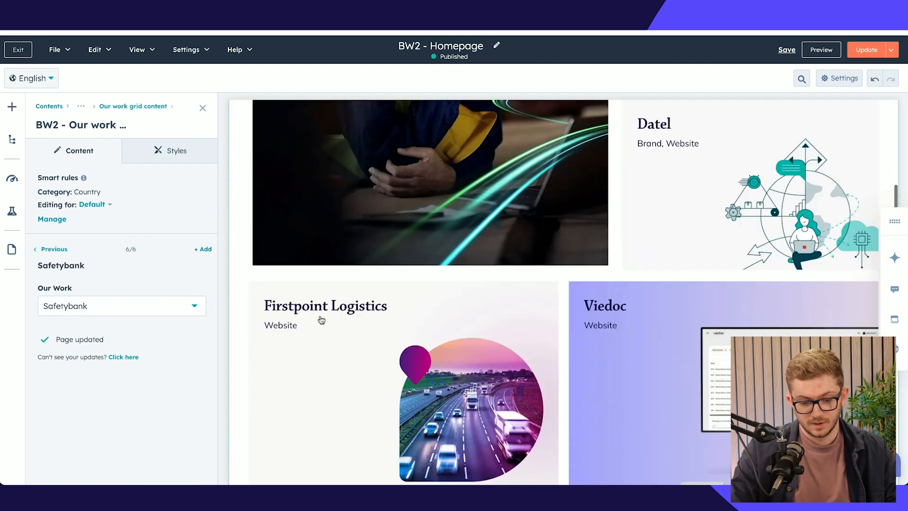
{"action": "scroll", "scroll_direction": "down", "scroll_amount": 3}
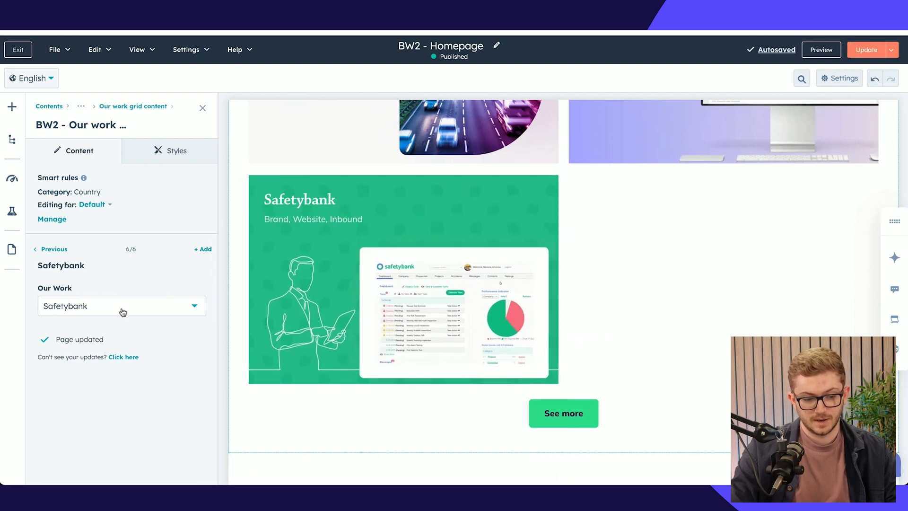
{"action": "left_click", "coordinate": [122, 305]}
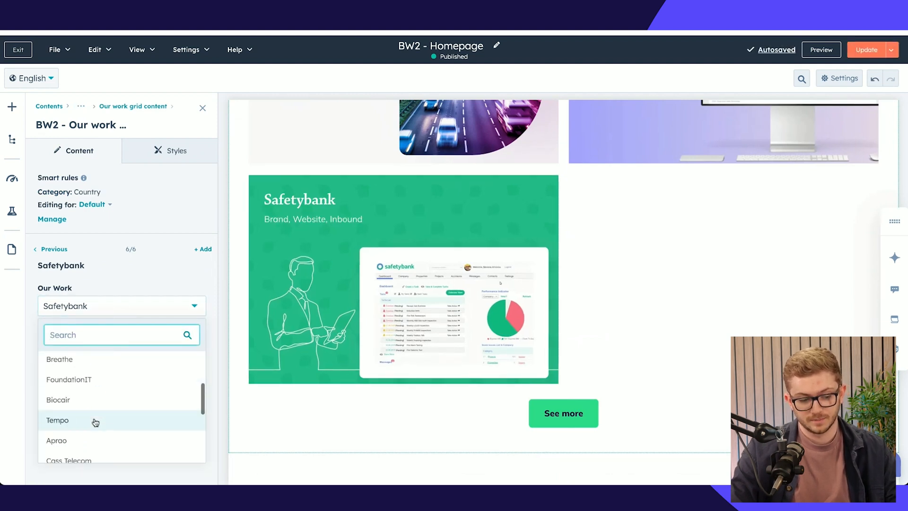
{"action": "scroll", "scroll_direction": "up", "scroll_amount": 3}
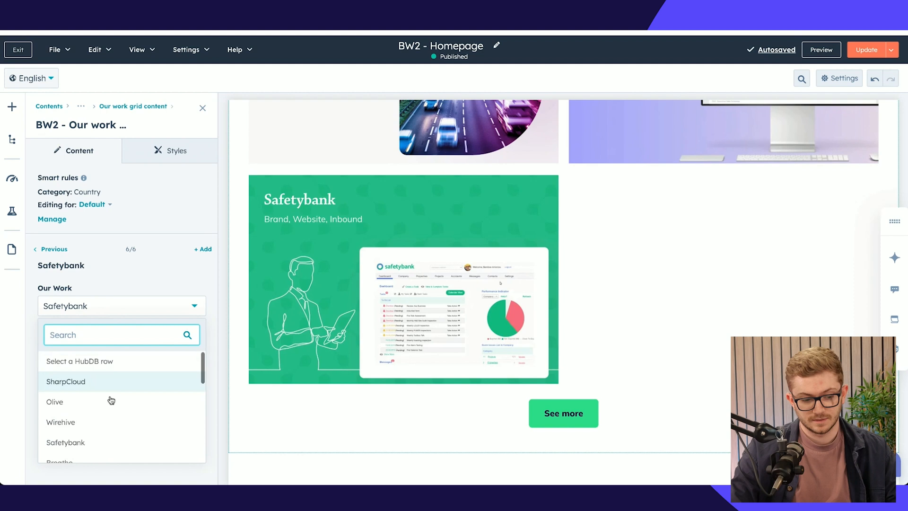
{"action": "mouse_move", "coordinate": [115, 390]}
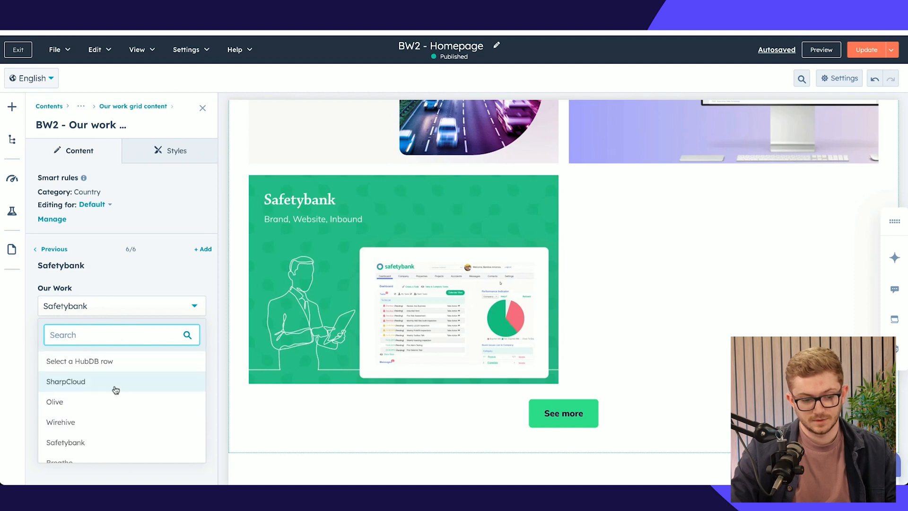
{"action": "scroll", "scroll_direction": "down", "scroll_amount": 3}
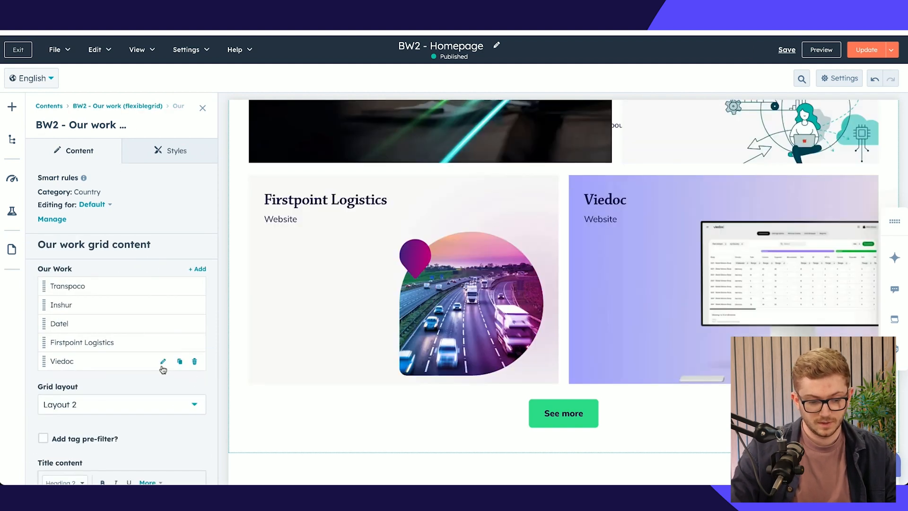
{"action": "mouse_move", "coordinate": [189, 185]}
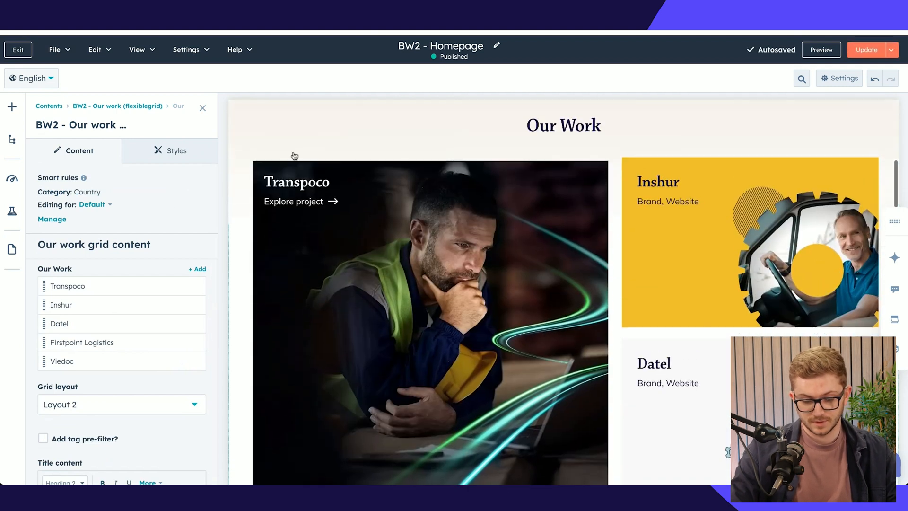
{"action": "scroll", "scroll_direction": "up", "scroll_amount": 3}
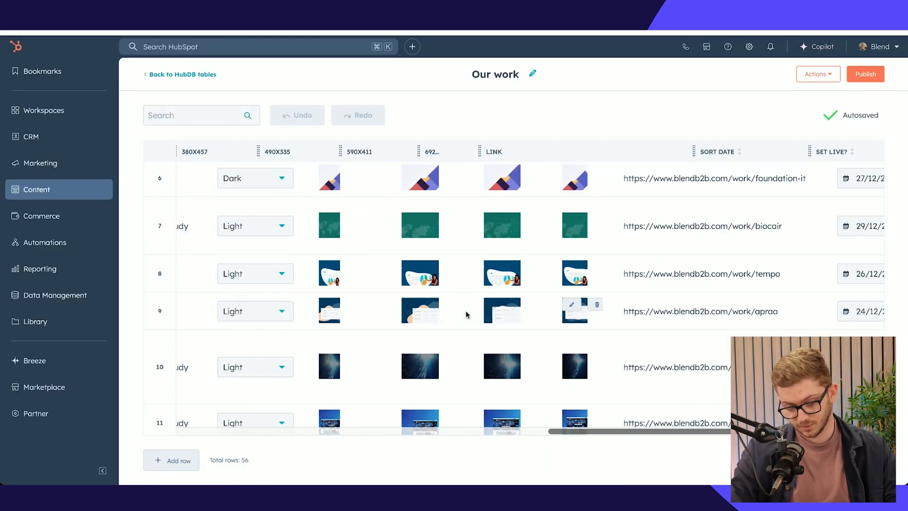
Review the Our work HubDB table's region, tags, button label and image columns.
{"action": "scroll", "scroll_direction": "left", "scroll_amount": 3}
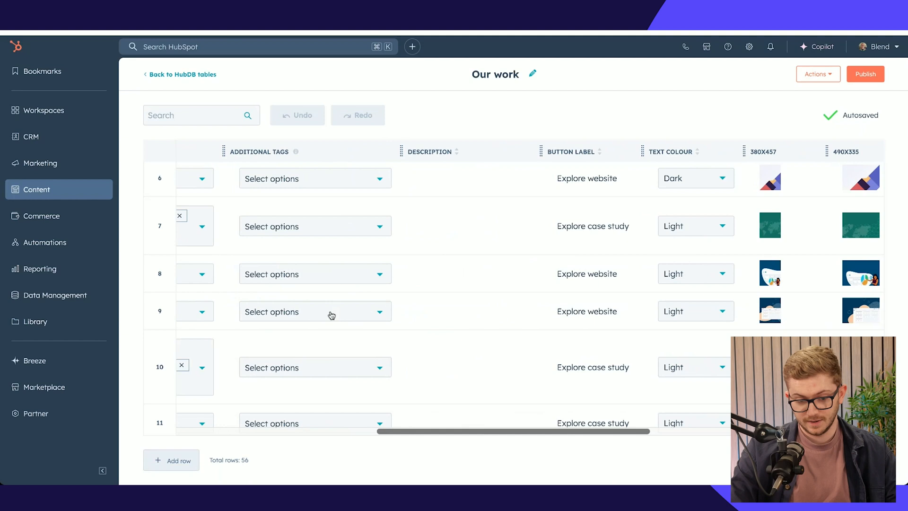
{"action": "scroll", "scroll_direction": "left", "scroll_amount": 3}
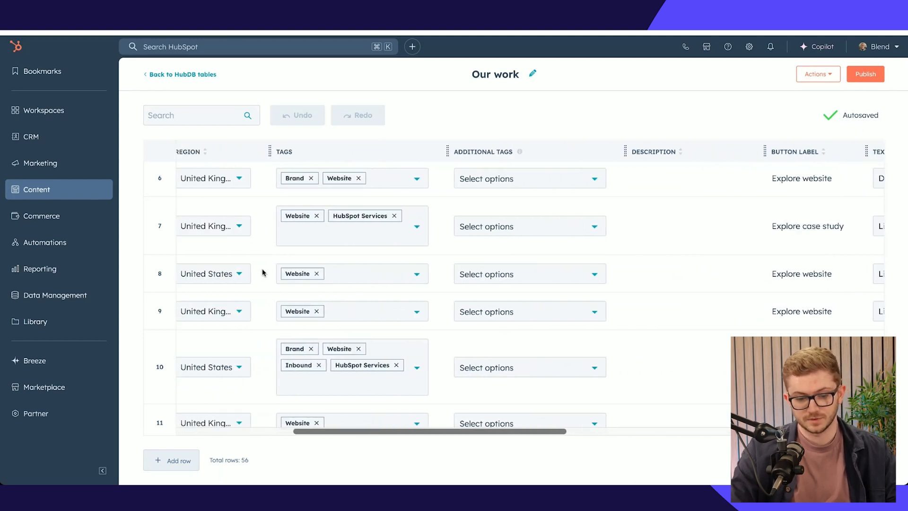
{"action": "scroll", "scroll_direction": "down", "scroll_amount": 3}
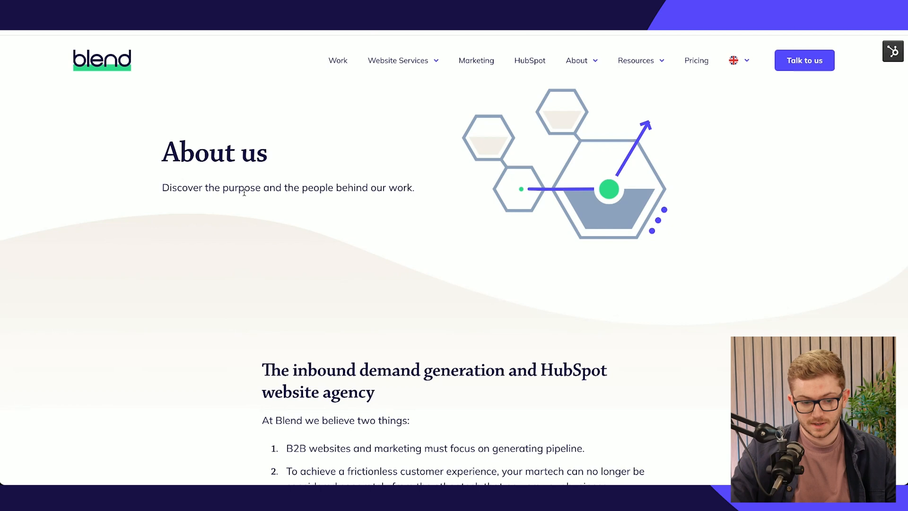
Browse the About page's Leadership and The team staff cards, then switch to the Blend employees table.
{"action": "scroll", "scroll_direction": "down", "scroll_amount": 3}
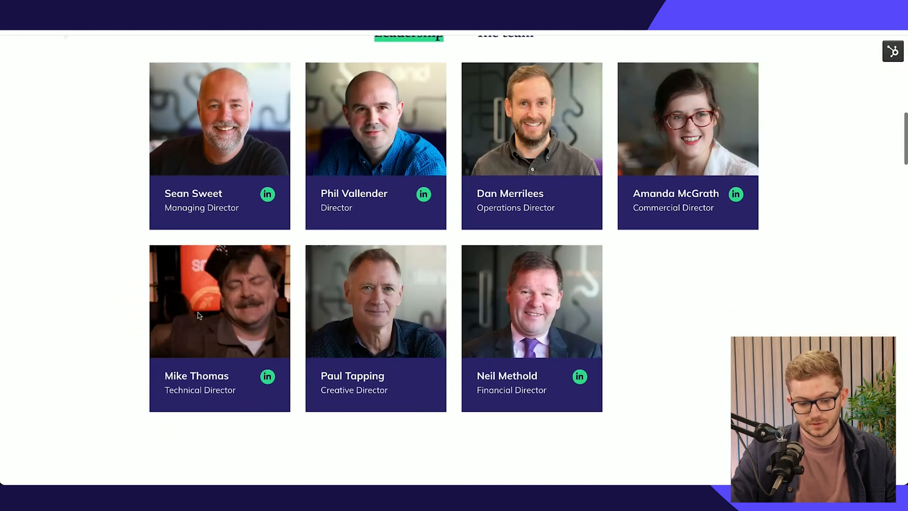
{"action": "scroll", "scroll_direction": "up", "scroll_amount": 3}
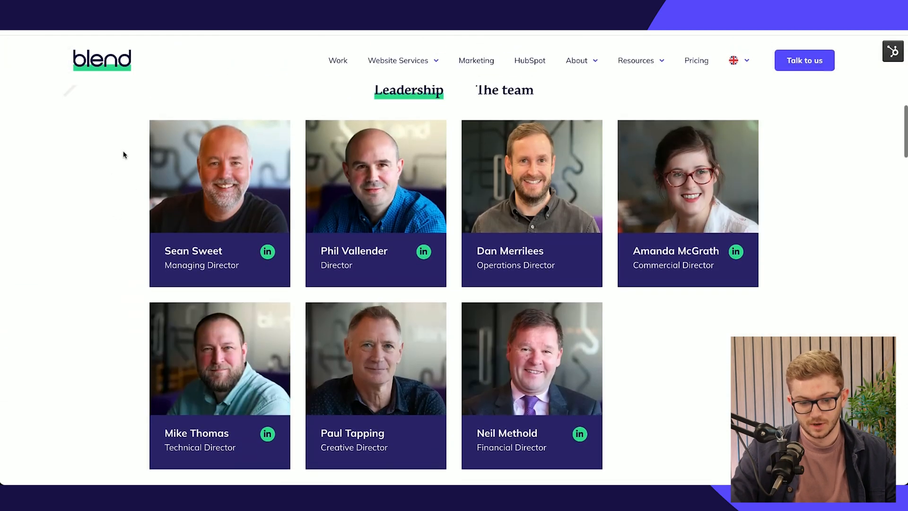
{"action": "scroll", "scroll_direction": "down", "scroll_amount": 3}
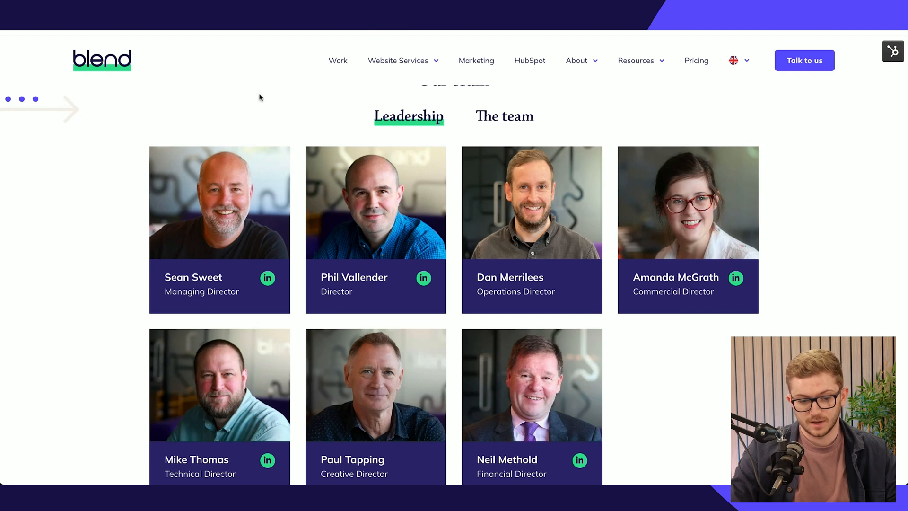
{"action": "left_click", "coordinate": [504, 116]}
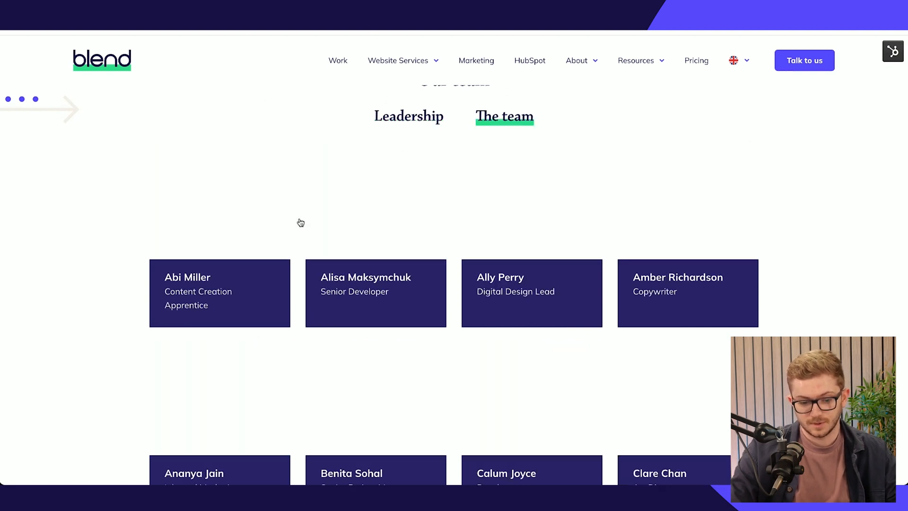
{"action": "scroll", "scroll_direction": "down", "scroll_amount": 3}
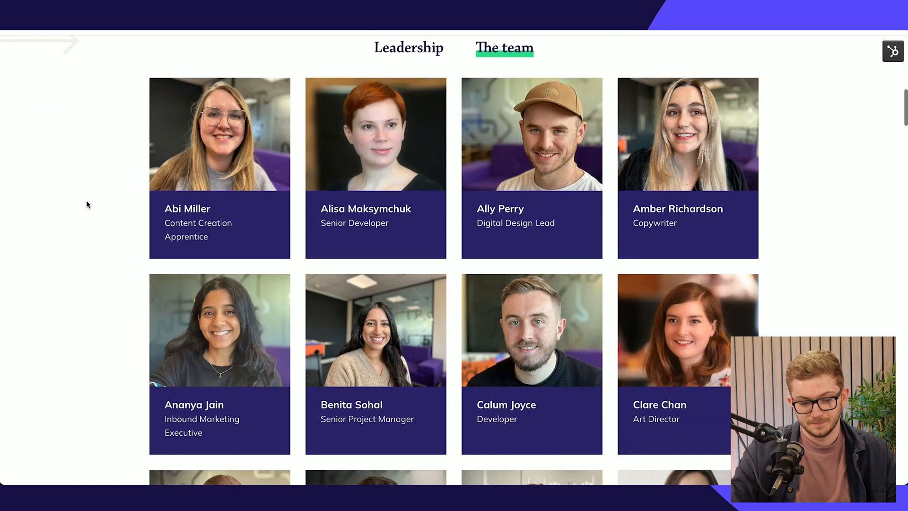
{"action": "scroll", "scroll_direction": "down", "scroll_amount": 3}
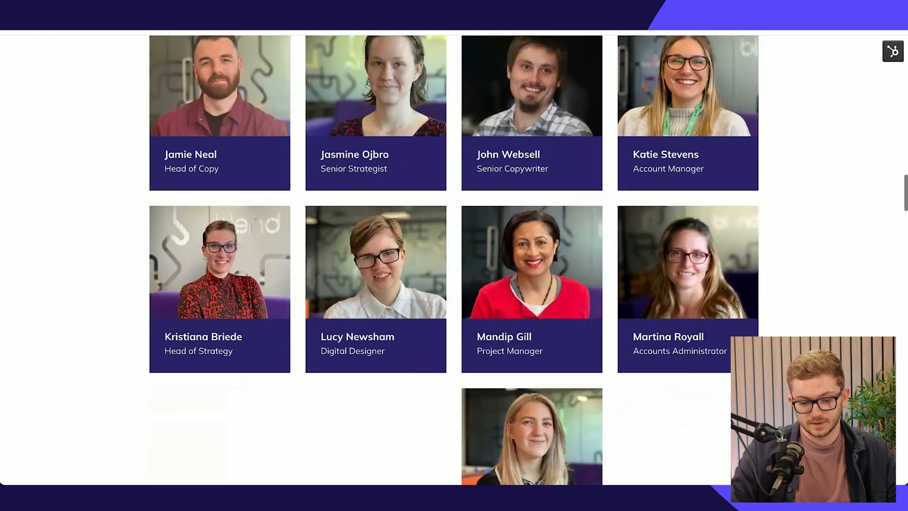
{"action": "scroll", "scroll_direction": "up", "scroll_amount": 3}
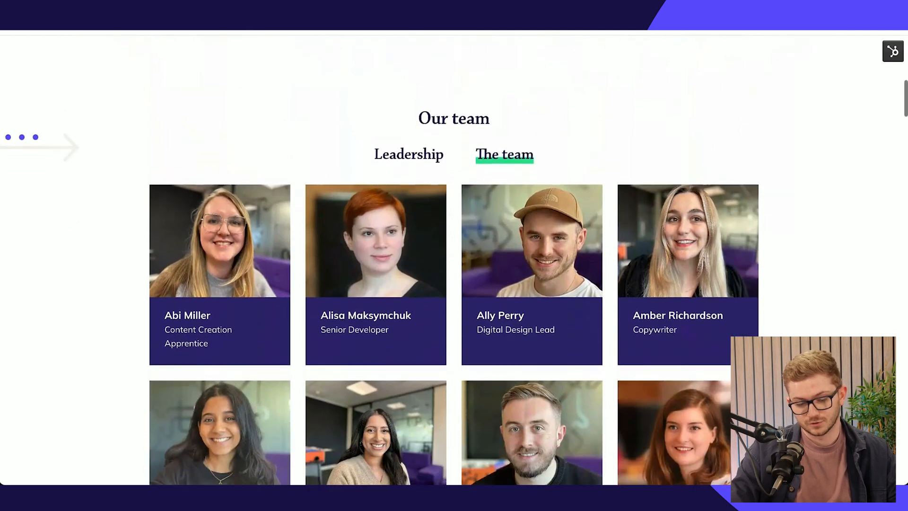
{"action": "left_click", "coordinate": [408, 153]}
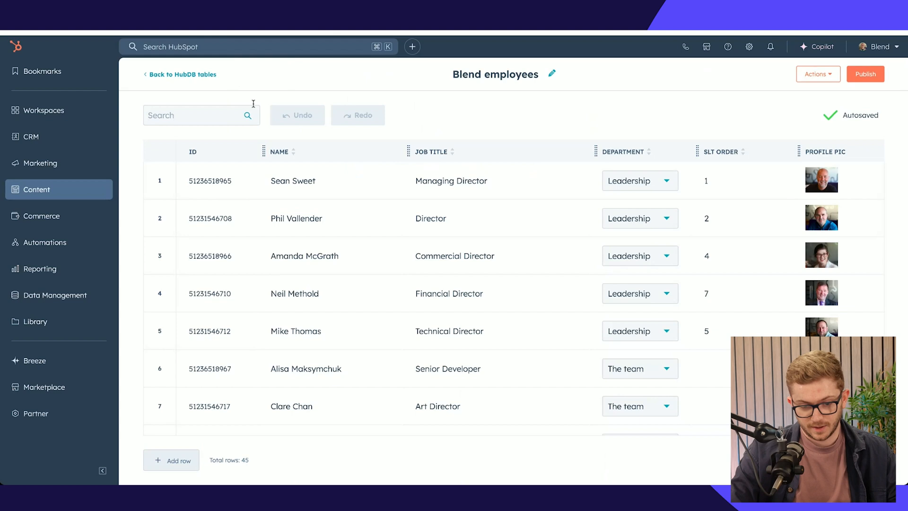
{"action": "mouse_move", "coordinate": [337, 249]}
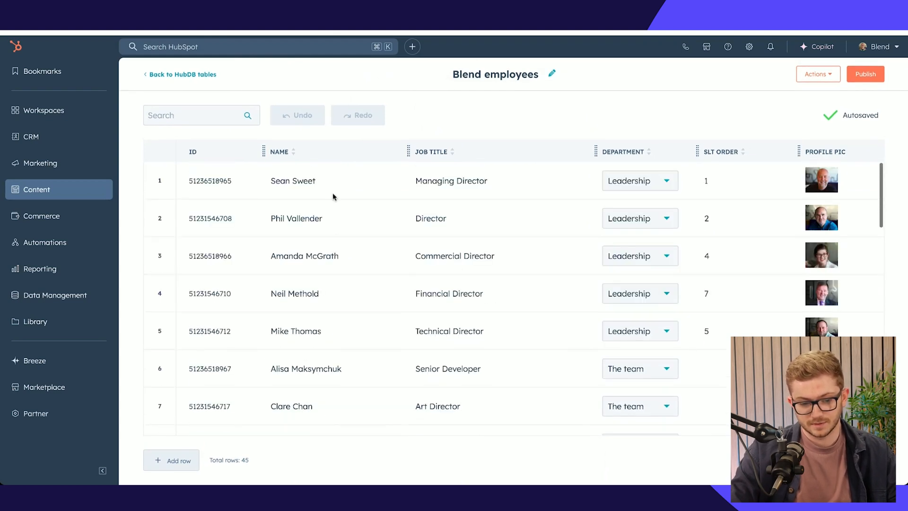
Review the Blend employees table's photo, LinkedIn, phone extension and meeting link columns.
{"action": "scroll", "scroll_direction": "right", "scroll_amount": 3}
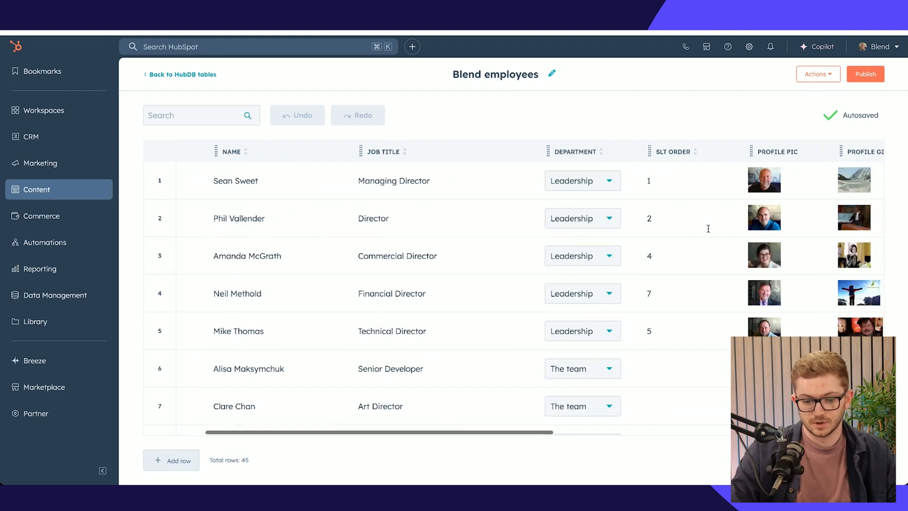
{"action": "scroll", "scroll_direction": "right", "scroll_amount": 3}
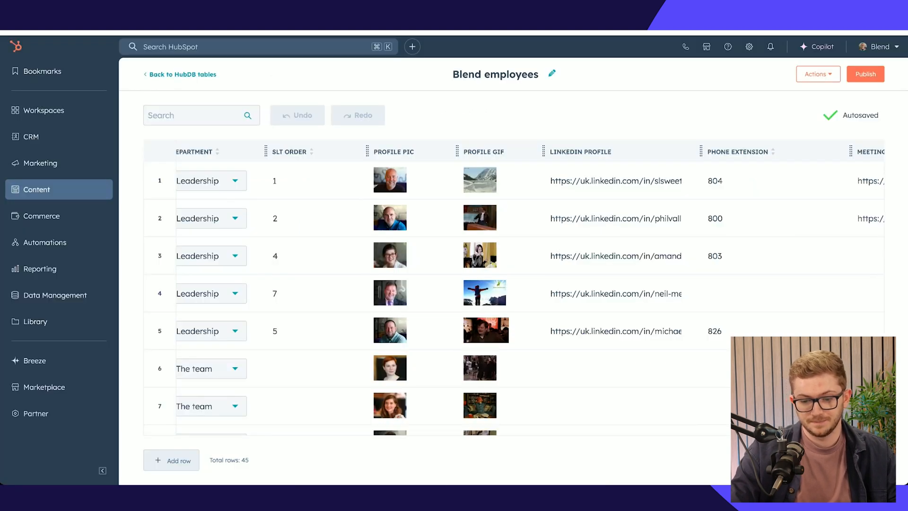
{"action": "scroll", "scroll_direction": "right", "scroll_amount": 3}
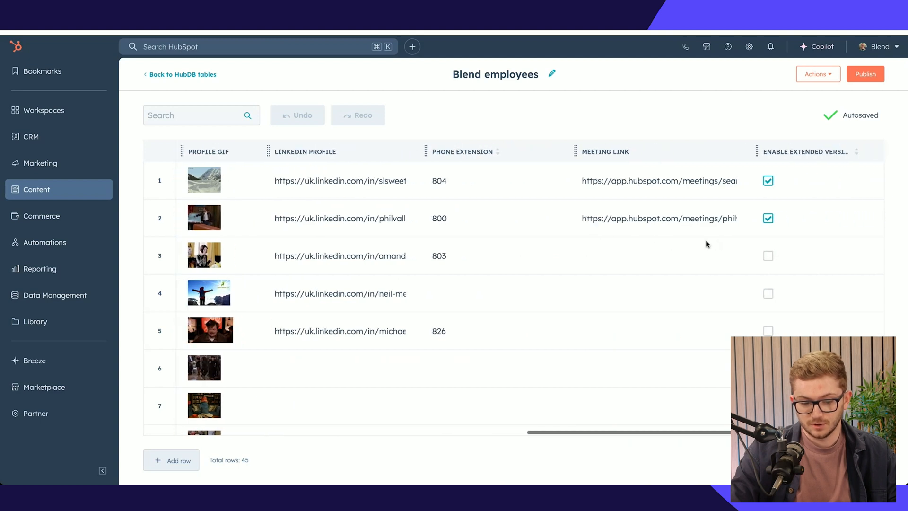
{"action": "mouse_move", "coordinate": [552, 57]}
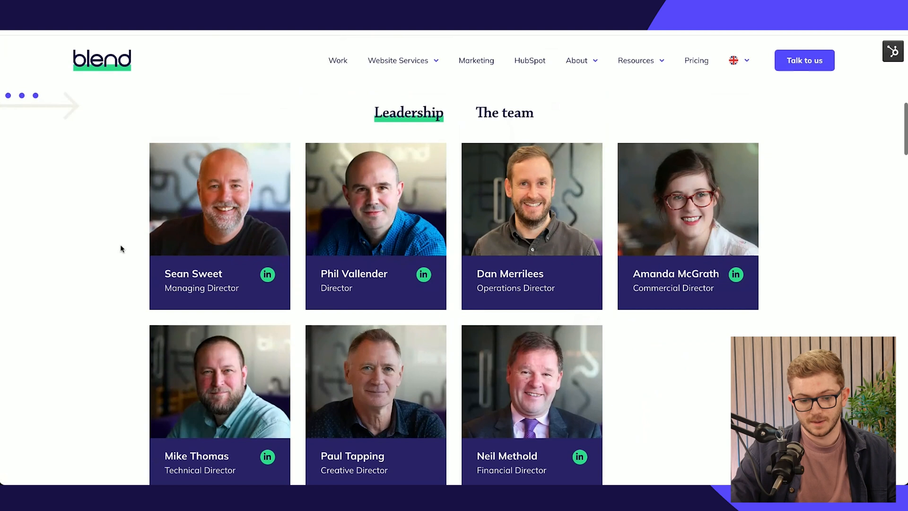
{"action": "mouse_move", "coordinate": [138, 42]}
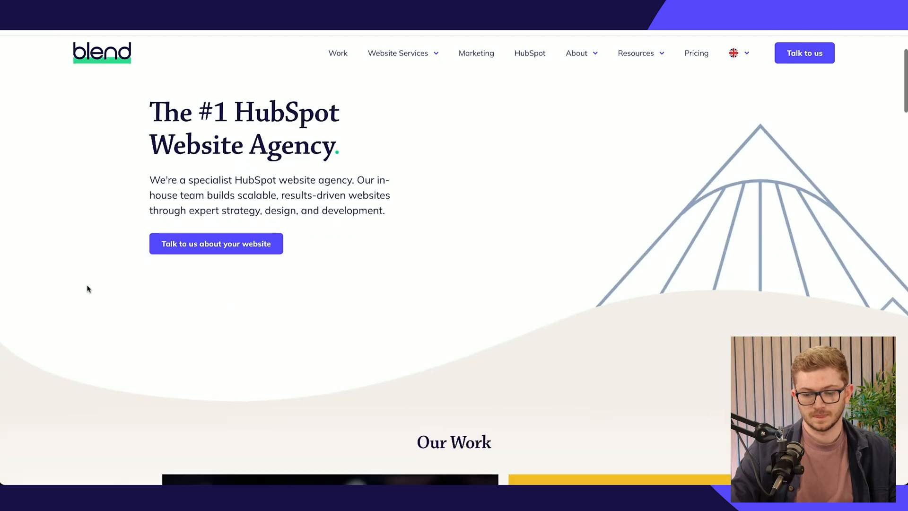
Scroll the homepage down to the in-house team carousel of staff cards.
{"action": "scroll", "scroll_direction": "down", "scroll_amount": 3}
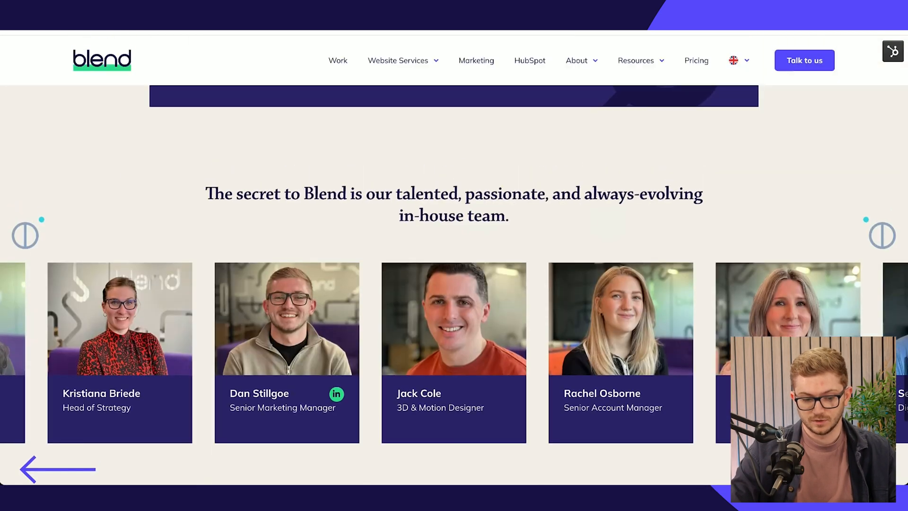
{"action": "scroll", "scroll_direction": "down", "scroll_amount": 3}
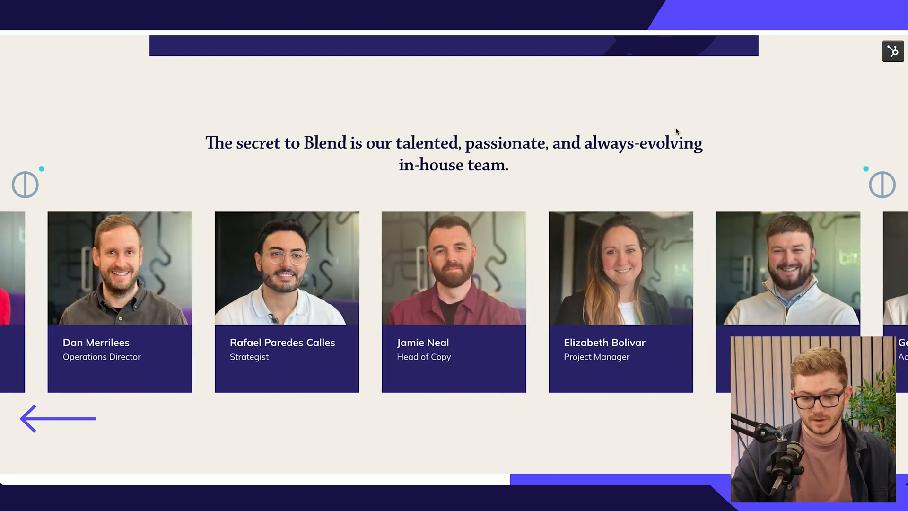
{"action": "mouse_move", "coordinate": [333, 99]}
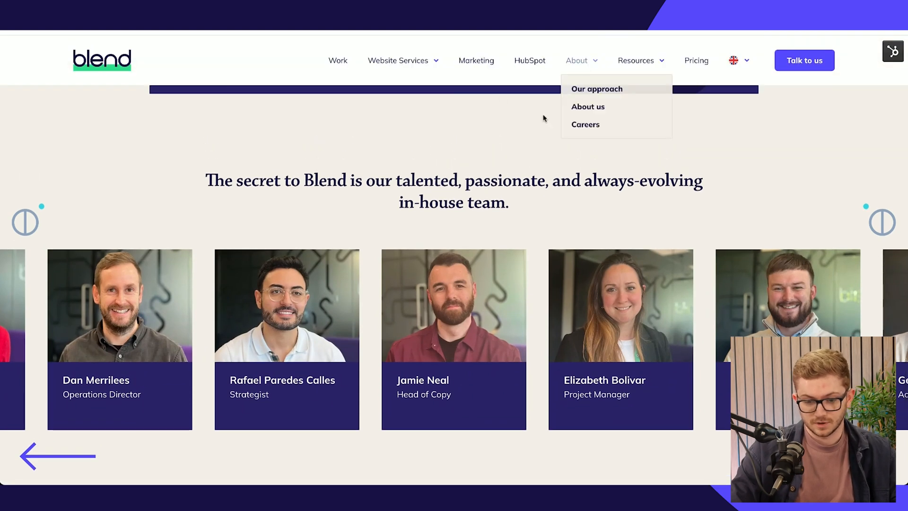
{"action": "mouse_move", "coordinate": [243, 170]}
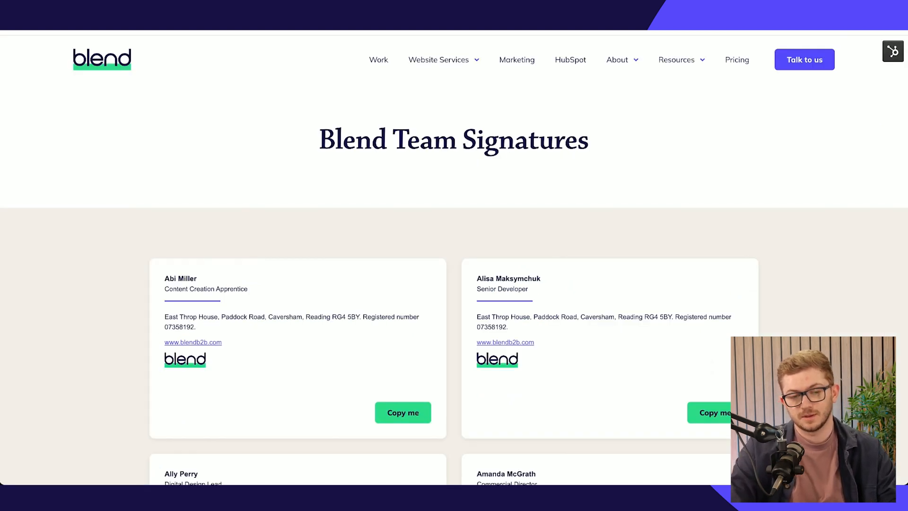
{"action": "mouse_move", "coordinate": [204, 243]}
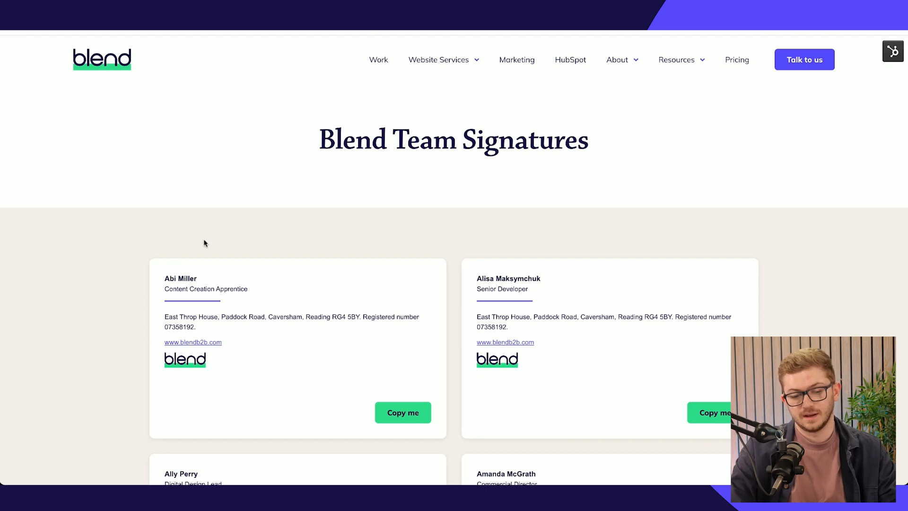
Browse the Blend Team Signatures cards with their Copy me buttons.
{"action": "scroll", "scroll_direction": "down", "scroll_amount": 3}
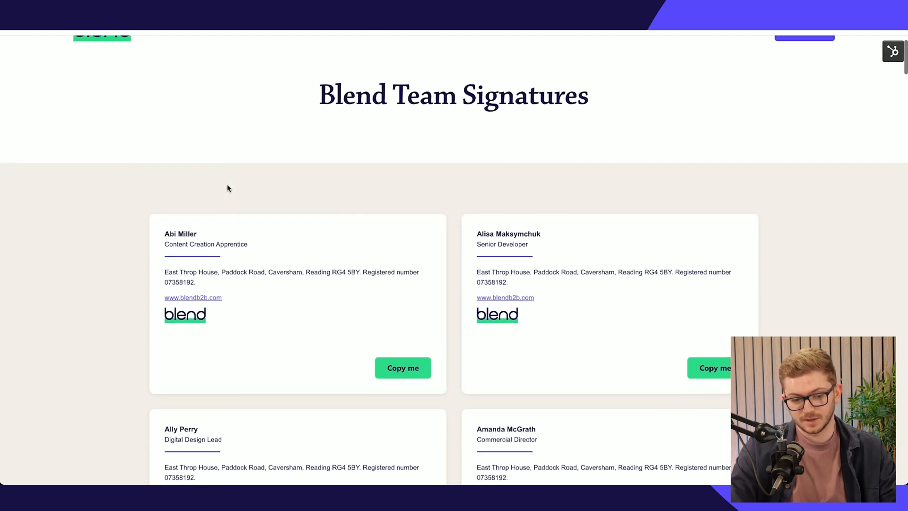
{"action": "scroll", "scroll_direction": "up", "scroll_amount": 3}
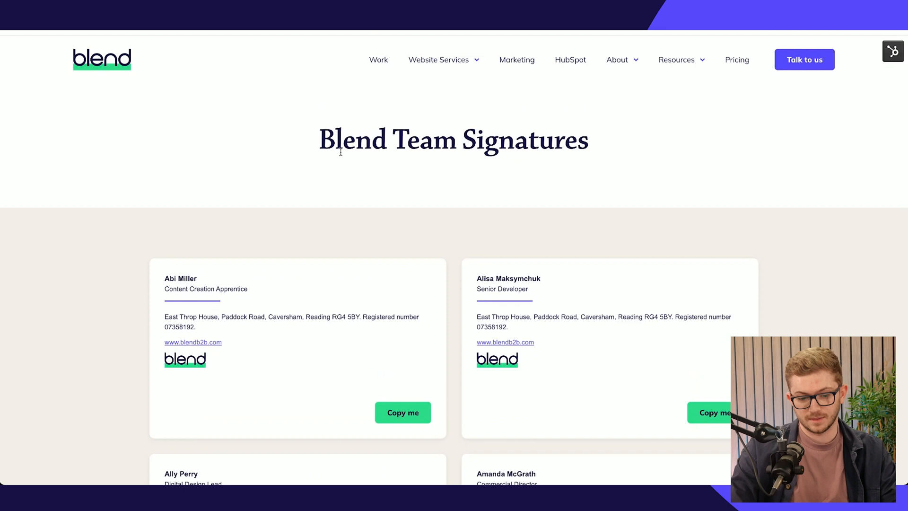
{"action": "scroll", "scroll_direction": "down", "scroll_amount": 3}
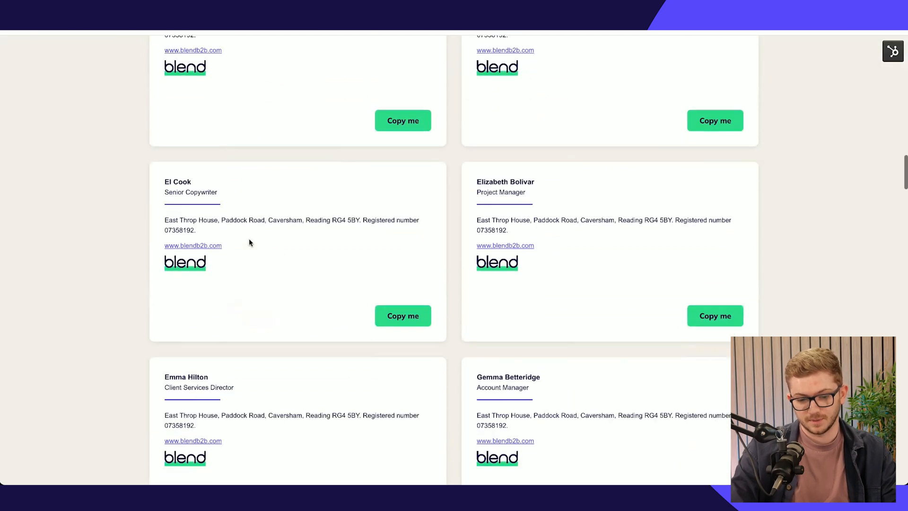
{"action": "scroll", "scroll_direction": "up", "scroll_amount": 3}
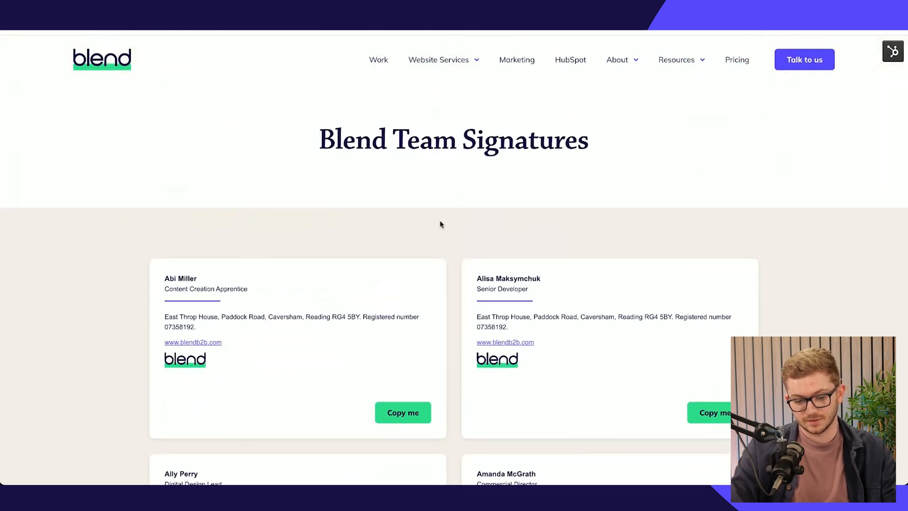
{"action": "mouse_move", "coordinate": [295, 132]}
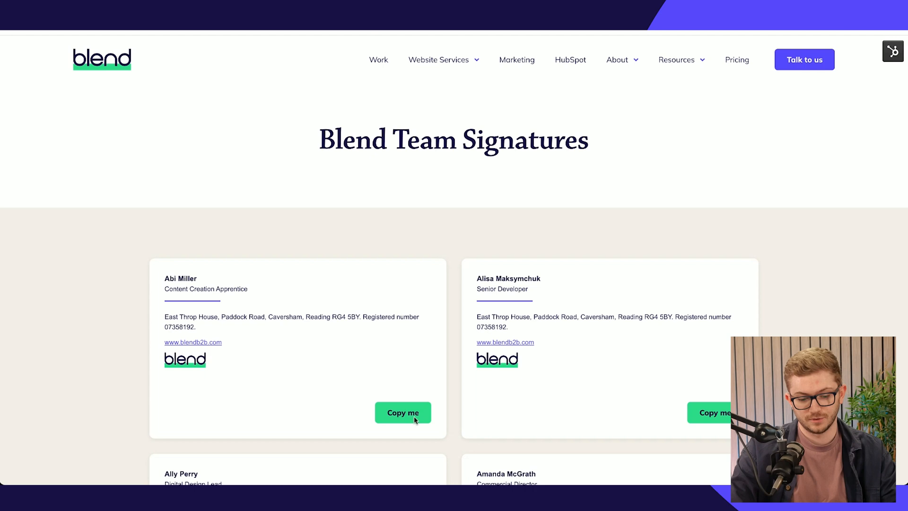
{"action": "mouse_move", "coordinate": [537, 89]}
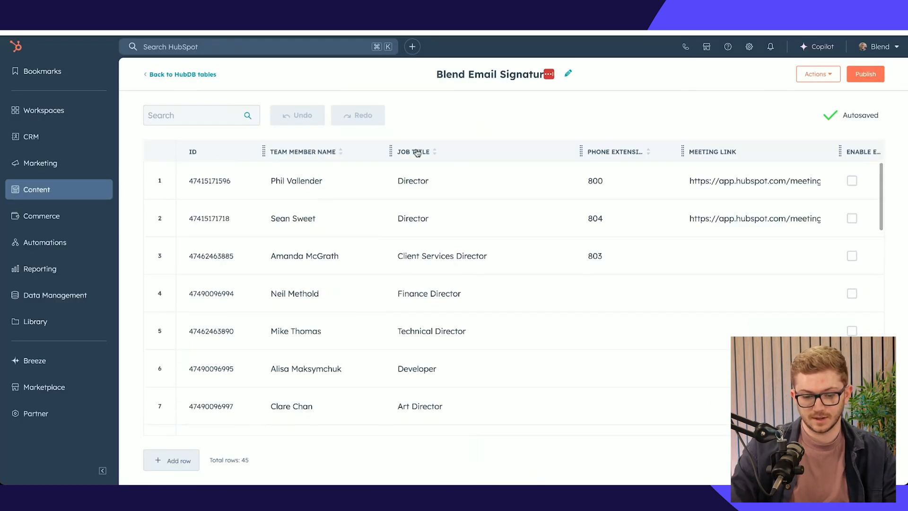
Scroll up and down through the Blend Email Signatures table's 45 rows of names, titles and meeting links.
{"action": "scroll", "scroll_direction": "down", "scroll_amount": 3}
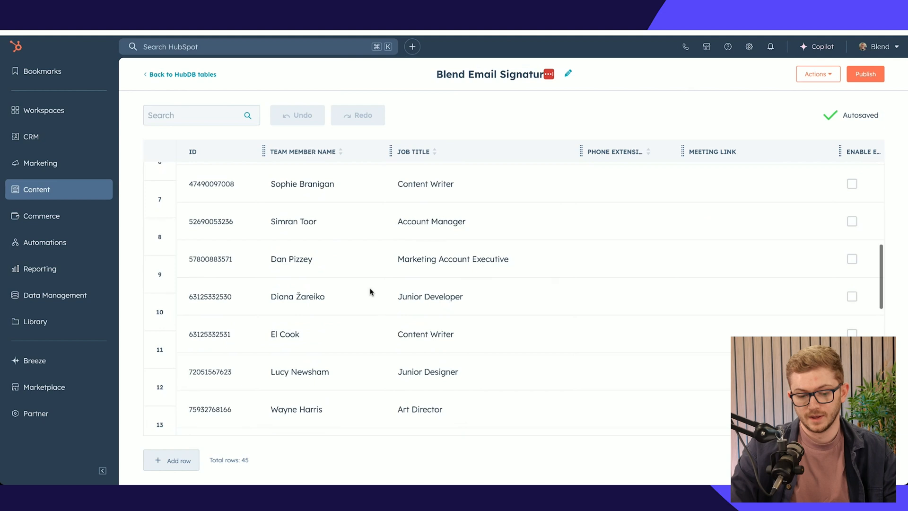
{"action": "scroll", "scroll_direction": "up", "scroll_amount": 3}
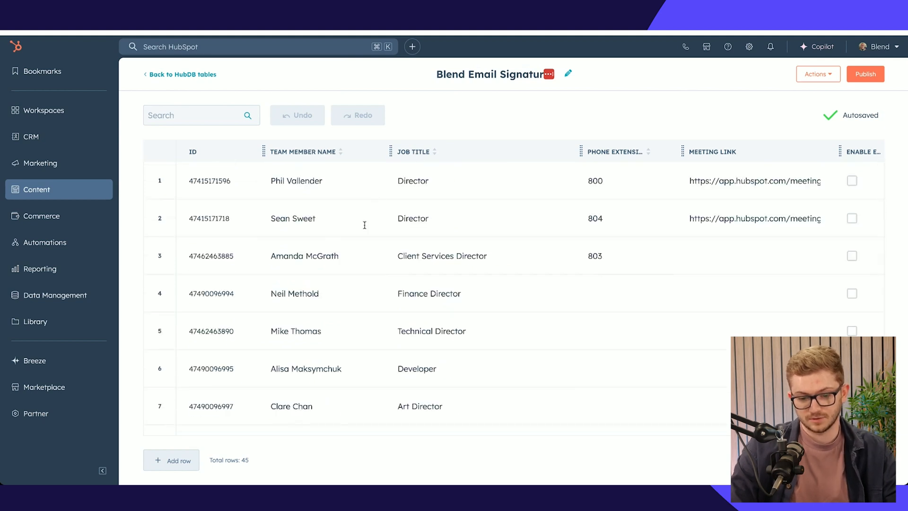
{"action": "scroll", "scroll_direction": "down", "scroll_amount": 3}
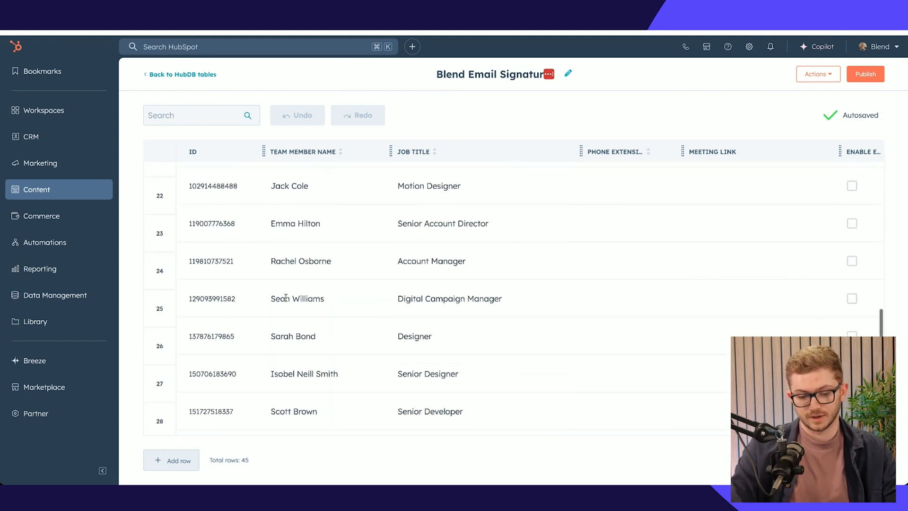
{"action": "scroll", "scroll_direction": "down", "scroll_amount": 3}
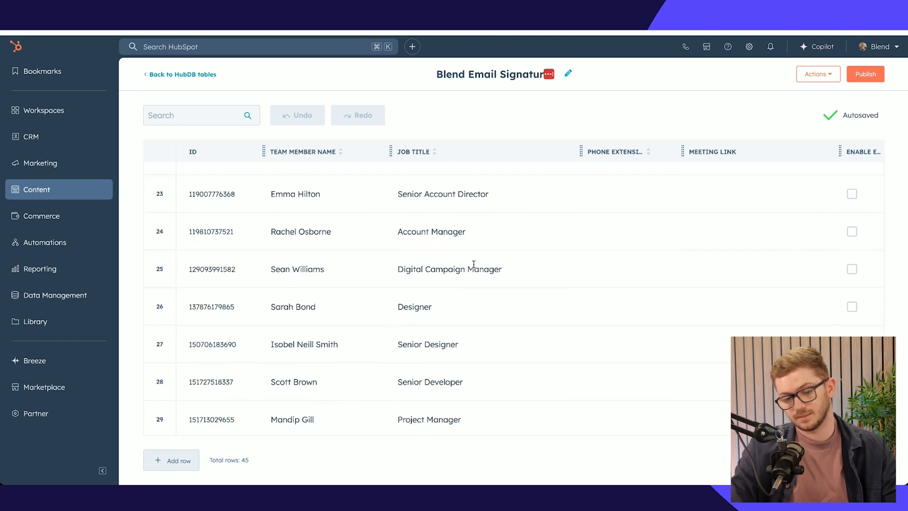
{"action": "scroll", "scroll_direction": "up", "scroll_amount": 3}
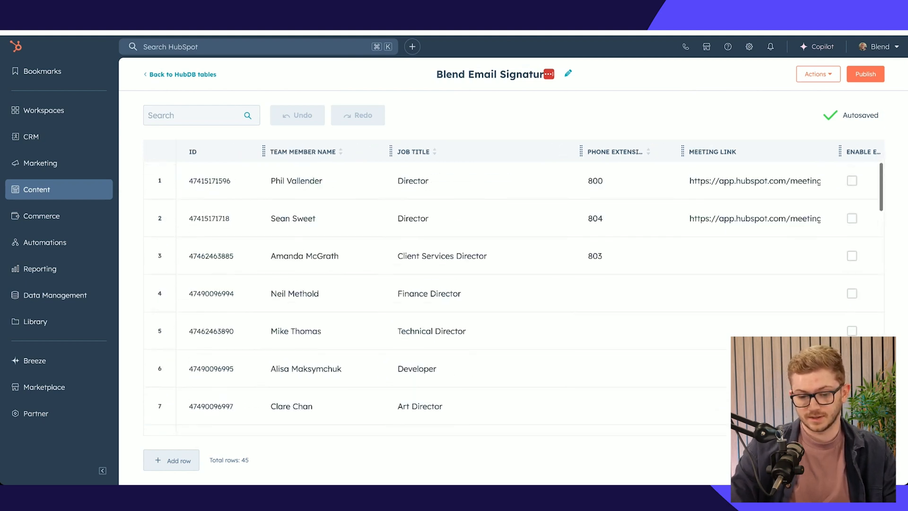
{"action": "scroll", "scroll_direction": "down", "scroll_amount": 3}
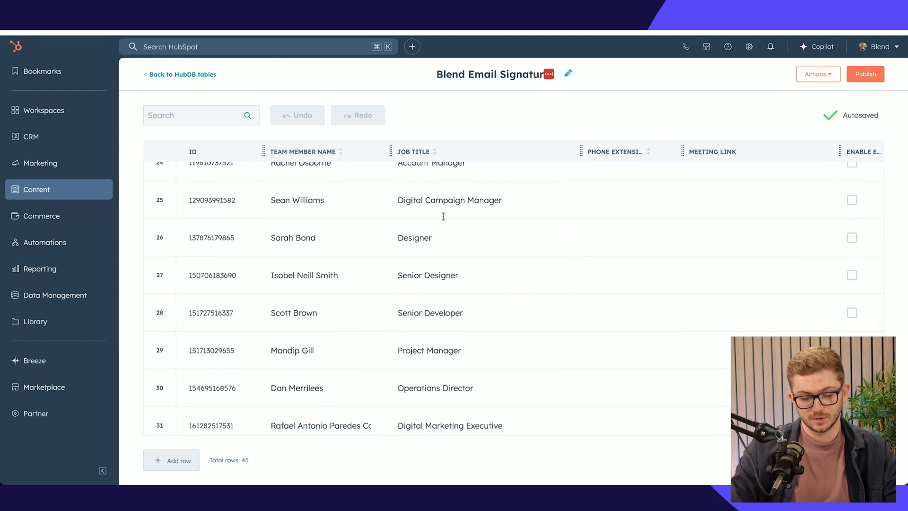
{"action": "scroll", "scroll_direction": "up", "scroll_amount": 3}
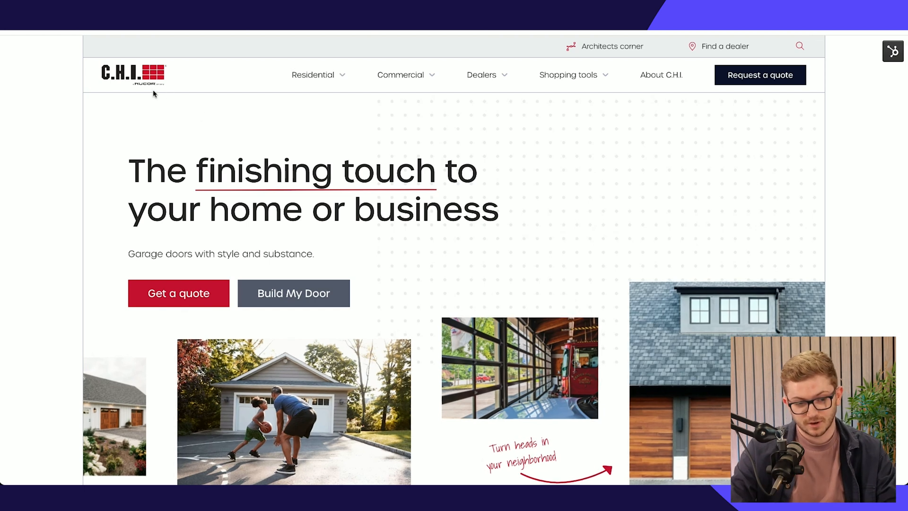
{"action": "mouse_move", "coordinate": [89, 63]}
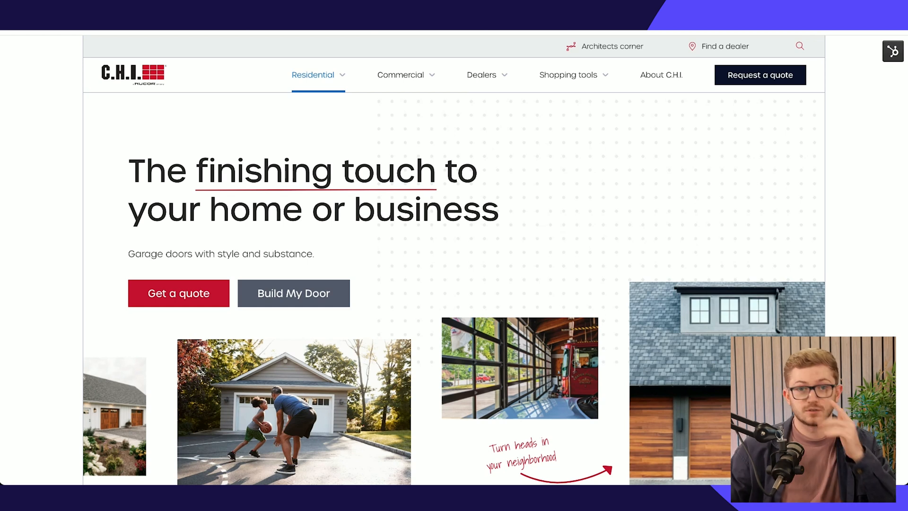
Show the Residential mega menu and go to the Planks wood-look door collection.
{"action": "left_click", "coordinate": [313, 74]}
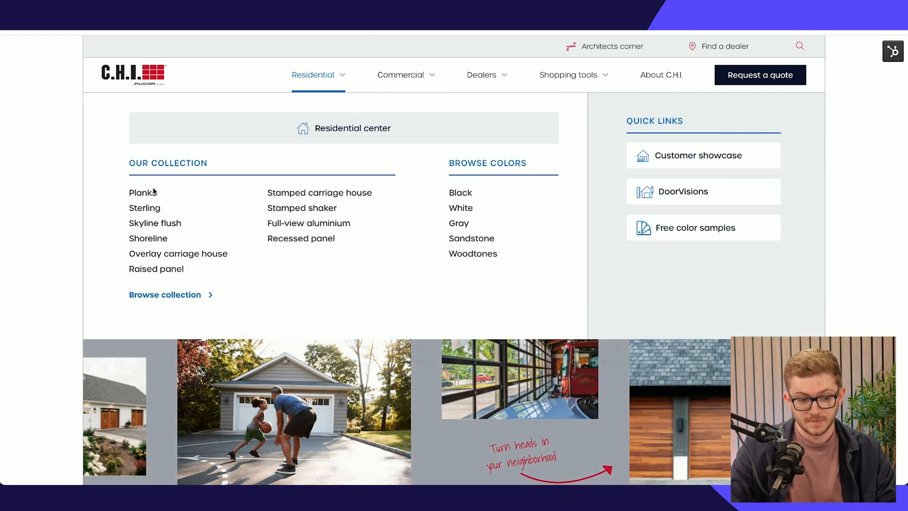
{"action": "left_click", "coordinate": [141, 192]}
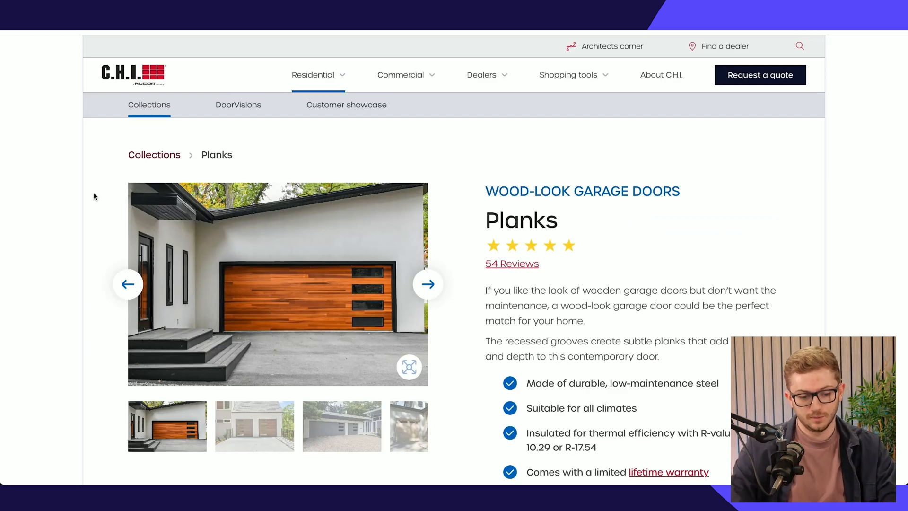
{"action": "mouse_move", "coordinate": [306, 258]}
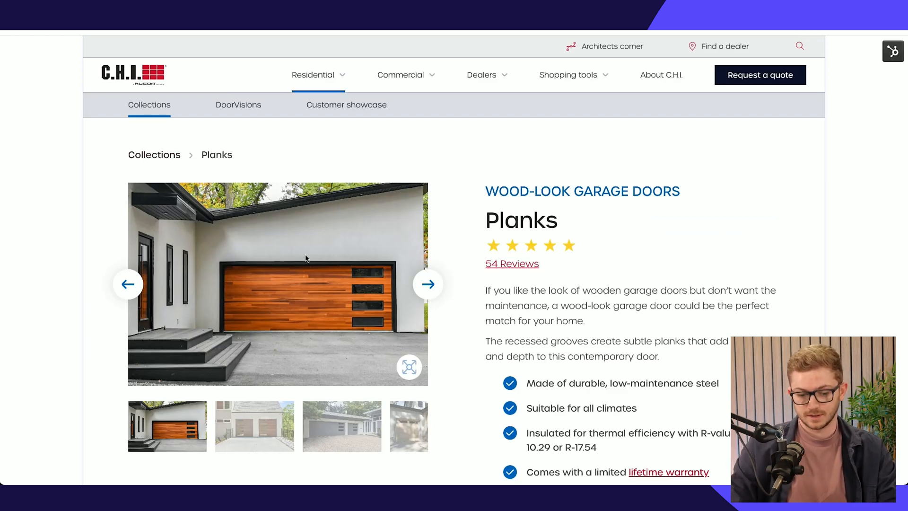
{"action": "mouse_move", "coordinate": [463, 208]}
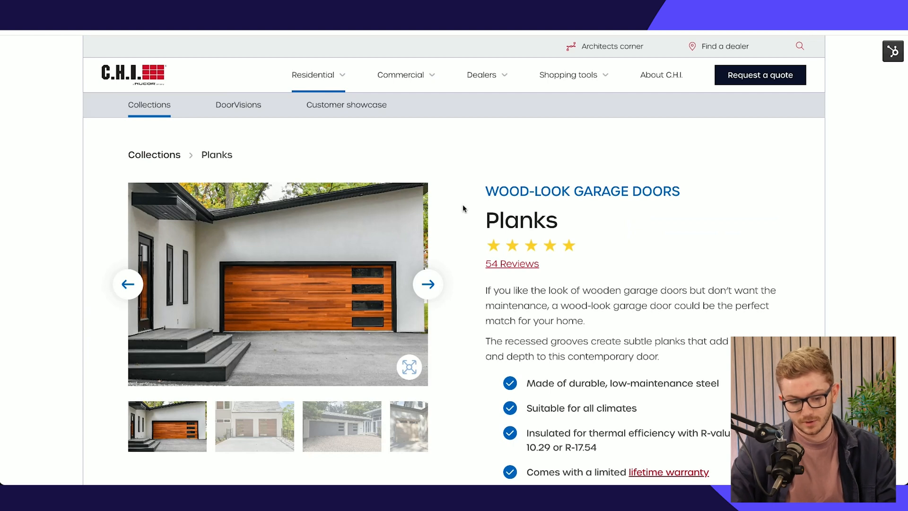
{"action": "scroll", "scroll_direction": "down", "scroll_amount": 3}
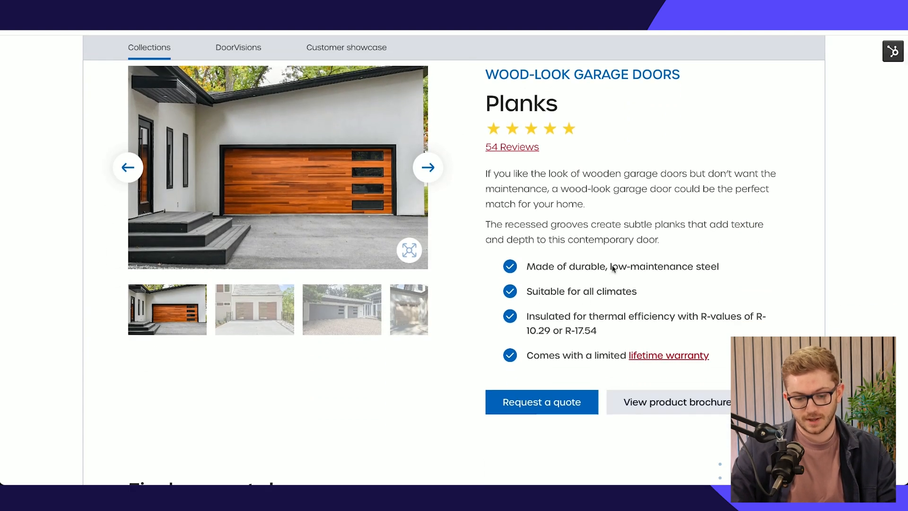
{"action": "scroll", "scroll_direction": "down", "scroll_amount": 3}
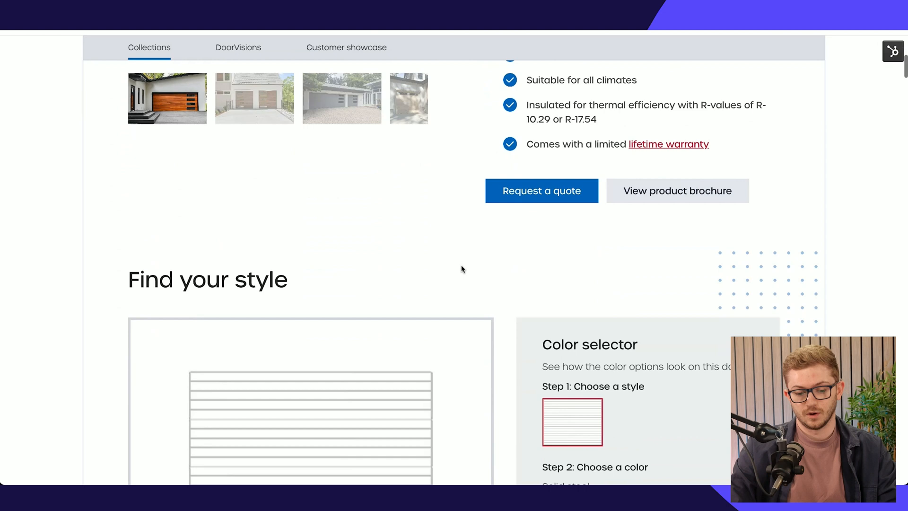
{"action": "scroll", "scroll_direction": "down", "scroll_amount": 3}
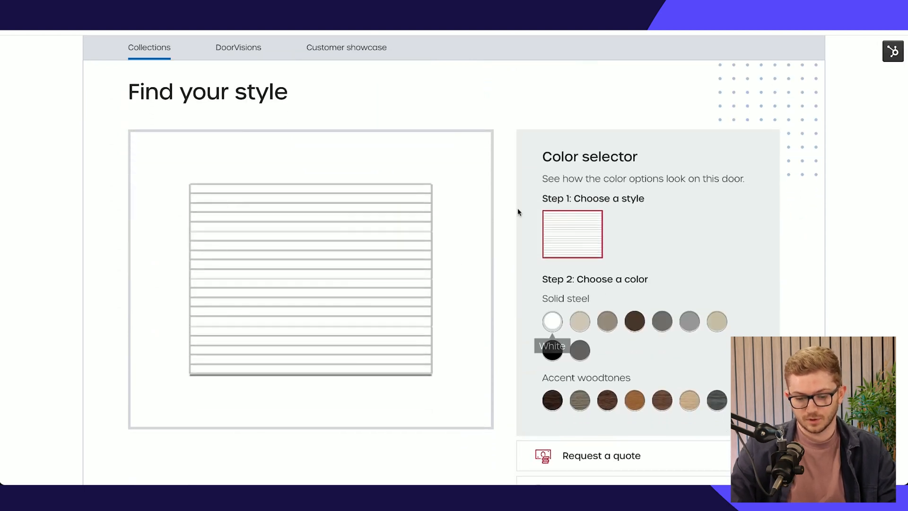
{"action": "mouse_move", "coordinate": [526, 208]}
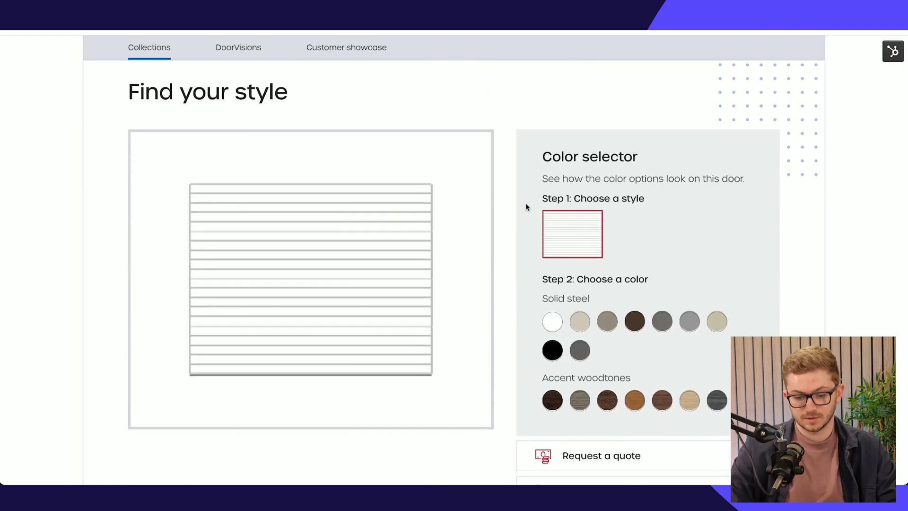
{"action": "scroll", "scroll_direction": "down", "scroll_amount": 3}
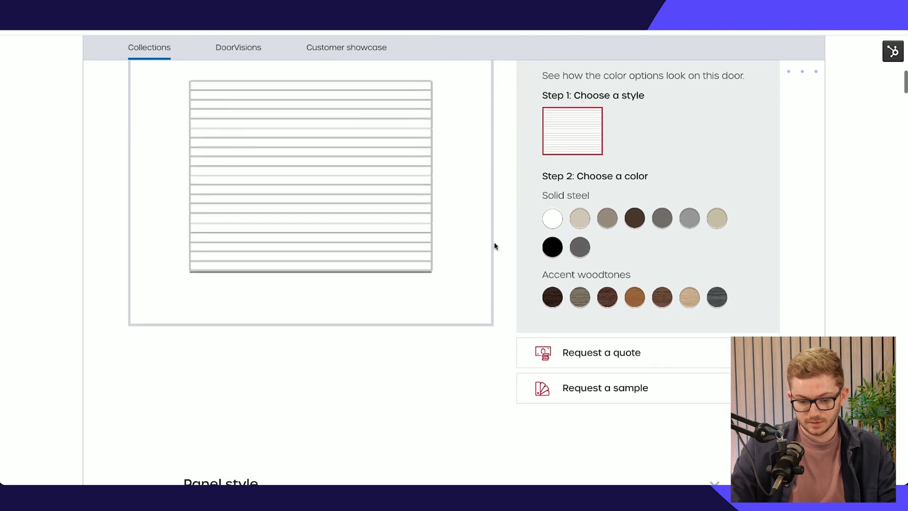
{"action": "scroll", "scroll_direction": "down", "scroll_amount": 3}
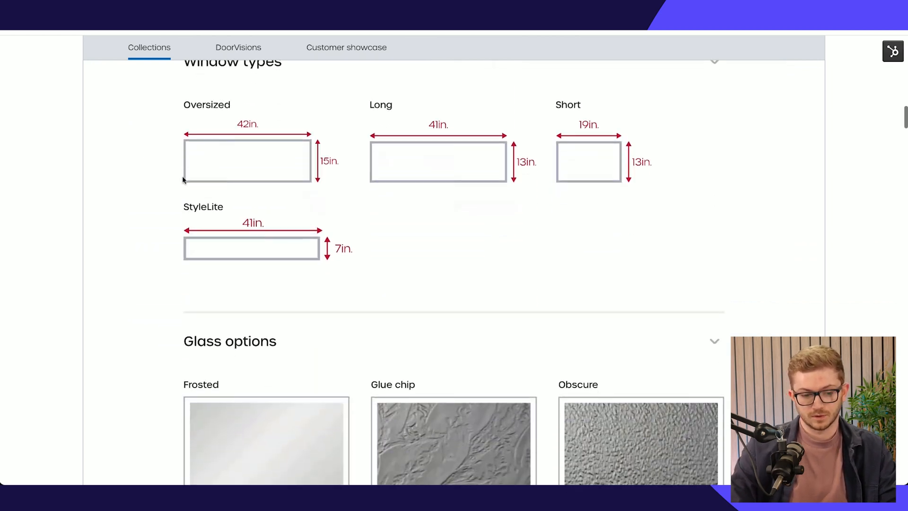
{"action": "scroll", "scroll_direction": "down", "scroll_amount": 3}
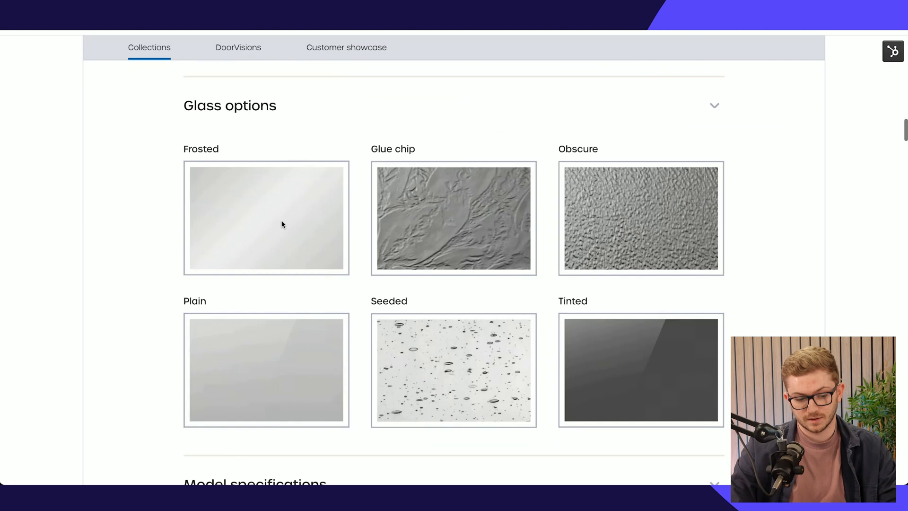
{"action": "scroll", "scroll_direction": "down", "scroll_amount": 3}
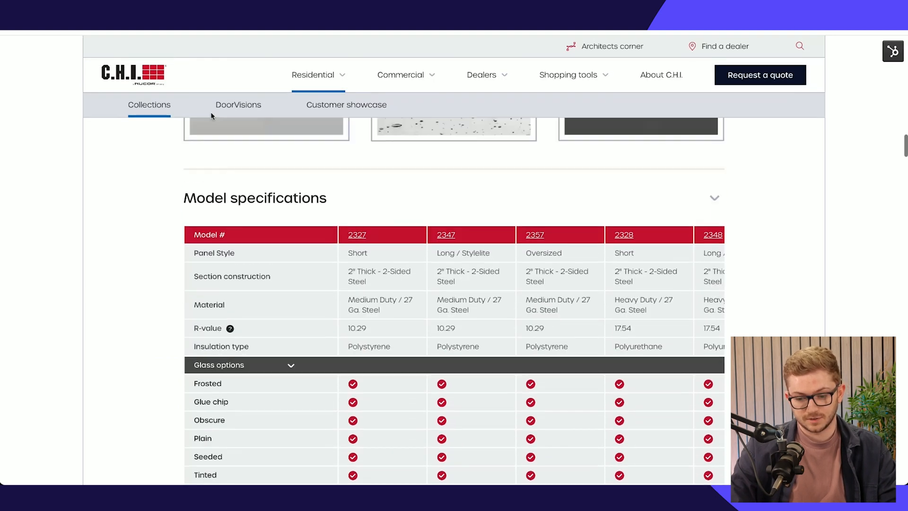
{"action": "scroll", "scroll_direction": "down", "scroll_amount": 3}
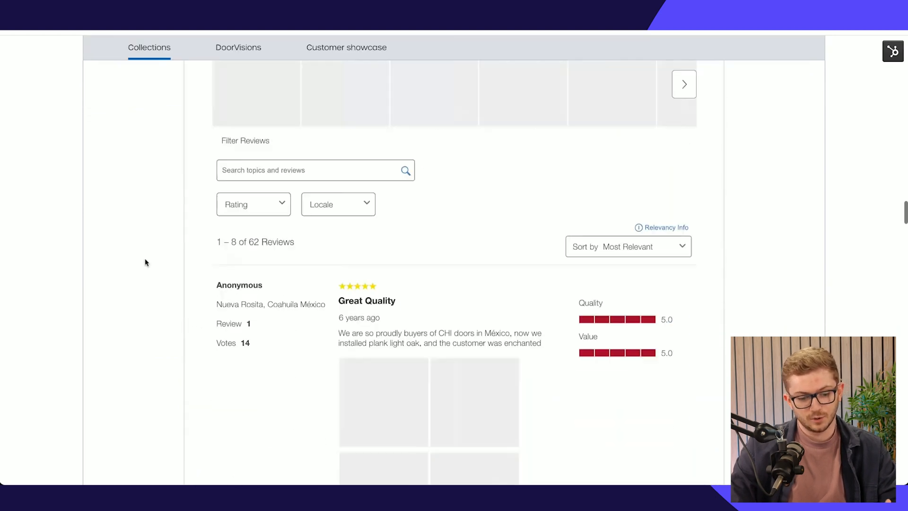
{"action": "scroll", "scroll_direction": "up", "scroll_amount": 3}
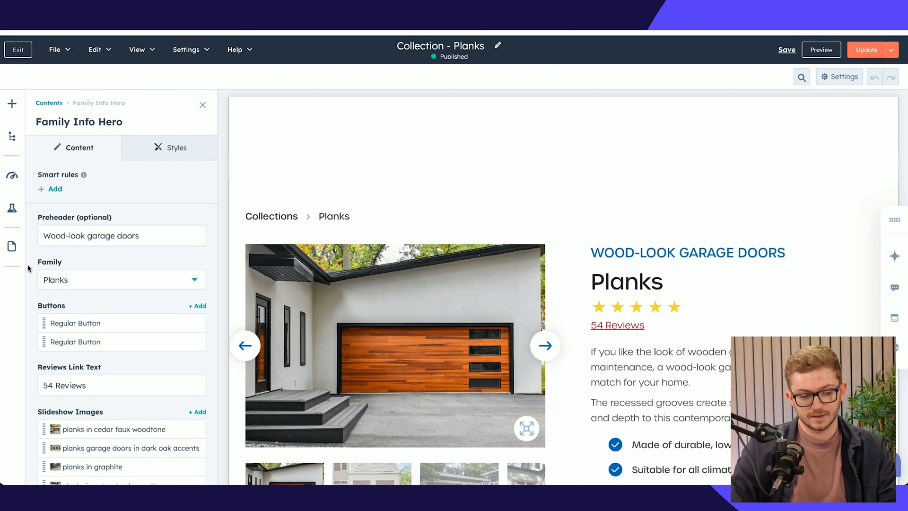
Scroll down through the Collection - Planks page preview in the editor.
{"action": "scroll", "scroll_direction": "down", "scroll_amount": 3}
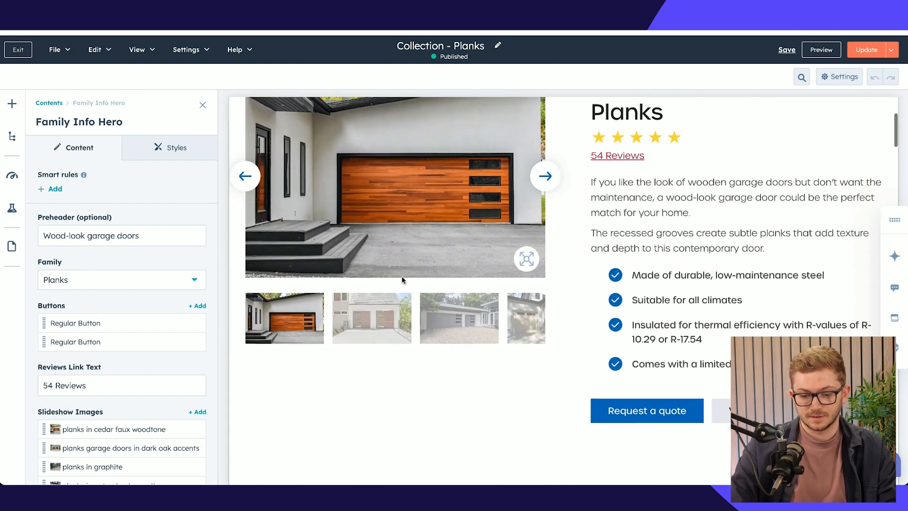
{"action": "scroll", "scroll_direction": "down", "scroll_amount": 3}
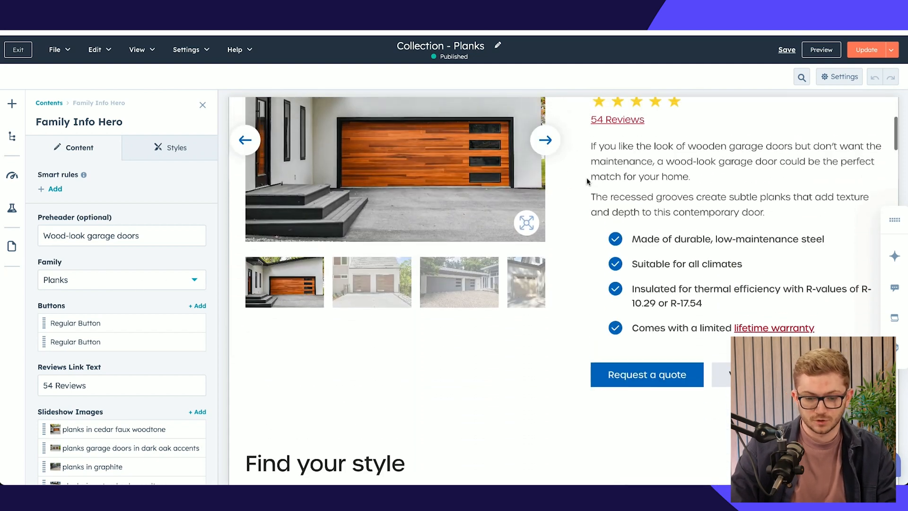
{"action": "scroll", "scroll_direction": "down", "scroll_amount": 3}
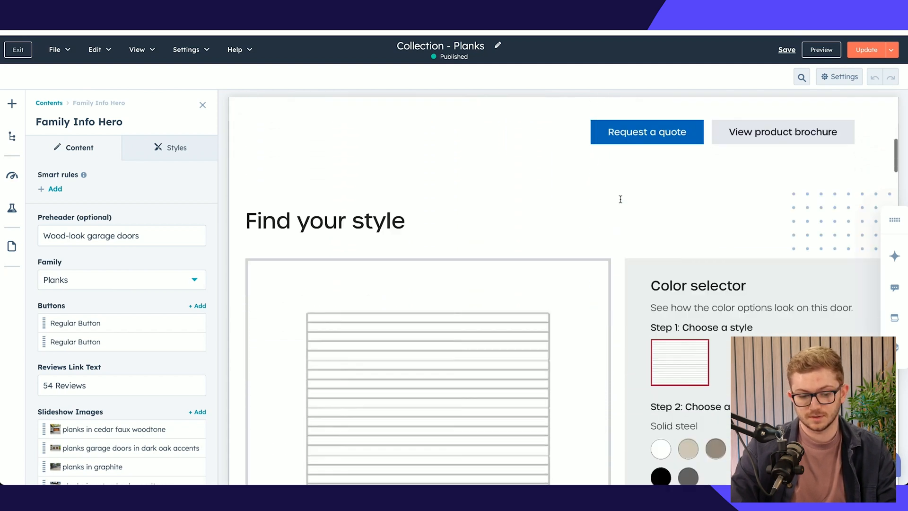
{"action": "scroll", "scroll_direction": "down", "scroll_amount": 3}
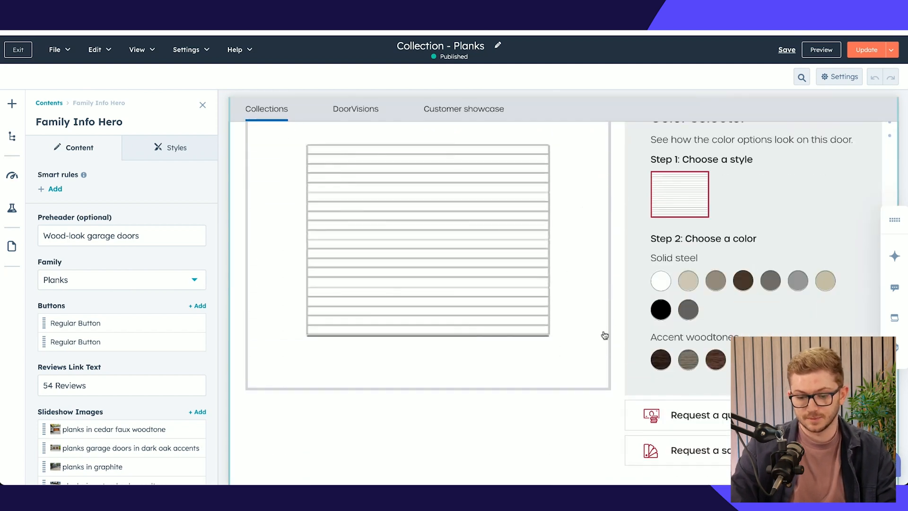
{"action": "scroll", "scroll_direction": "down", "scroll_amount": 3}
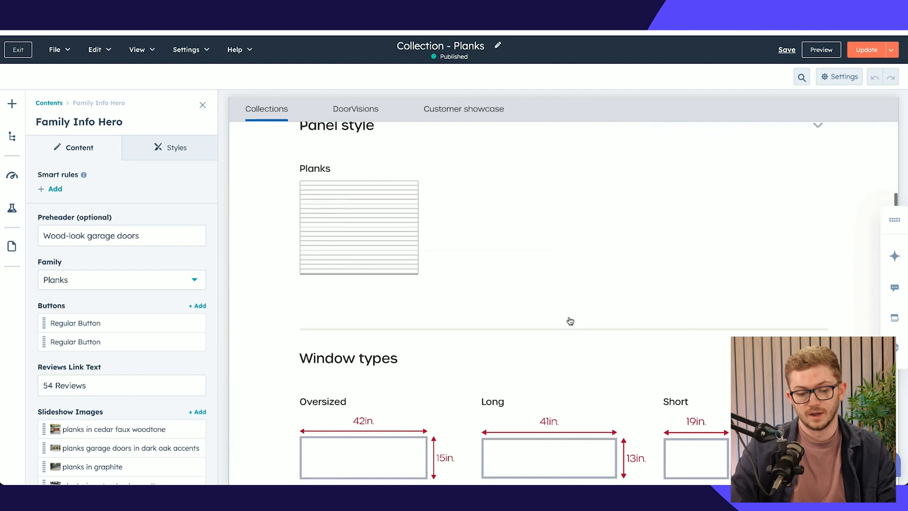
{"action": "scroll", "scroll_direction": "down", "scroll_amount": 3}
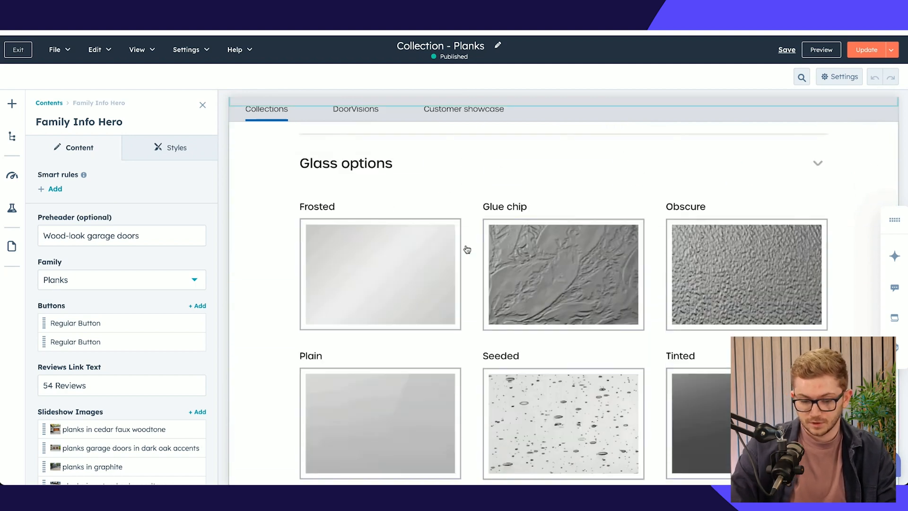
{"action": "scroll", "scroll_direction": "down", "scroll_amount": 3}
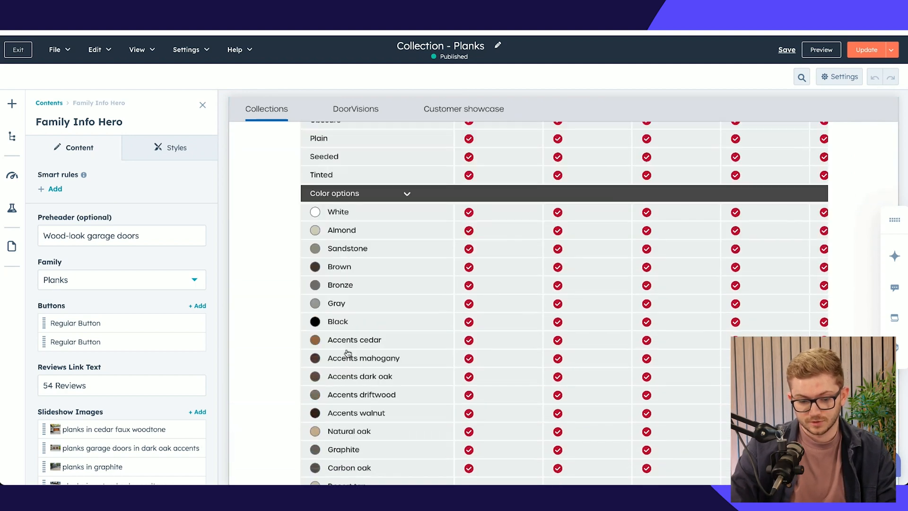
{"action": "scroll", "scroll_direction": "down", "scroll_amount": 3}
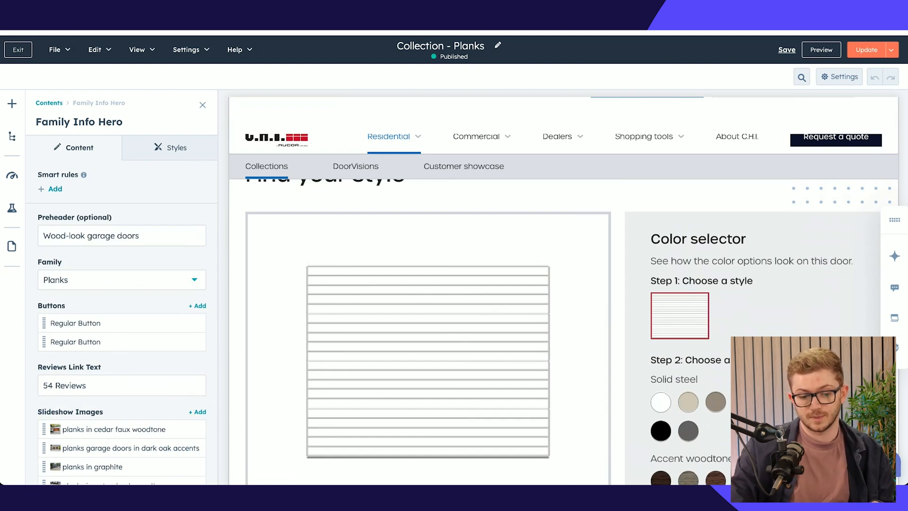
{"action": "scroll", "scroll_direction": "down", "scroll_amount": 3}
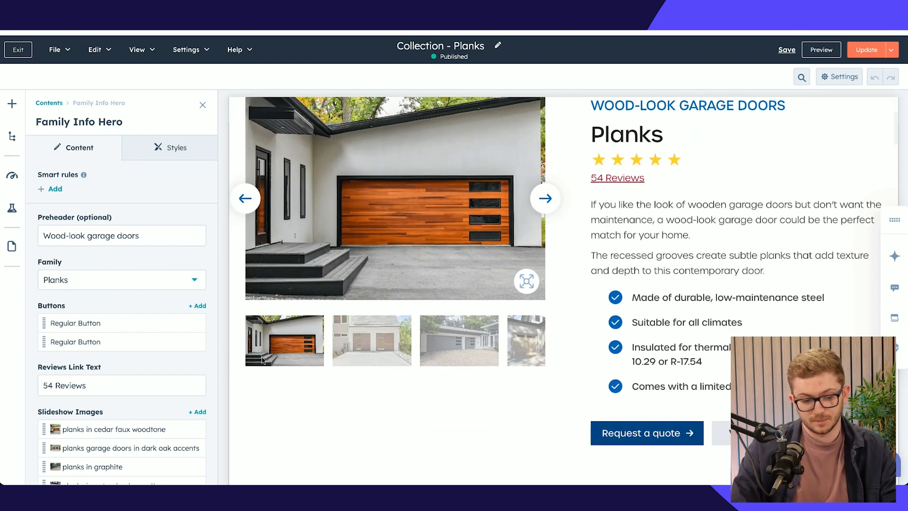
{"action": "scroll", "scroll_direction": "down", "scroll_amount": 3}
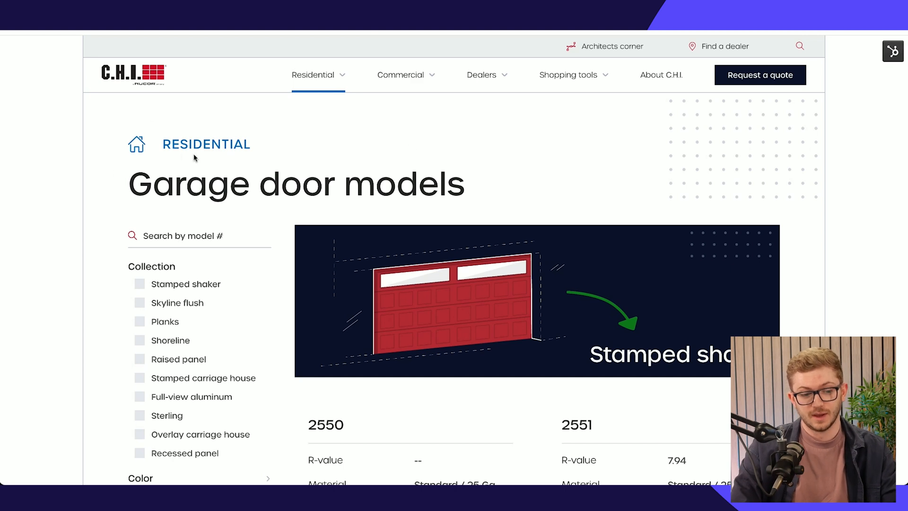
{"action": "mouse_move", "coordinate": [103, 226]}
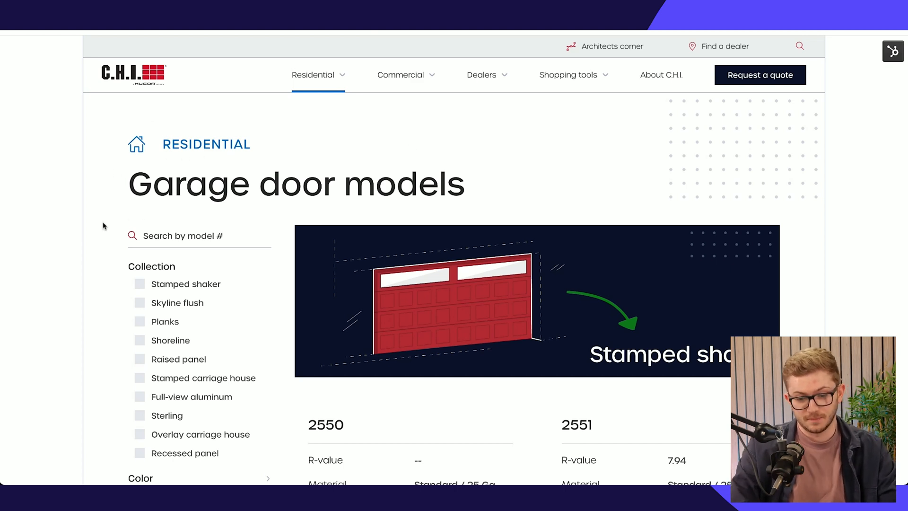
Scroll the models listing to the Skyline flush section and view the 2150 model's details.
{"action": "scroll", "scroll_direction": "down", "scroll_amount": 3}
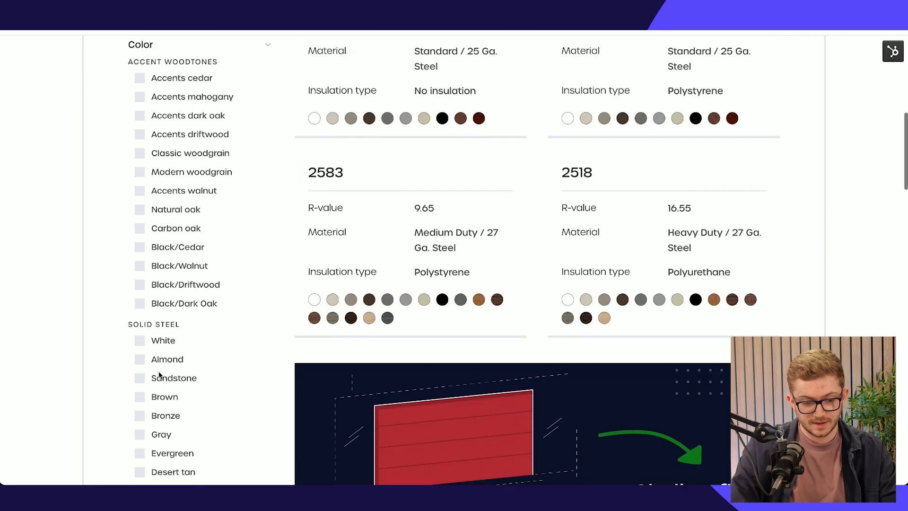
{"action": "scroll", "scroll_direction": "down", "scroll_amount": 3}
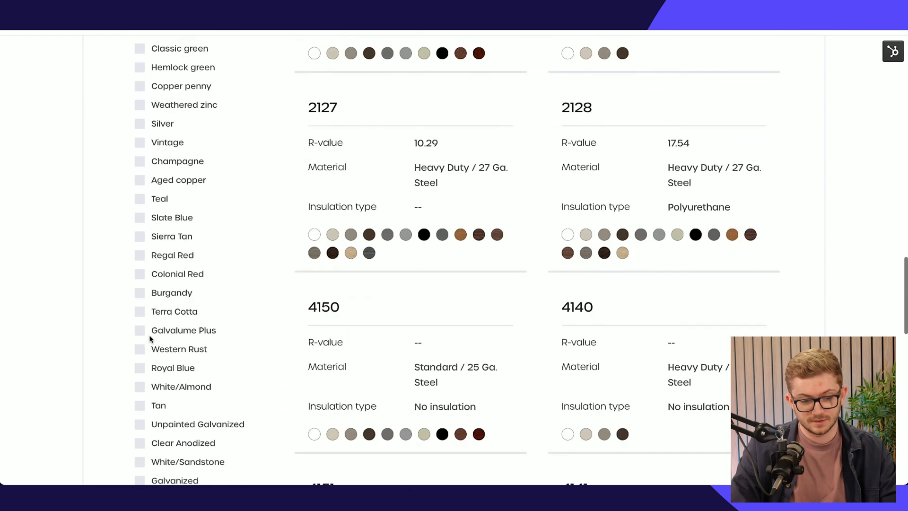
{"action": "scroll", "scroll_direction": "down", "scroll_amount": 3}
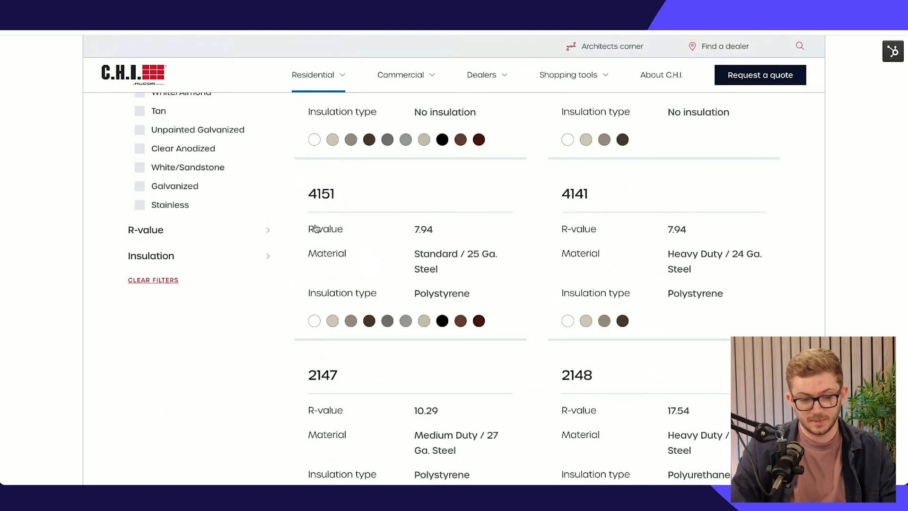
{"action": "scroll", "scroll_direction": "up", "scroll_amount": 3}
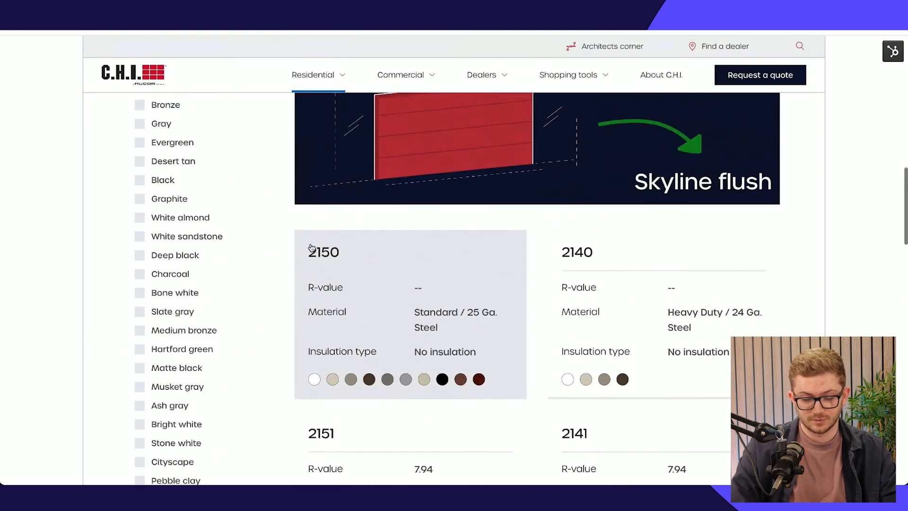
{"action": "scroll", "scroll_direction": "up", "scroll_amount": 3}
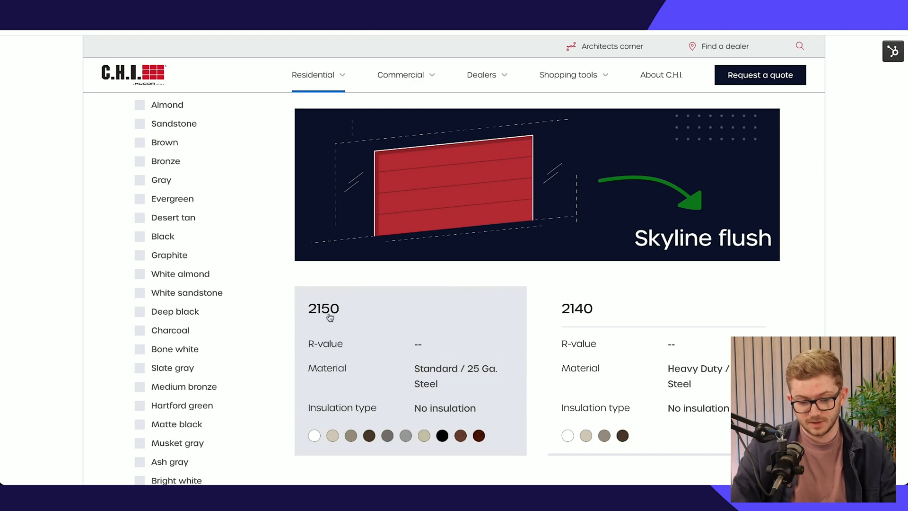
{"action": "left_click", "coordinate": [323, 309]}
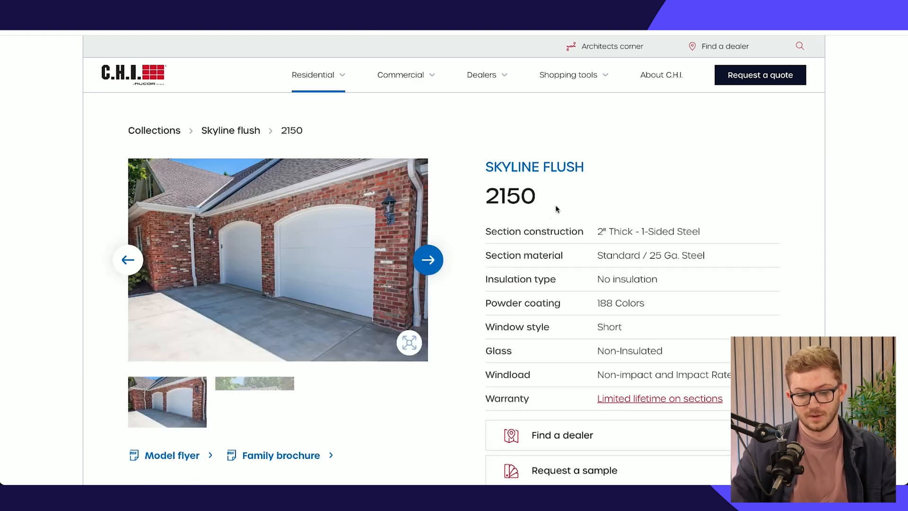
{"action": "left_click", "coordinate": [428, 259]}
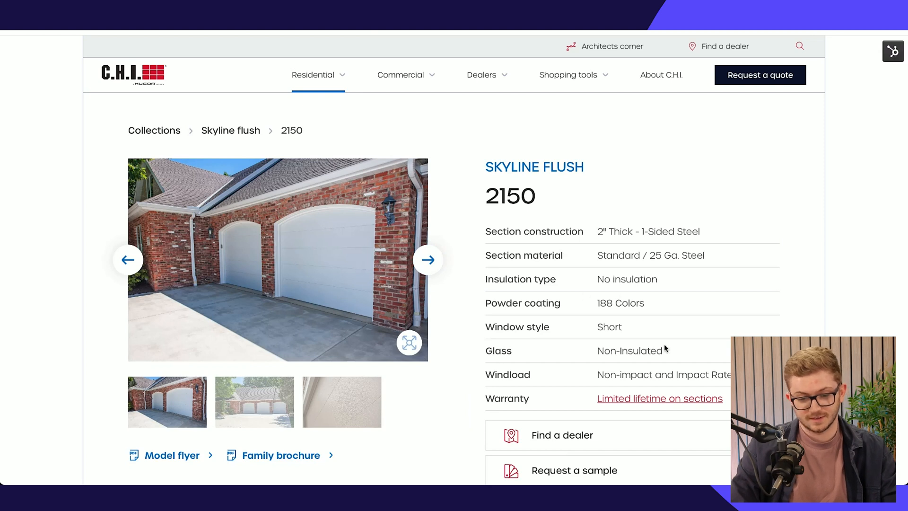
{"action": "scroll", "scroll_direction": "down", "scroll_amount": 3}
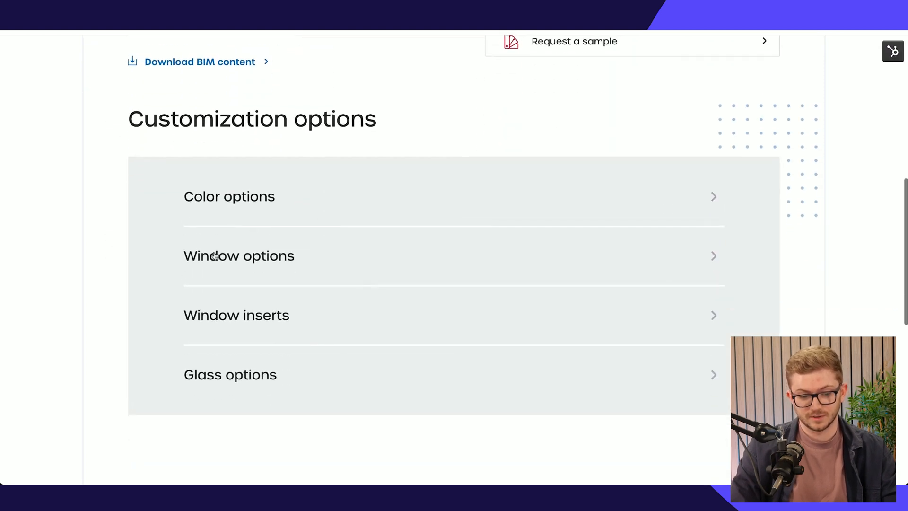
{"action": "scroll", "scroll_direction": "up", "scroll_amount": 3}
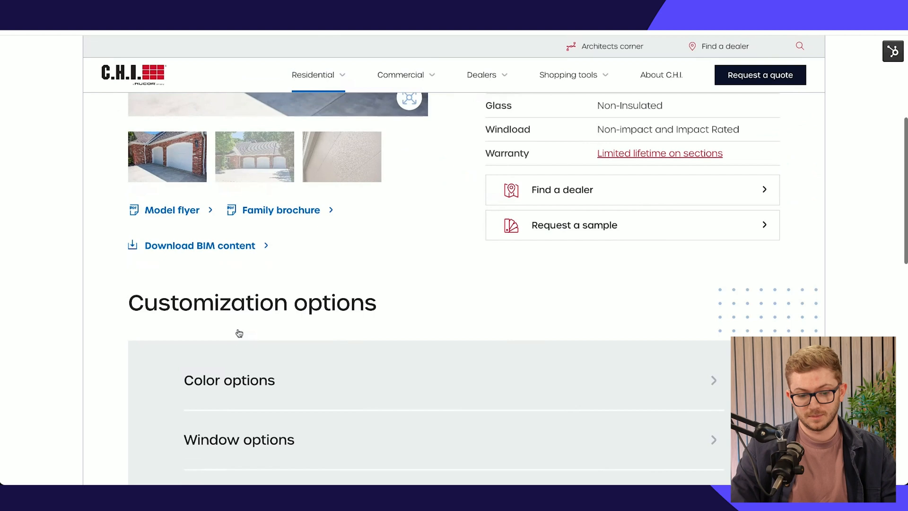
{"action": "scroll", "scroll_direction": "up", "scroll_amount": 3}
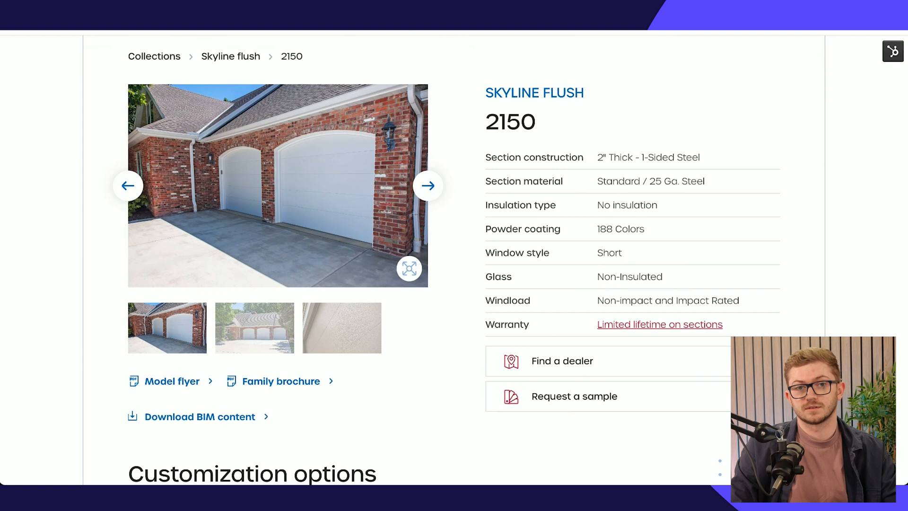
{"action": "scroll", "scroll_direction": "up", "scroll_amount": 3}
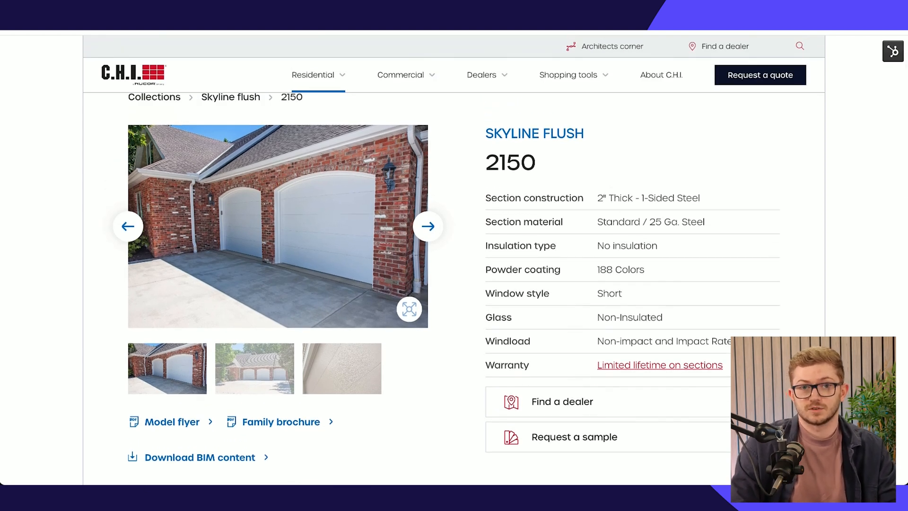
{"action": "scroll", "scroll_direction": "up", "scroll_amount": 3}
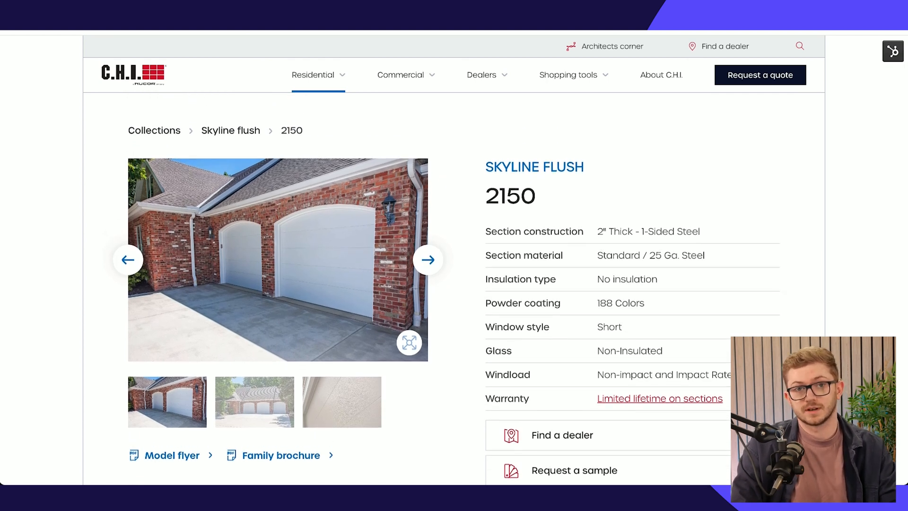
{"action": "left_click", "coordinate": [573, 471]}
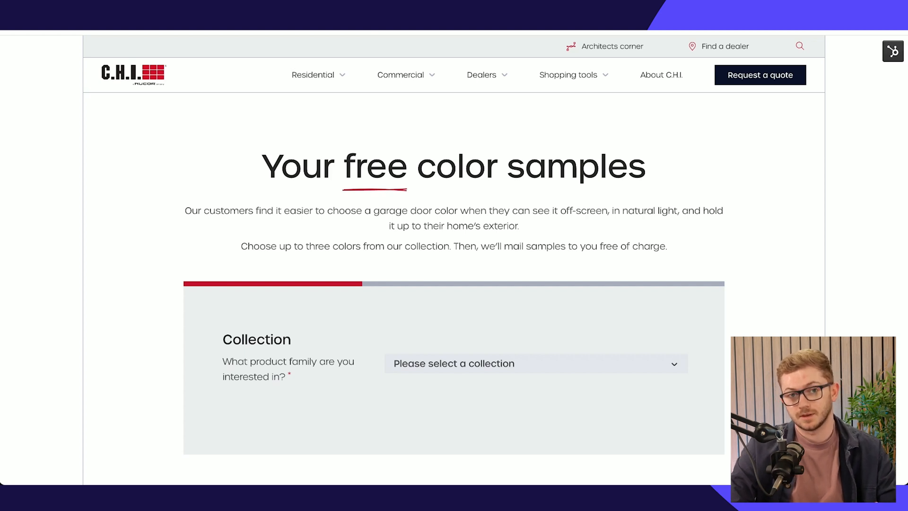
{"action": "mouse_move", "coordinate": [219, 177]}
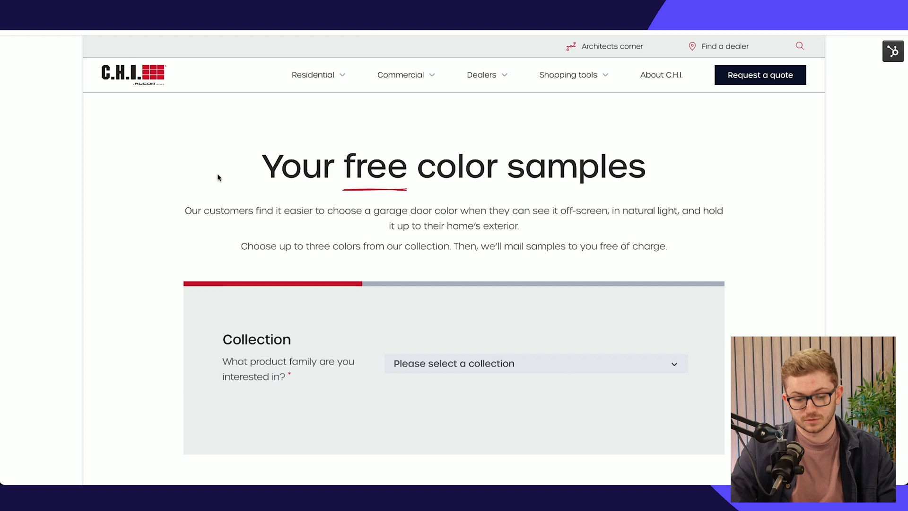
{"action": "mouse_move", "coordinate": [442, 374]}
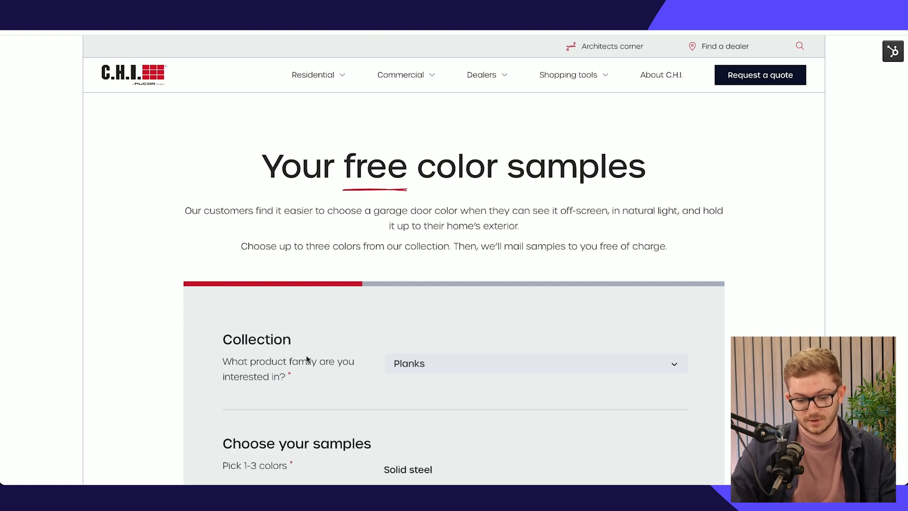
Select the White and Accents walnut swatches for Planks and continue to the personal information step.
{"action": "scroll", "scroll_direction": "down", "scroll_amount": 3}
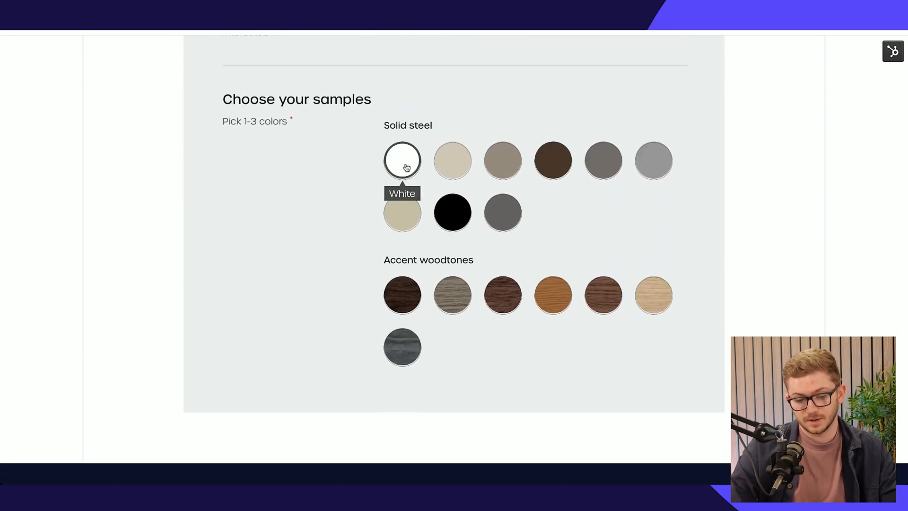
{"action": "mouse_move", "coordinate": [402, 294]}
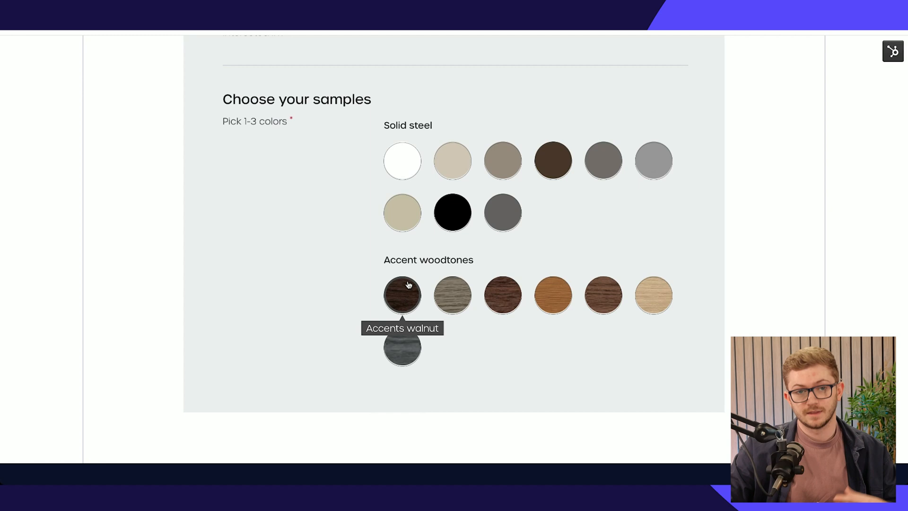
{"action": "mouse_move", "coordinate": [352, 155]}
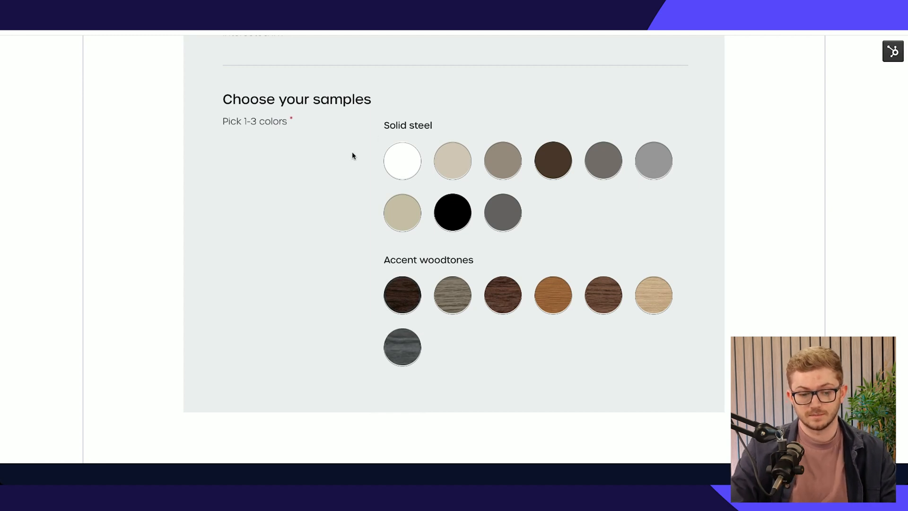
{"action": "mouse_move", "coordinate": [342, 163]}
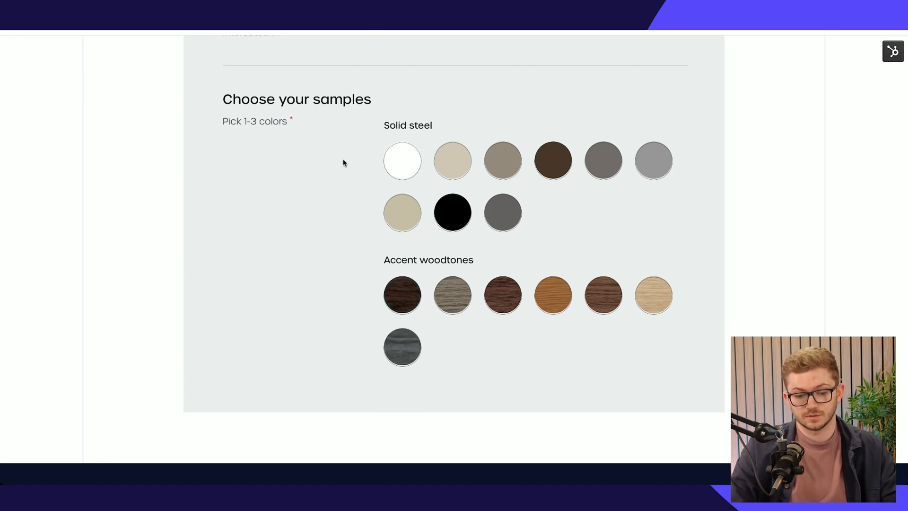
{"action": "left_click", "coordinate": [402, 294]}
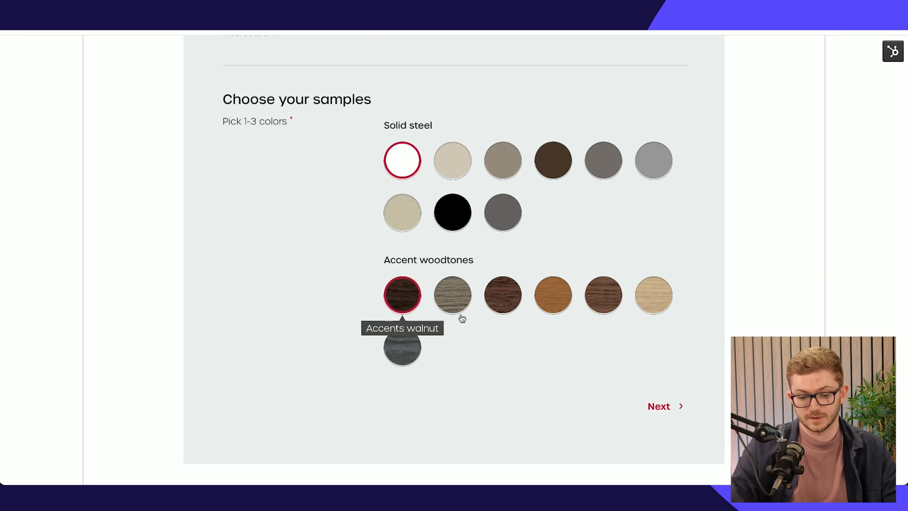
{"action": "left_click", "coordinate": [659, 406]}
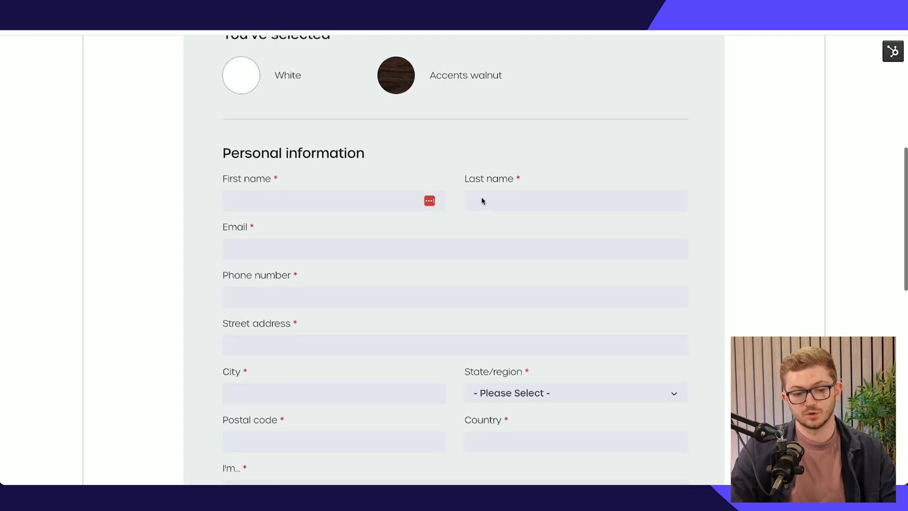
{"action": "scroll", "scroll_direction": "down", "scroll_amount": 3}
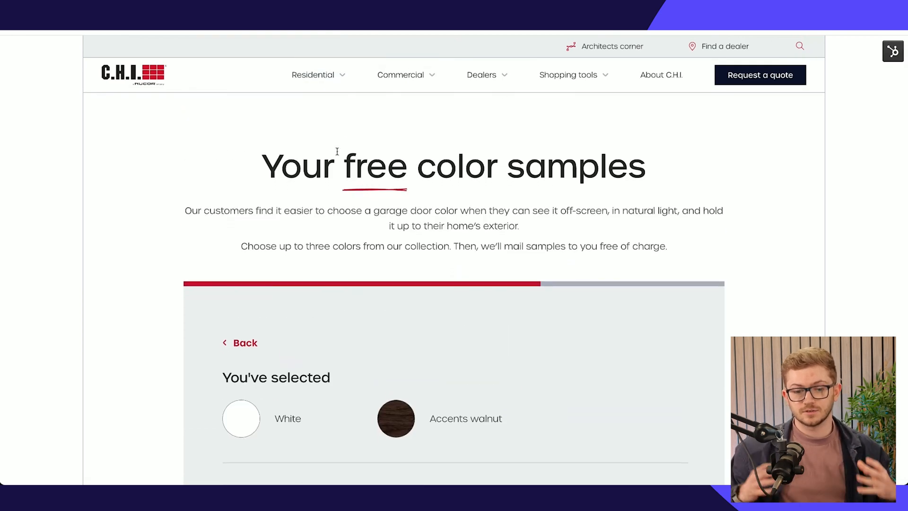
{"action": "mouse_move", "coordinate": [338, 152]}
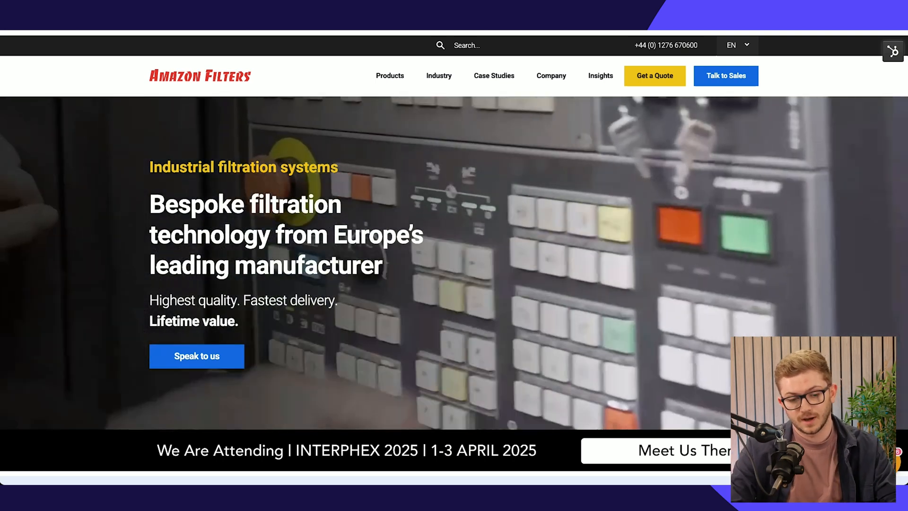
Switch the Amazon Filters site from EN to DE and show the Tiefenfilter range under Filterkerzen und Filtercapsulen.
{"action": "left_click", "coordinate": [736, 46]}
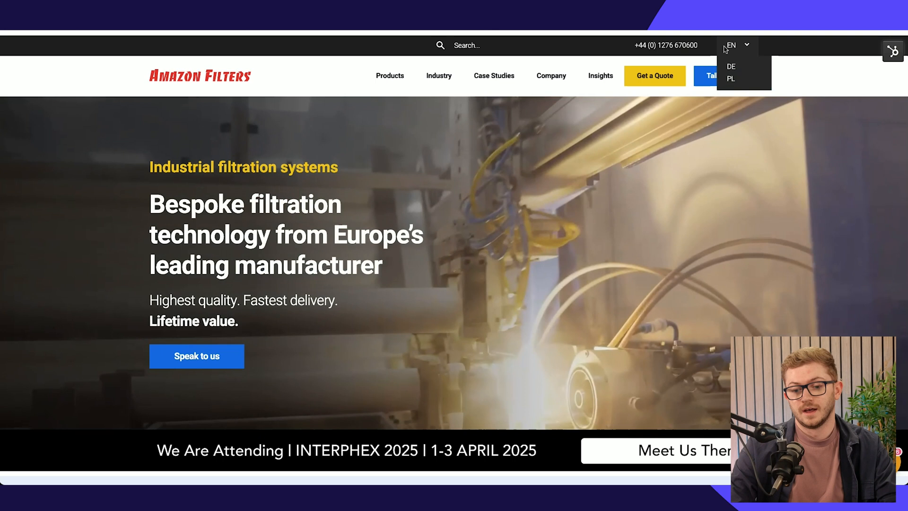
{"action": "left_click", "coordinate": [730, 66]}
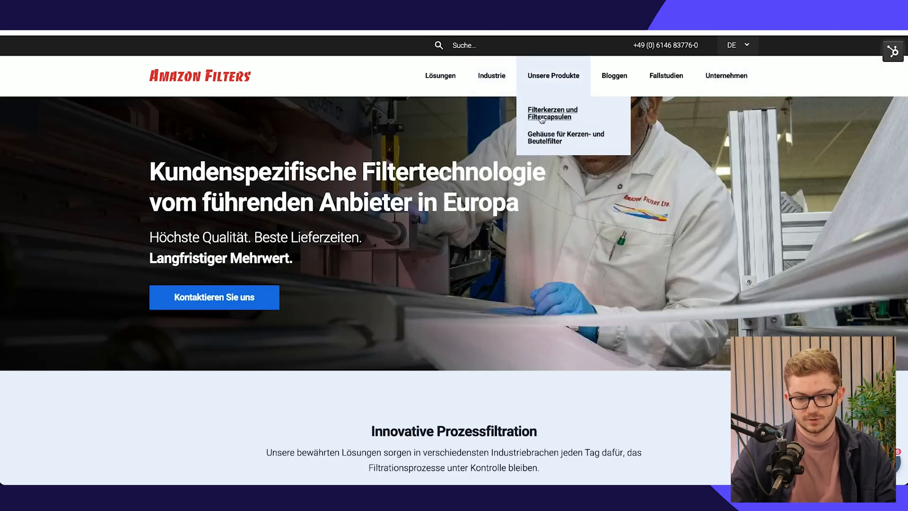
{"action": "left_click", "coordinate": [552, 113]}
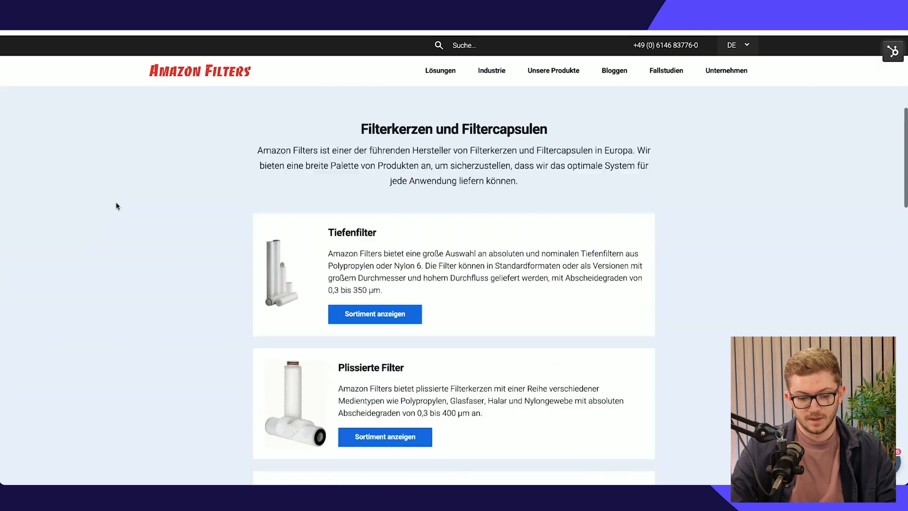
{"action": "left_click", "coordinate": [375, 314]}
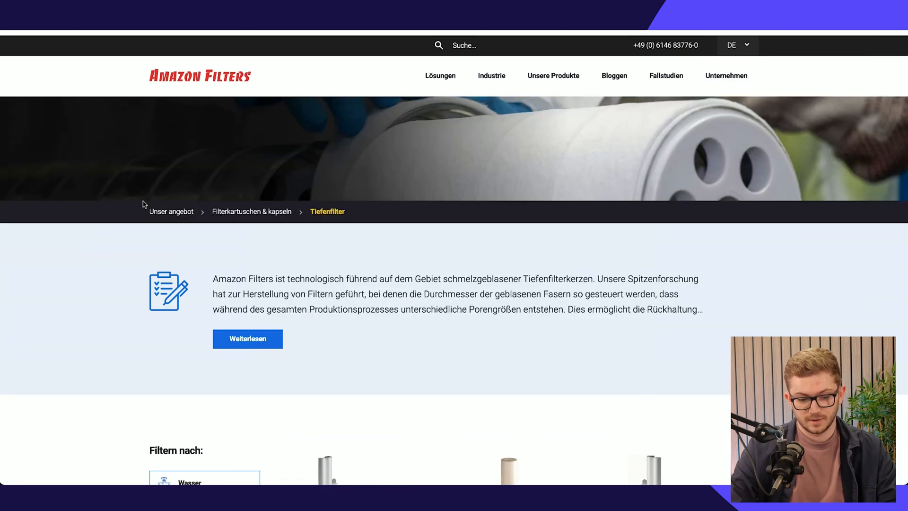
Browse the Tiefenfilter listing of SupaSpun and SupaGard filters.
{"action": "scroll", "scroll_direction": "down", "scroll_amount": 3}
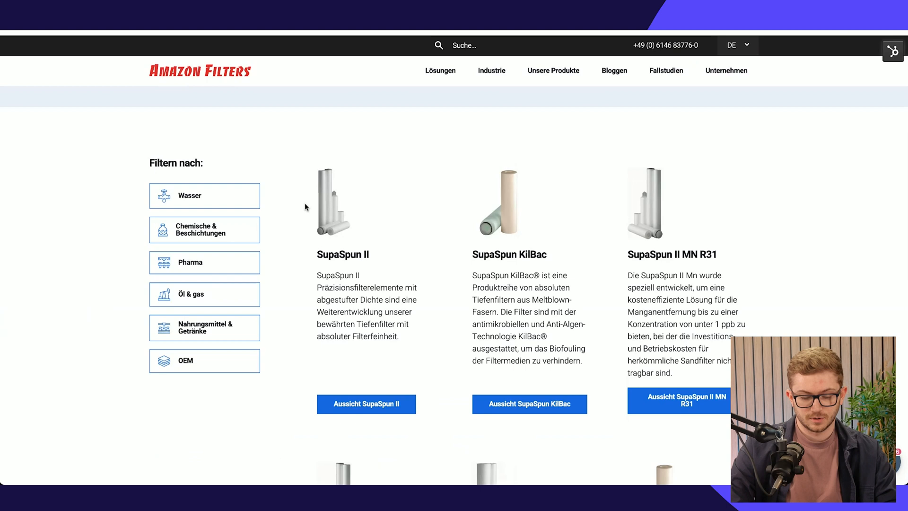
{"action": "scroll", "scroll_direction": "down", "scroll_amount": 3}
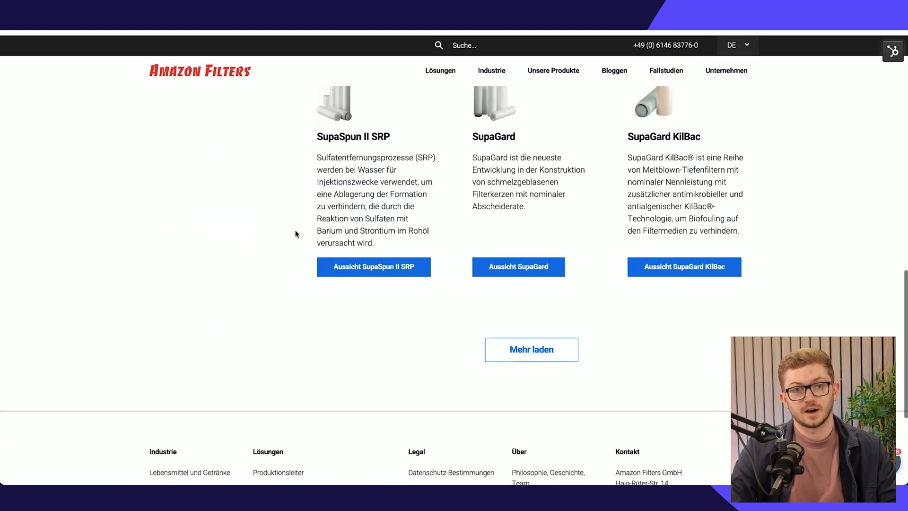
{"action": "left_click", "coordinate": [531, 349]}
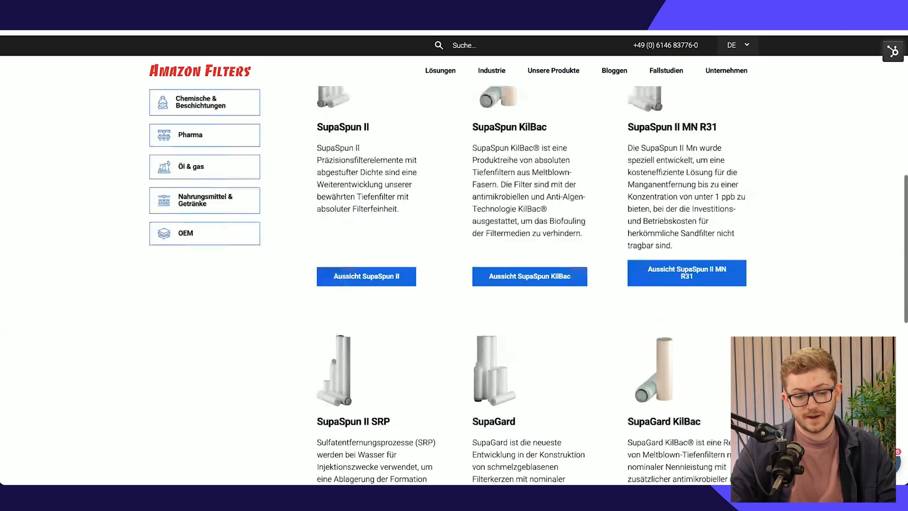
{"action": "scroll", "scroll_direction": "up", "scroll_amount": 3}
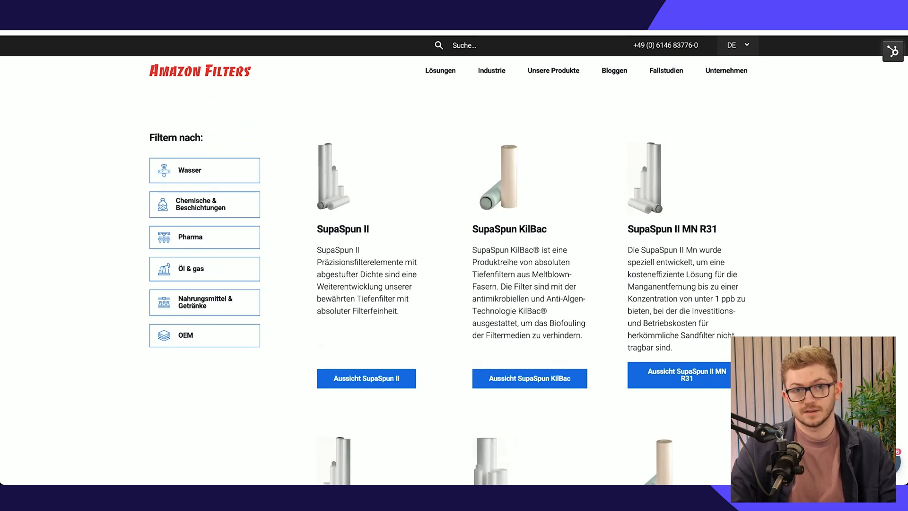
{"action": "mouse_move", "coordinate": [339, 158]}
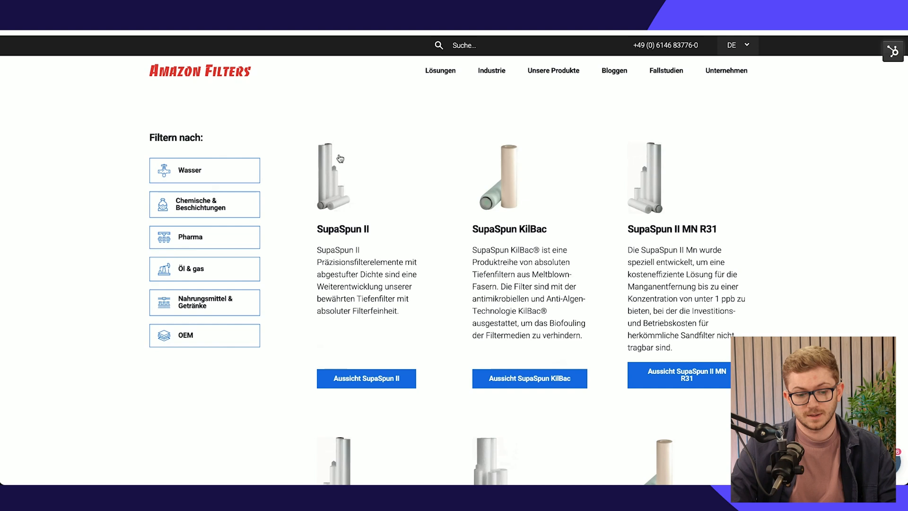
View the German SupaSpun II product page with its description and feature list.
{"action": "left_click", "coordinate": [366, 379]}
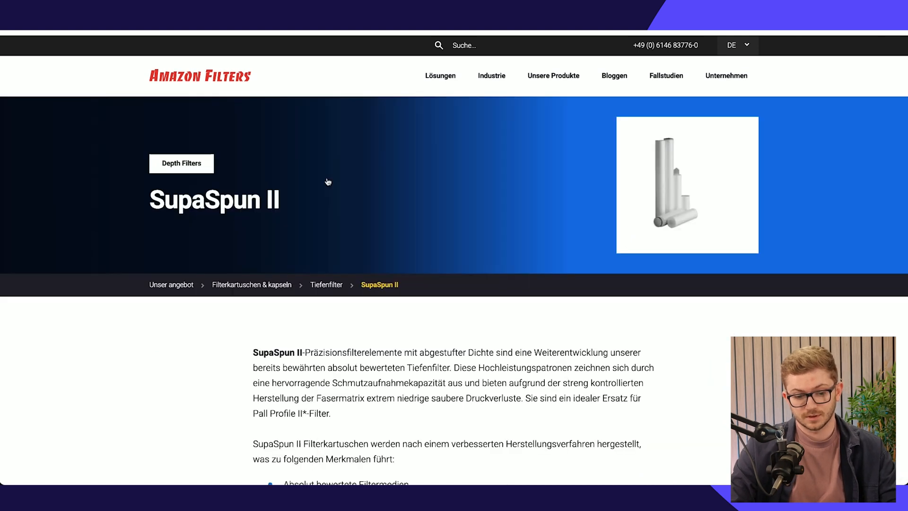
{"action": "scroll", "scroll_direction": "down", "scroll_amount": 3}
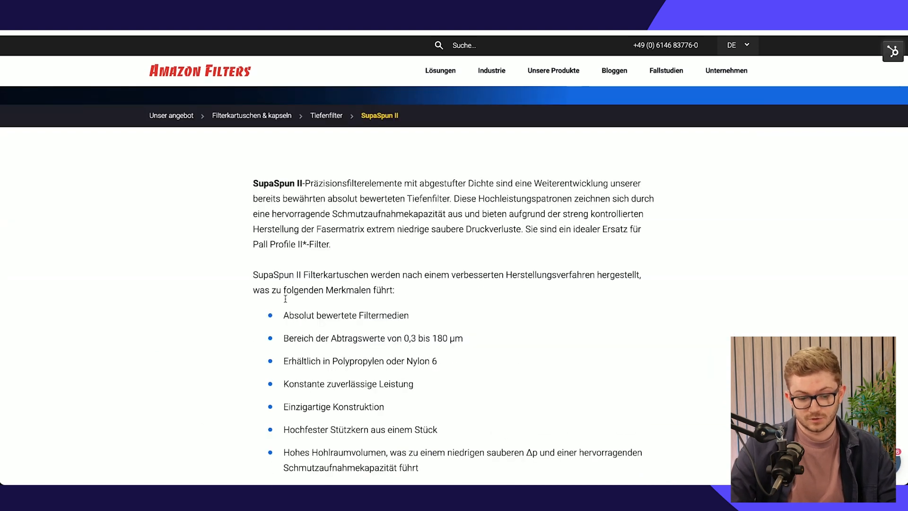
{"action": "scroll", "scroll_direction": "down", "scroll_amount": 3}
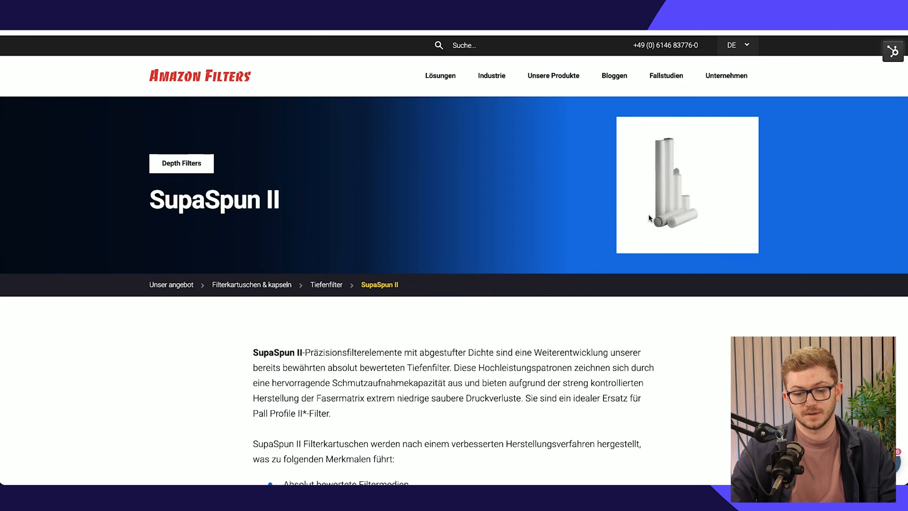
Start editing the SupaSpun II page via the HubSpot tools menu and scroll its preview.
{"action": "left_click", "coordinate": [893, 51]}
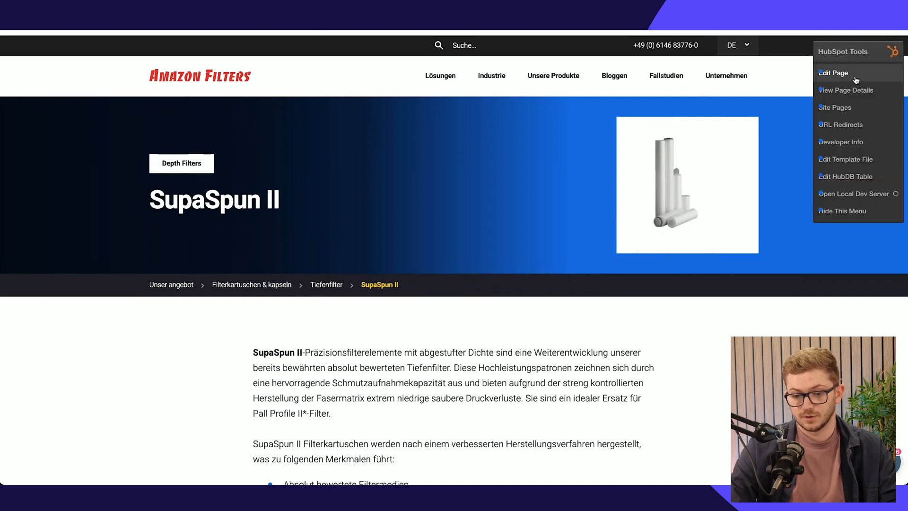
{"action": "left_click", "coordinate": [832, 73]}
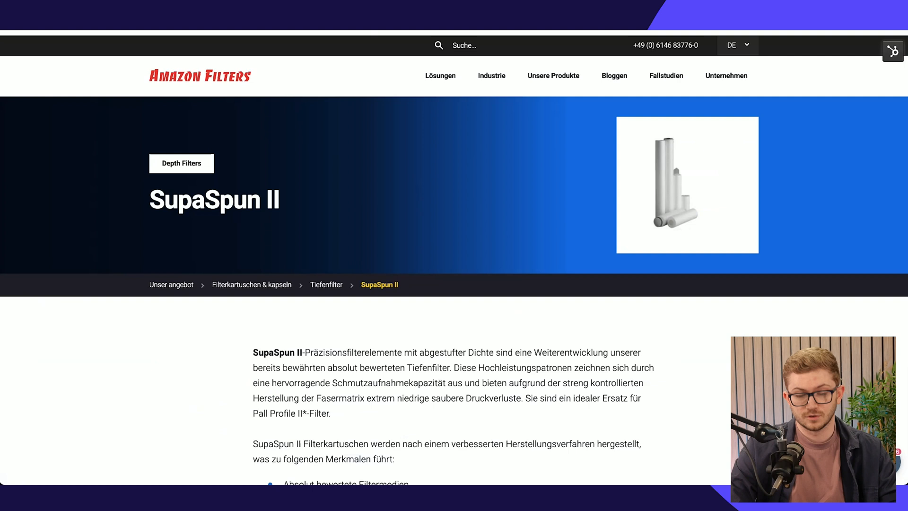
{"action": "scroll", "scroll_direction": "down", "scroll_amount": 3}
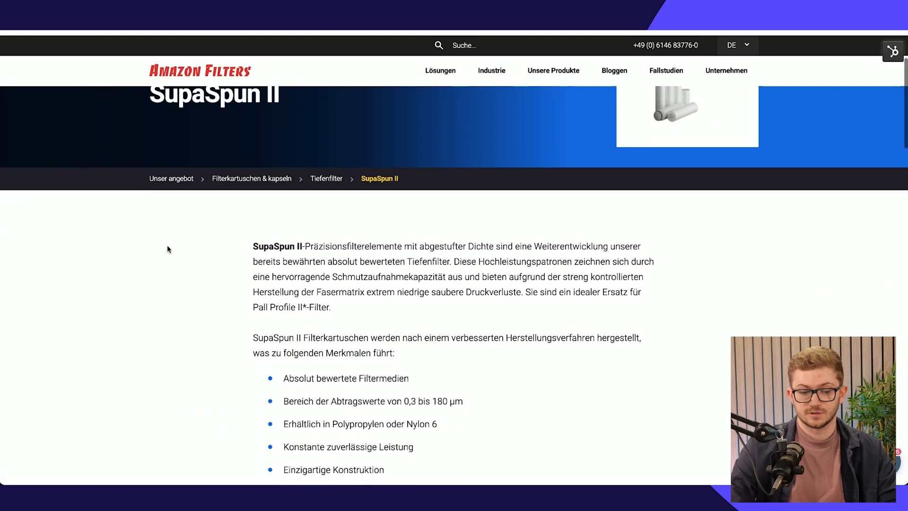
{"action": "scroll", "scroll_direction": "up", "scroll_amount": 3}
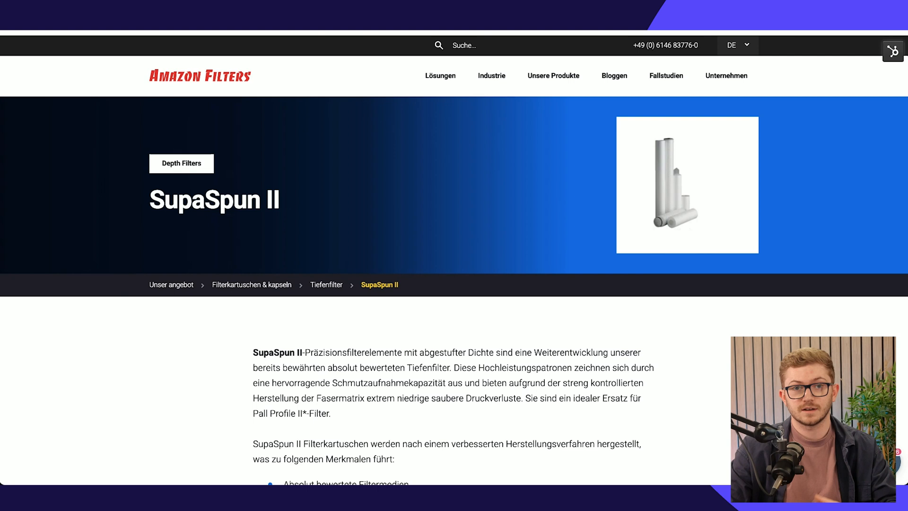
{"action": "mouse_move", "coordinate": [284, 162]}
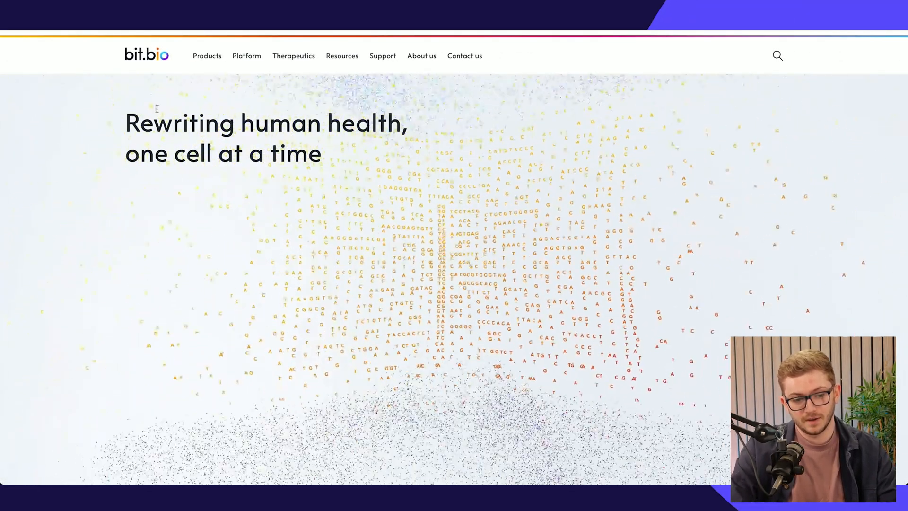
From the Products menu, go to the 'All products' ioCells catalogue with its range and cell type filters.
{"action": "left_click", "coordinate": [207, 56]}
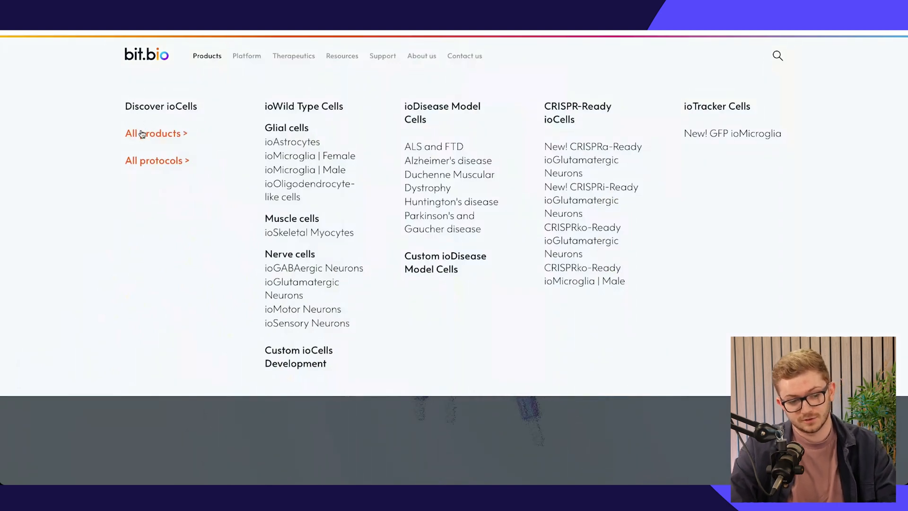
{"action": "left_click", "coordinate": [153, 133]}
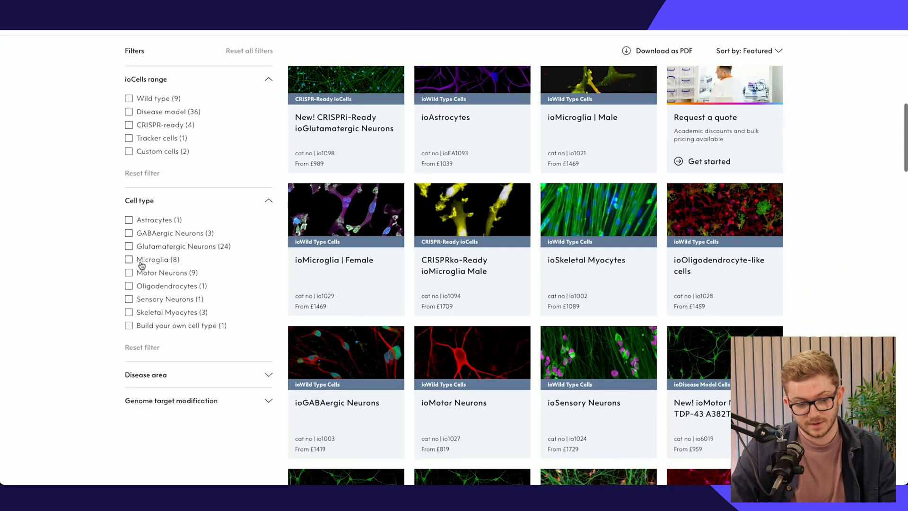
{"action": "scroll", "scroll_direction": "up", "scroll_amount": 3}
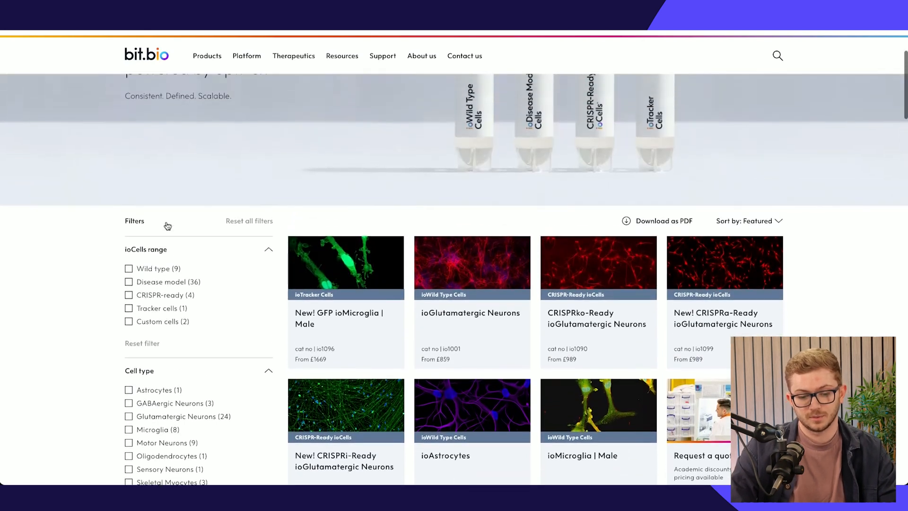
{"action": "scroll", "scroll_direction": "down", "scroll_amount": 3}
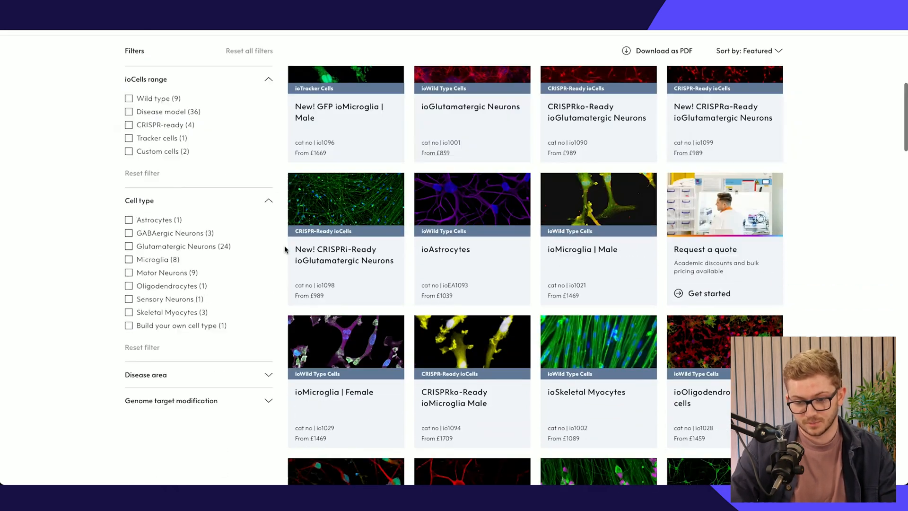
{"action": "scroll", "scroll_direction": "up", "scroll_amount": 3}
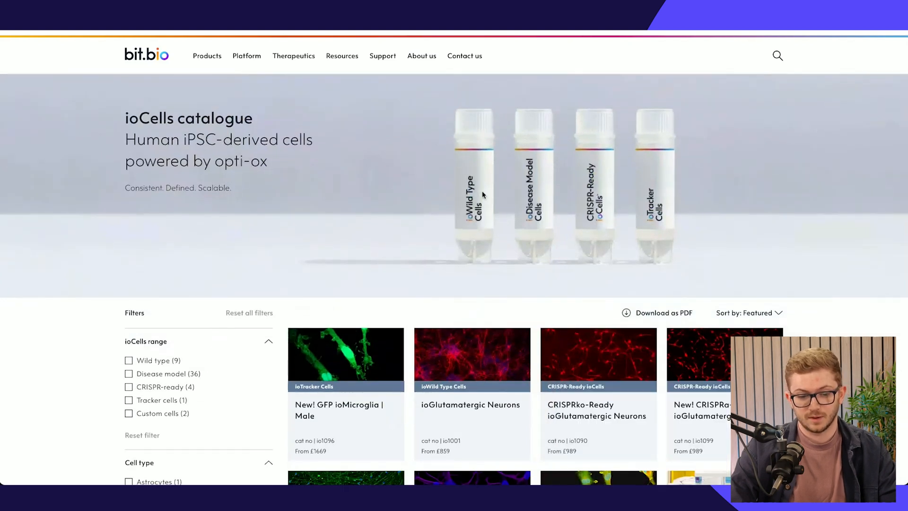
{"action": "mouse_move", "coordinate": [333, 232]}
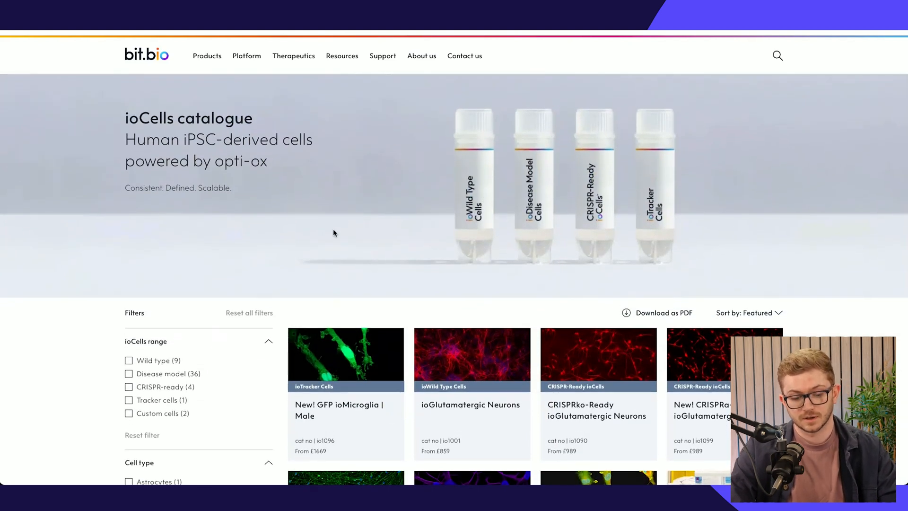
View the 'New! GFP ioMicroglia | Male' product page with its £1,669 price and order options.
{"action": "left_click", "coordinate": [339, 410]}
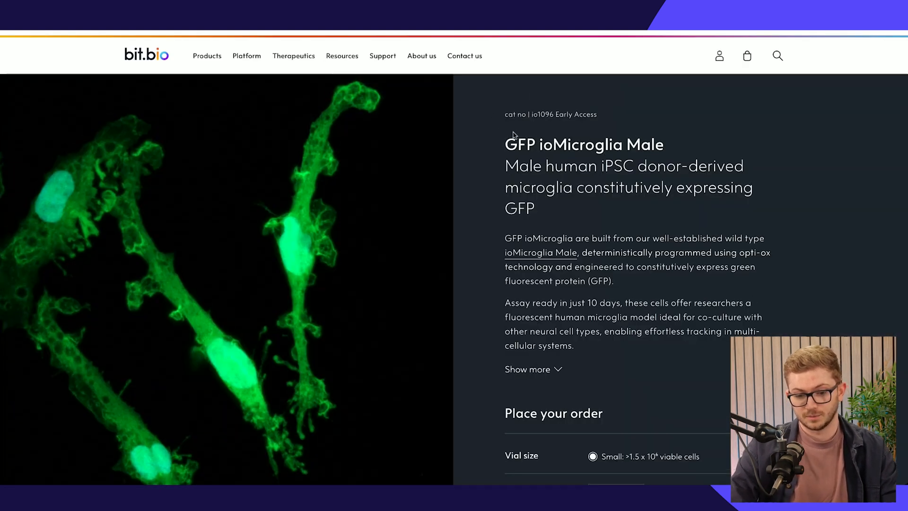
{"action": "scroll", "scroll_direction": "down", "scroll_amount": 3}
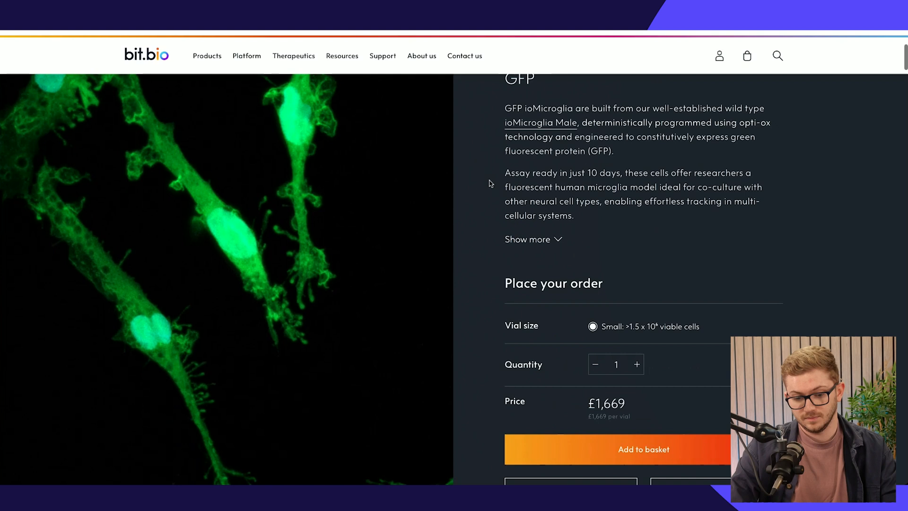
{"action": "scroll", "scroll_direction": "down", "scroll_amount": 3}
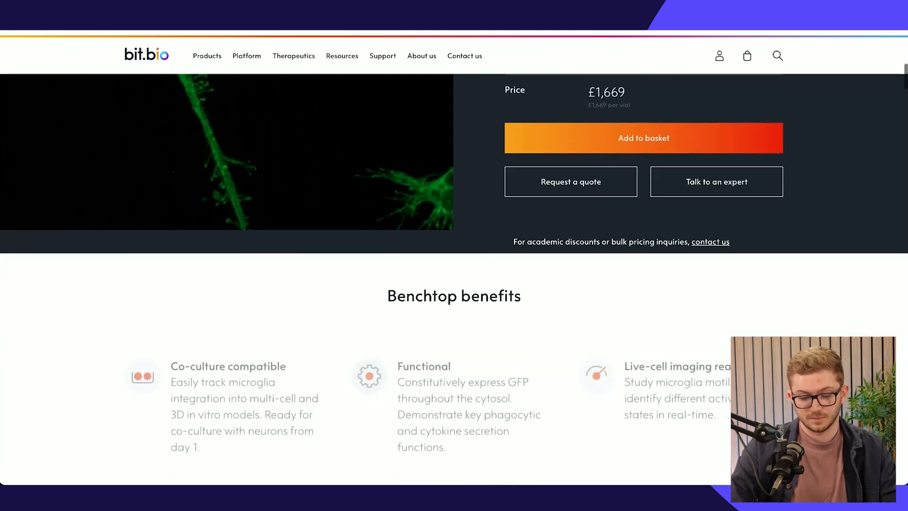
{"action": "scroll", "scroll_direction": "up", "scroll_amount": 3}
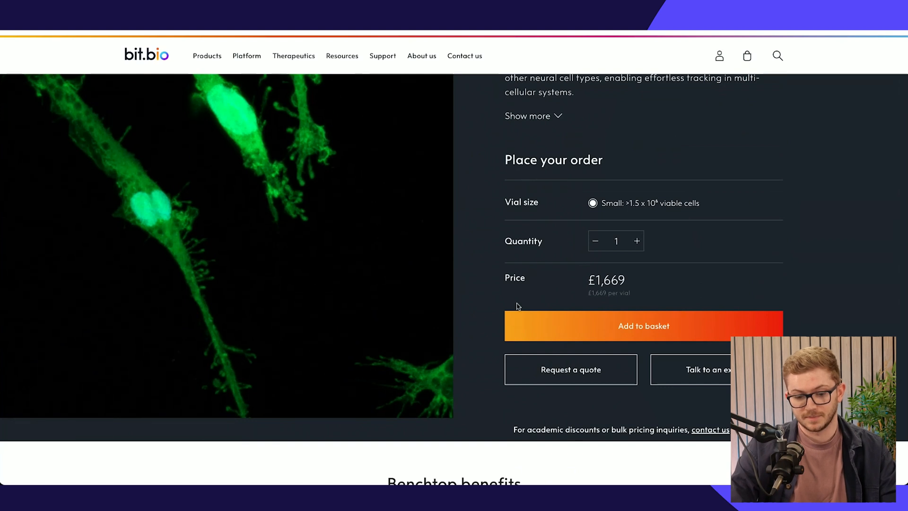
{"action": "mouse_move", "coordinate": [615, 381]}
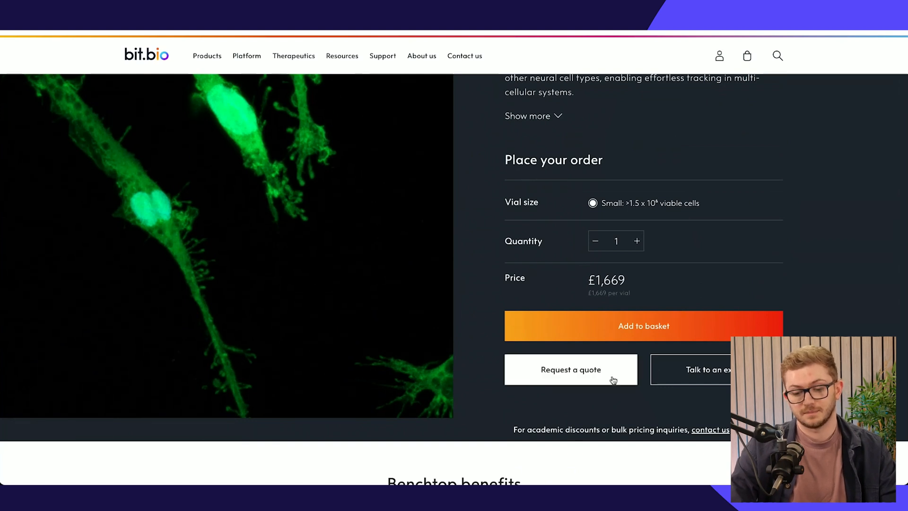
{"action": "mouse_move", "coordinate": [477, 275]}
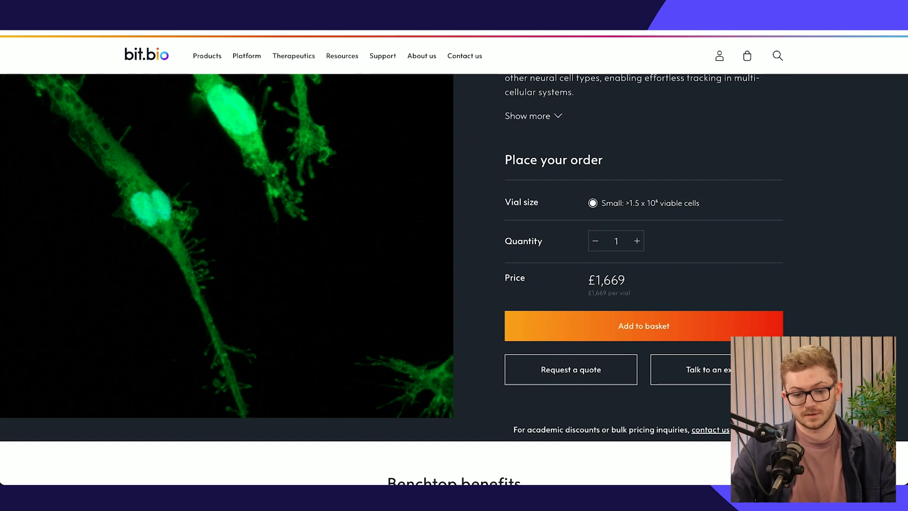
Scroll down through the technical data sections and back toward the top.
{"action": "scroll", "scroll_direction": "down", "scroll_amount": 3}
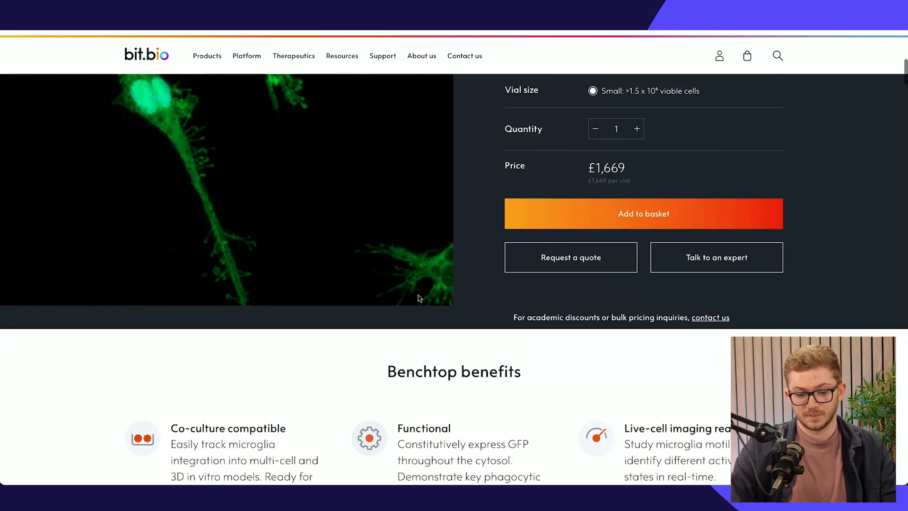
{"action": "scroll", "scroll_direction": "down", "scroll_amount": 3}
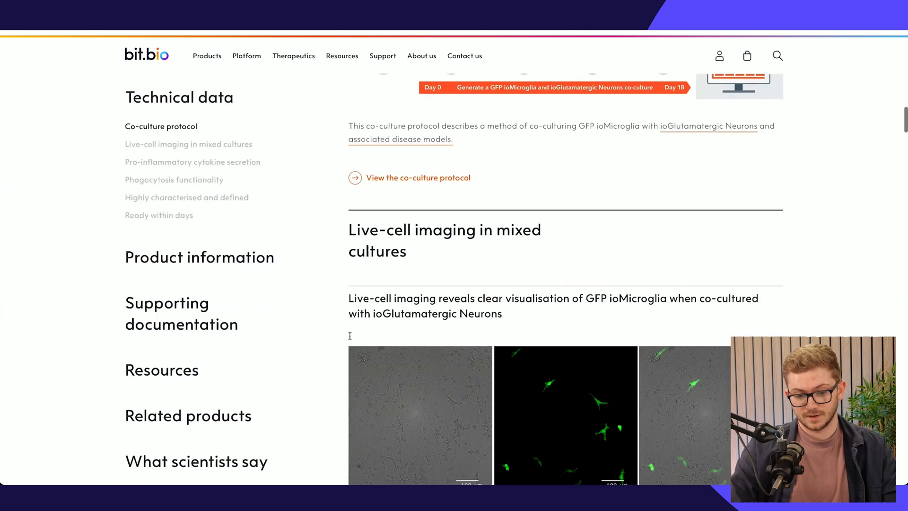
{"action": "scroll", "scroll_direction": "down", "scroll_amount": 3}
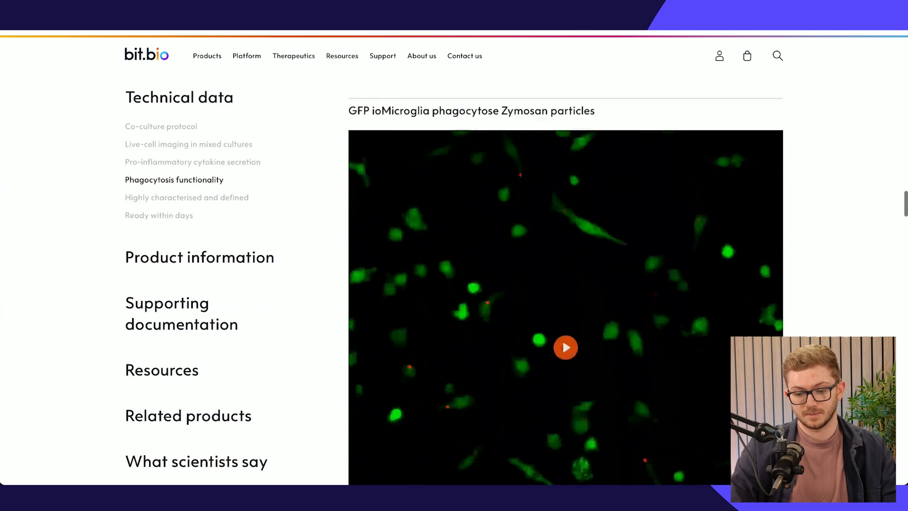
{"action": "scroll", "scroll_direction": "down", "scroll_amount": 3}
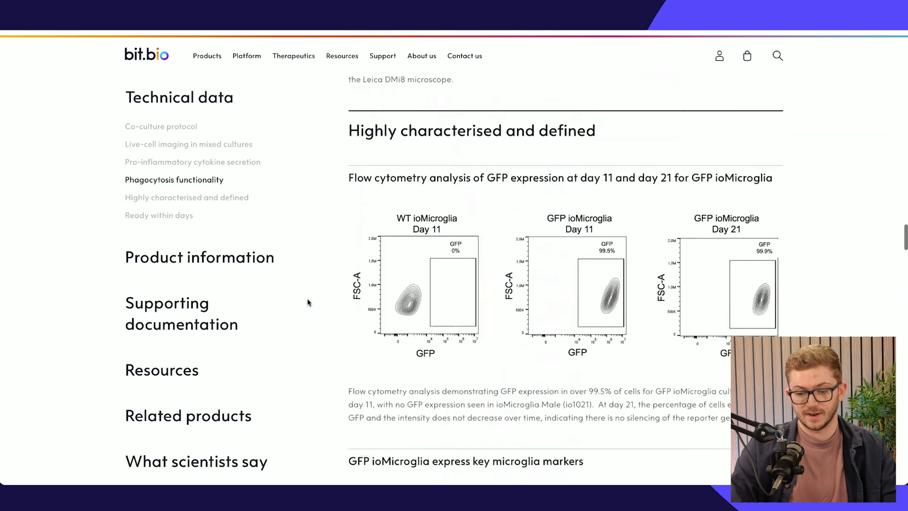
{"action": "scroll", "scroll_direction": "down", "scroll_amount": 3}
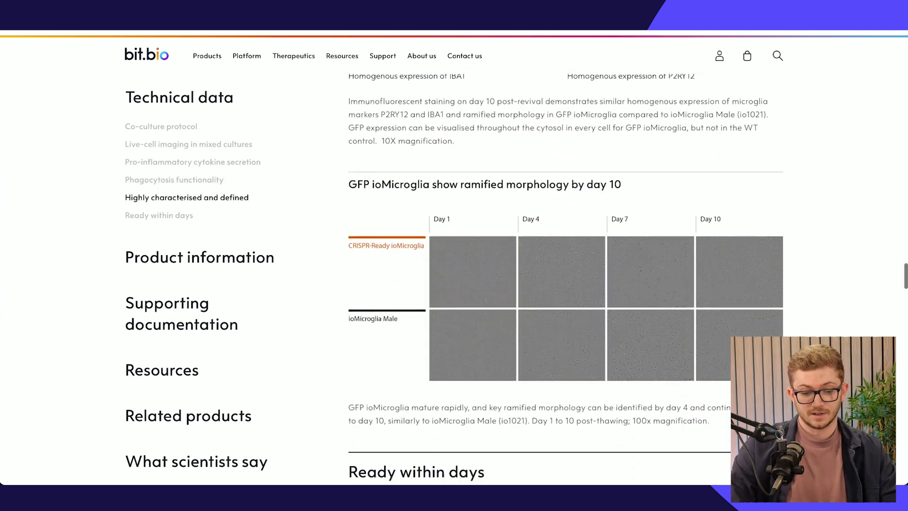
{"action": "scroll", "scroll_direction": "up", "scroll_amount": 3}
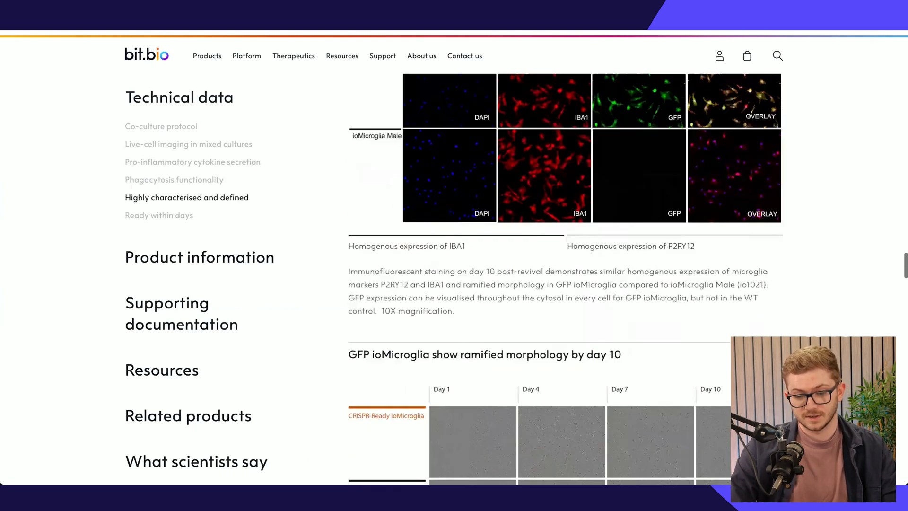
{"action": "scroll", "scroll_direction": "up", "scroll_amount": 3}
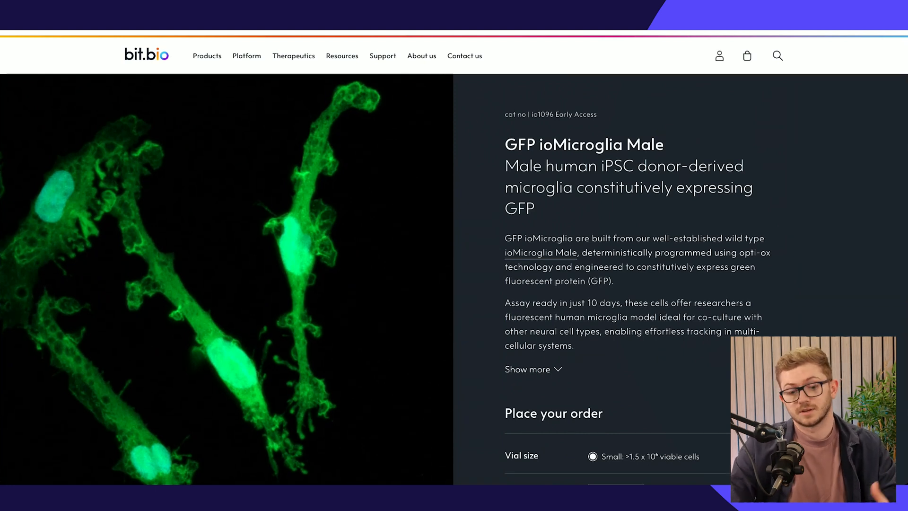
{"action": "scroll", "scroll_direction": "down", "scroll_amount": 3}
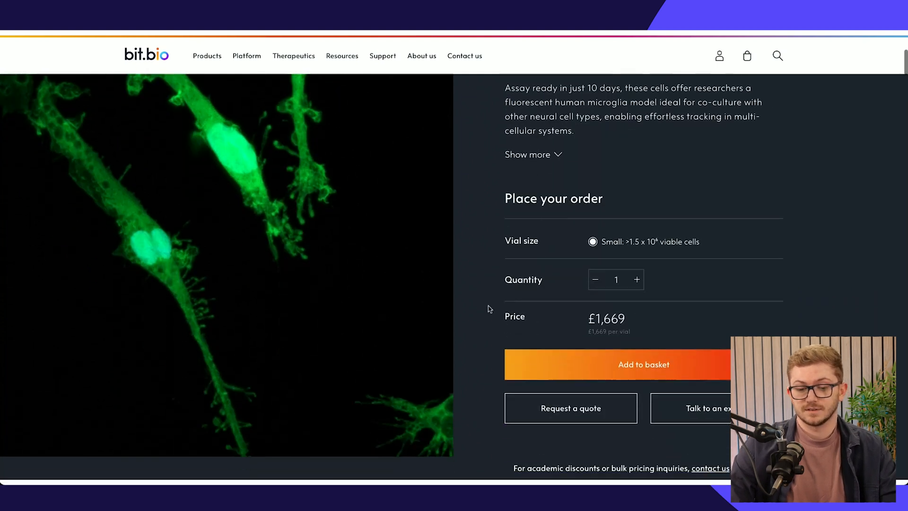
{"action": "mouse_move", "coordinate": [479, 186]}
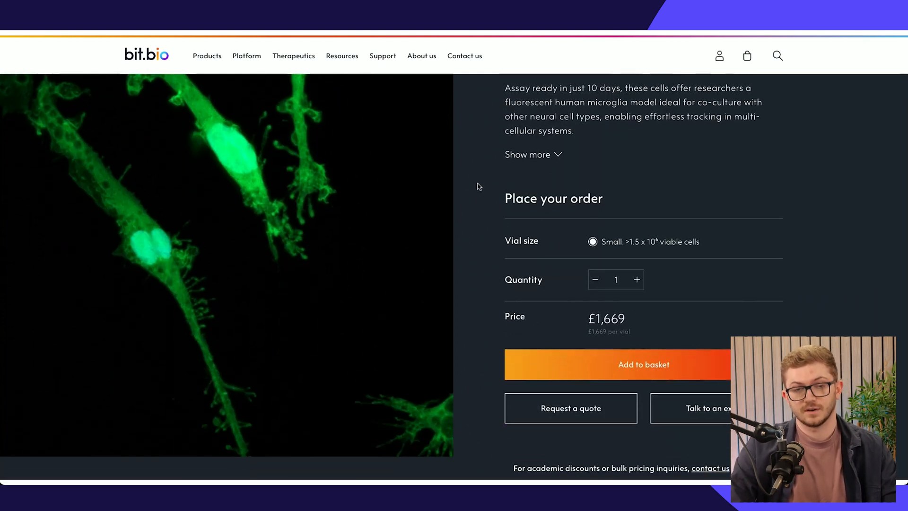